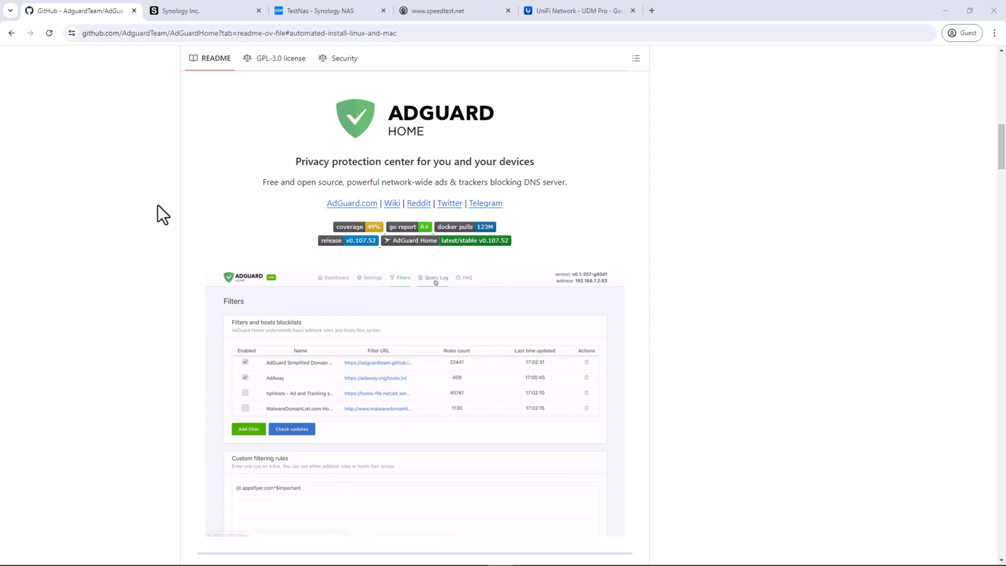
- Read Synology's Container Manager feature page down to its Advanced management section
left_click(436, 277)
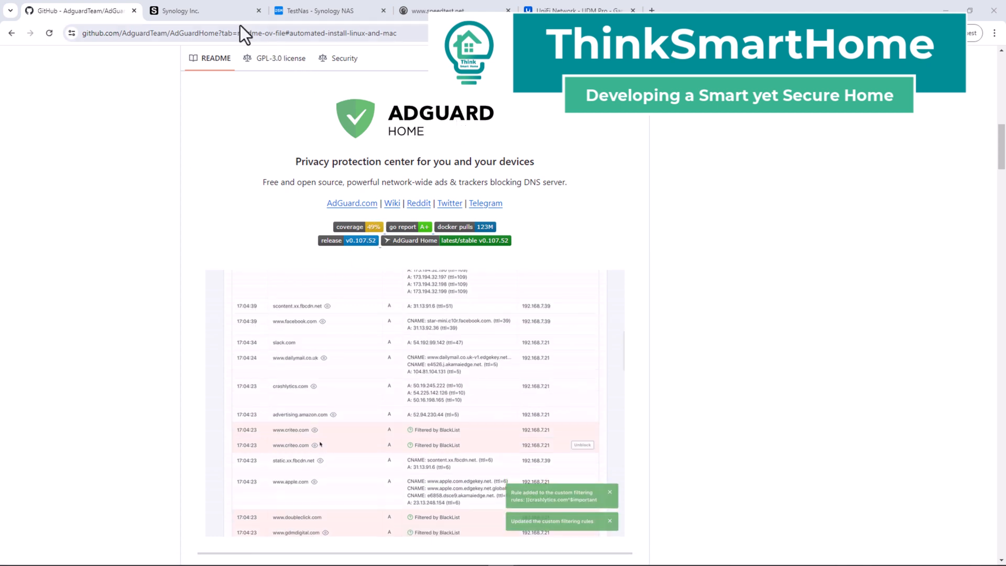
left_click(200, 11)
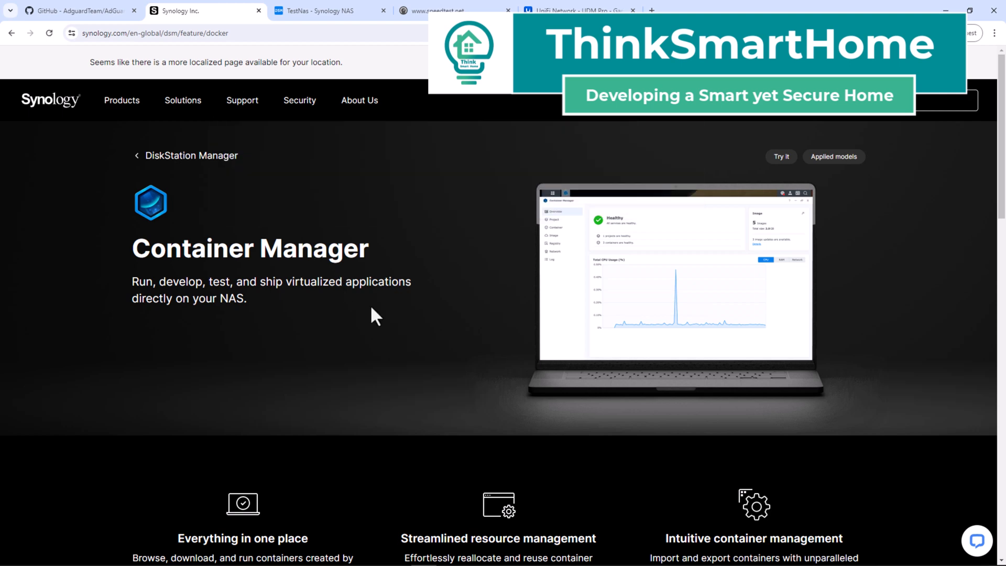
scroll("down", 3)
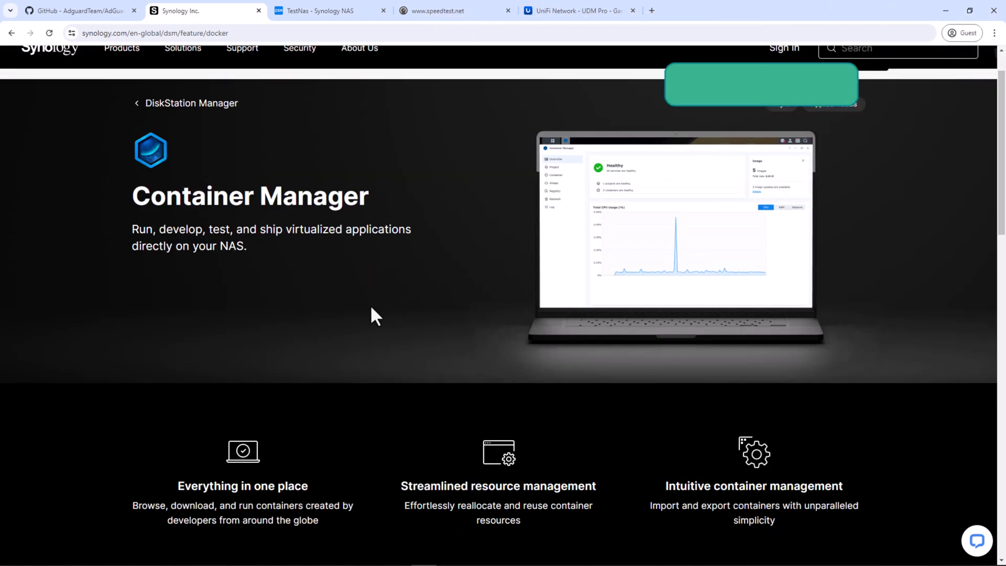
scroll("down", 3)
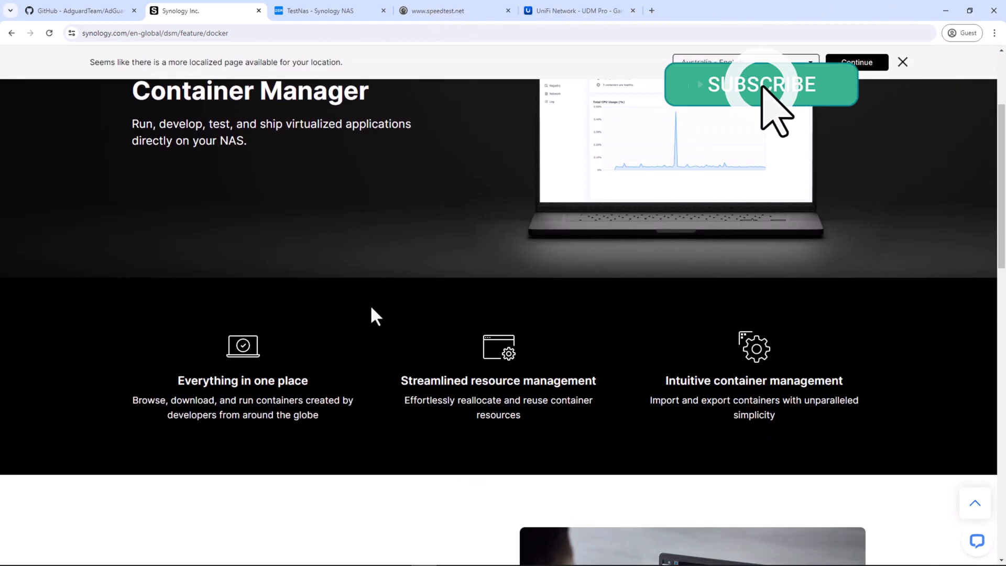
scroll("down", 3)
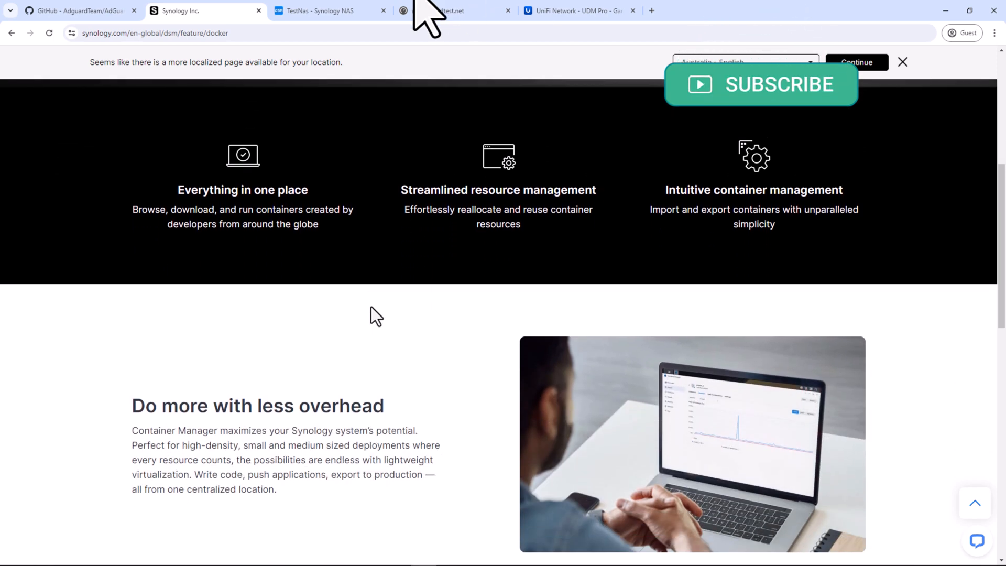
scroll("down", 3)
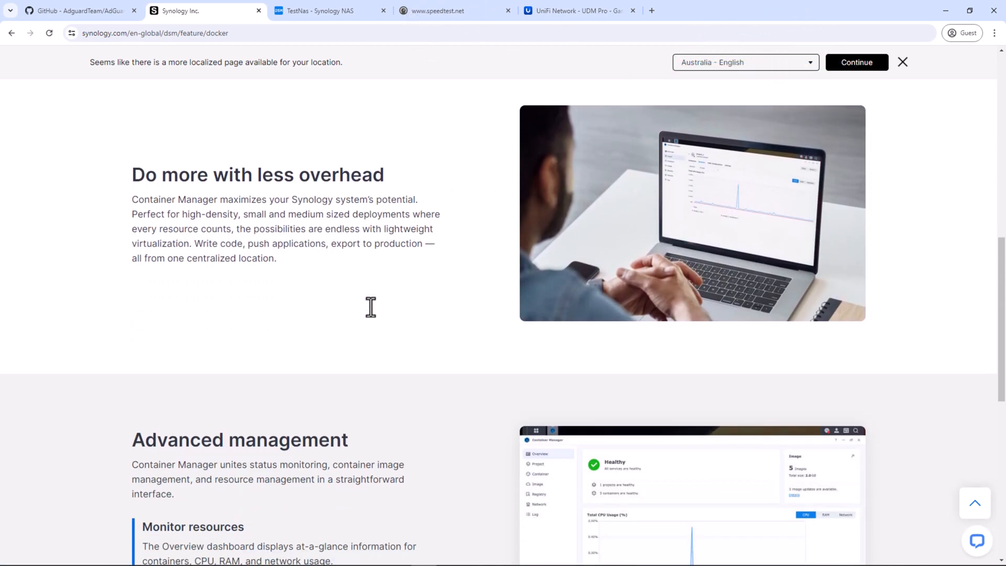
scroll("down", 3)
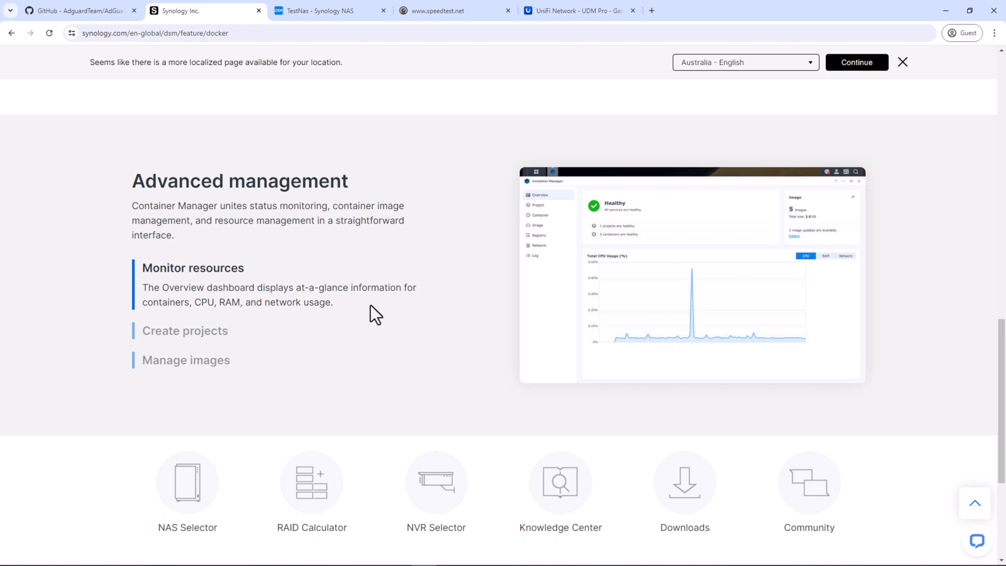
mouse_move(320, 230)
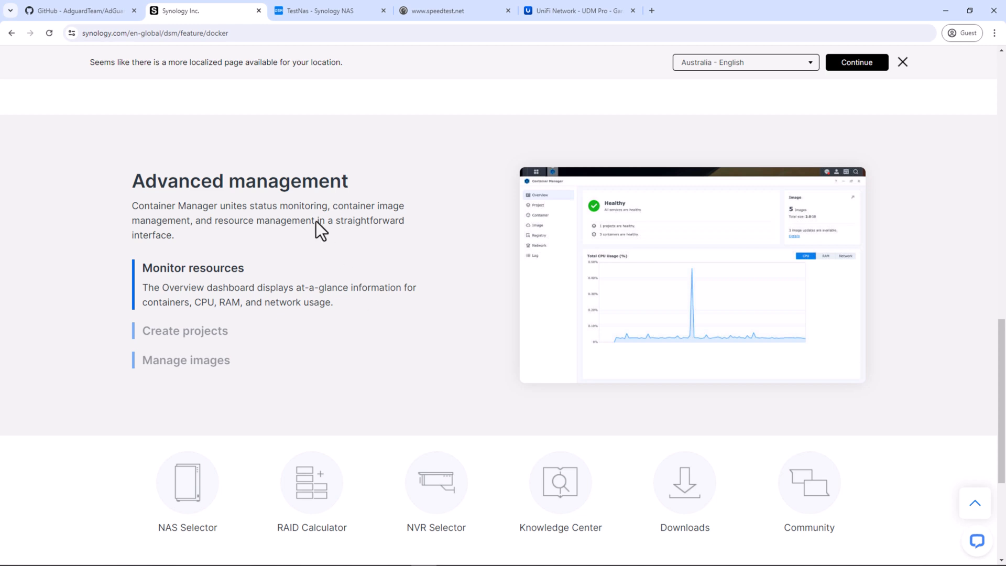
- Return to the AdGuard Home GitHub README and browse its dashboard, filters and query-log screenshots
left_click(77, 11)
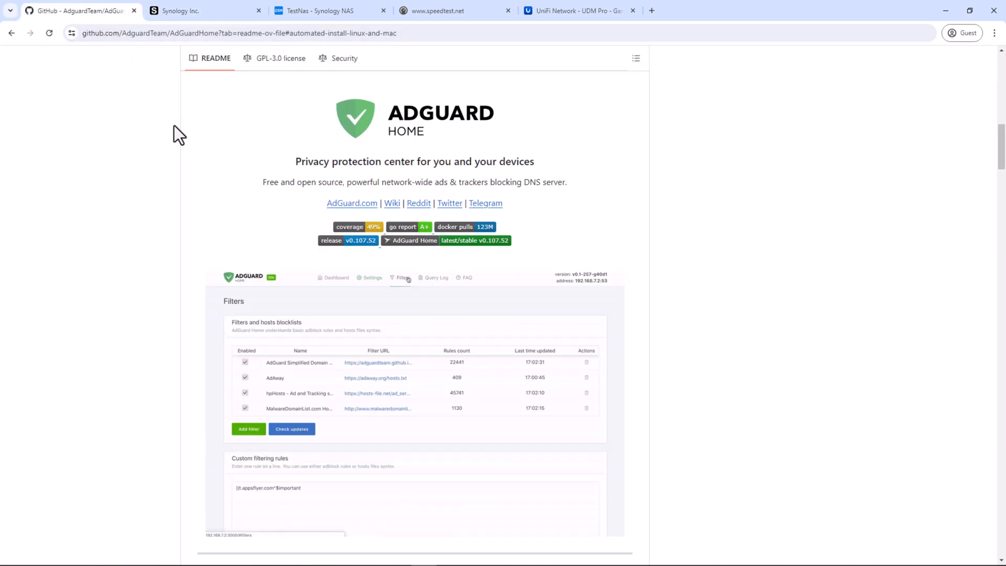
scroll("down", 3)
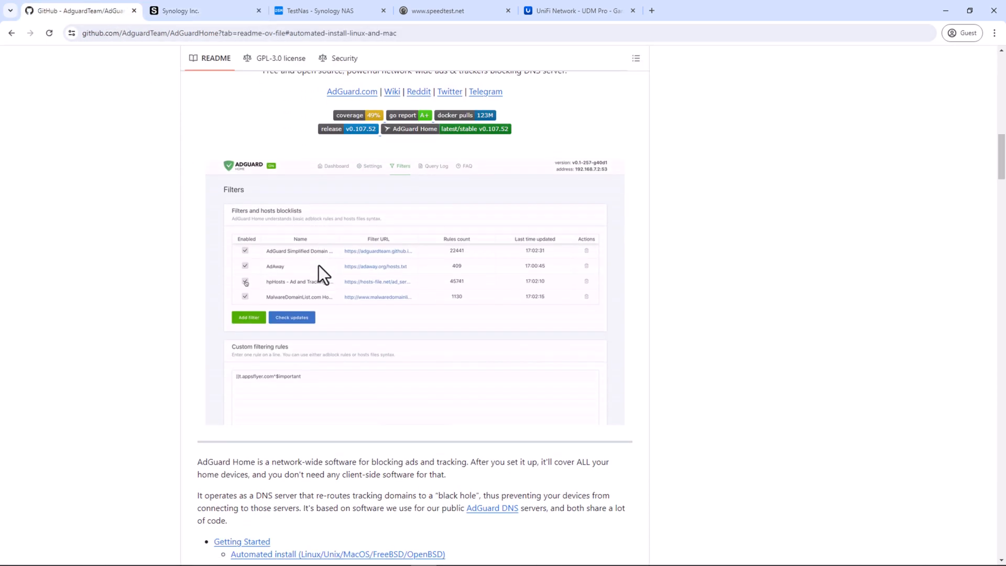
scroll("down", 3)
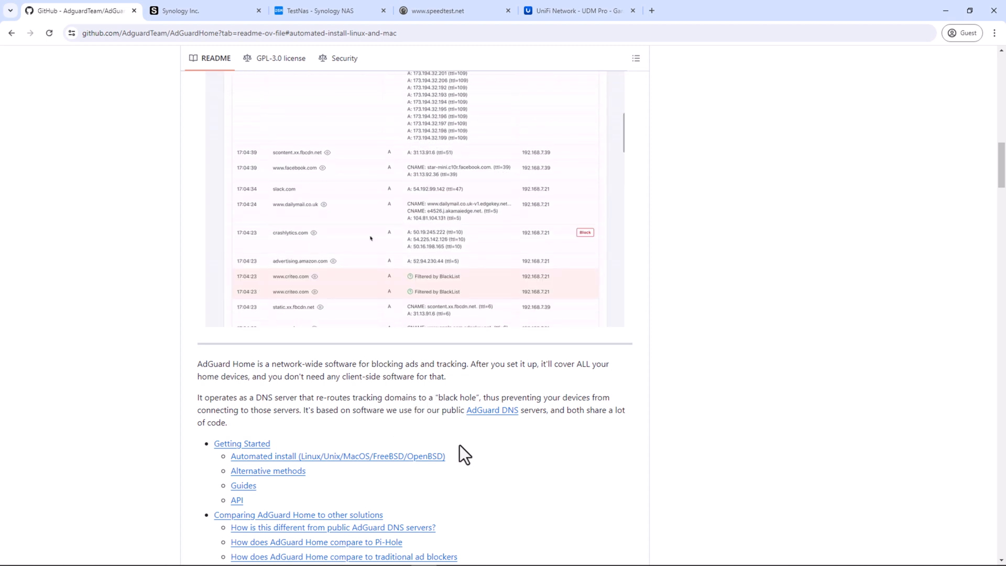
left_click(584, 232)
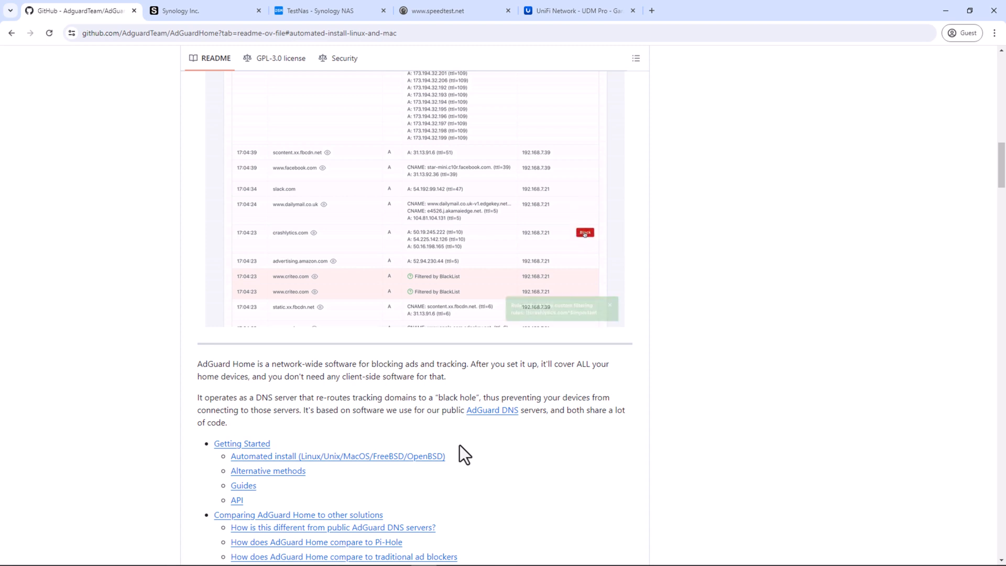
left_click(584, 232)
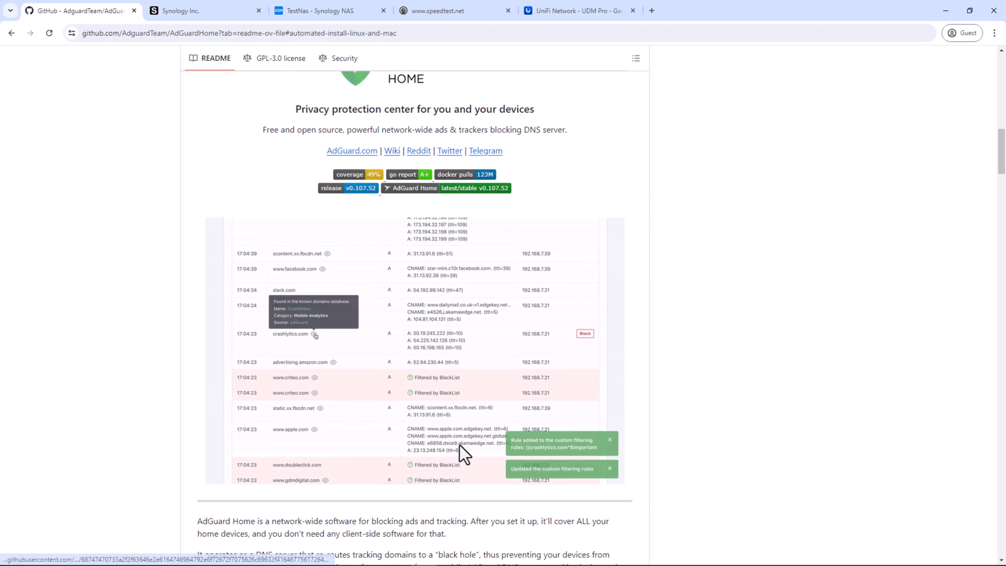
scroll("down", 3)
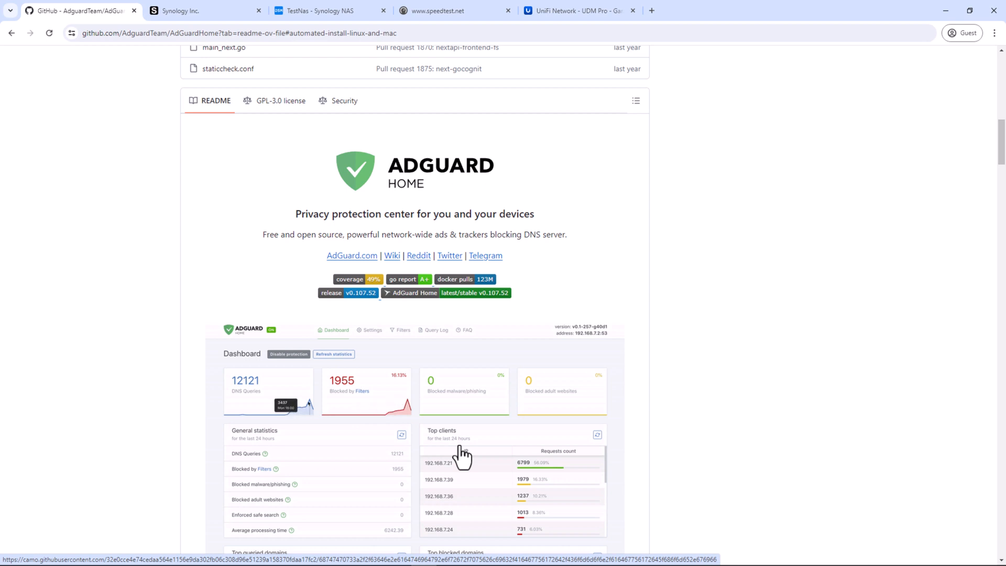
scroll("down", 3)
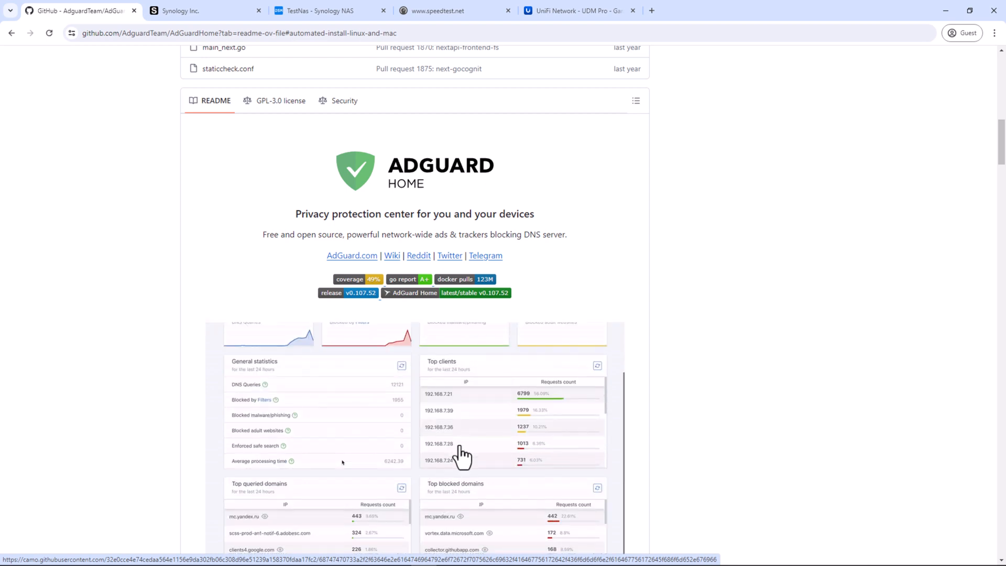
scroll("down", 3)
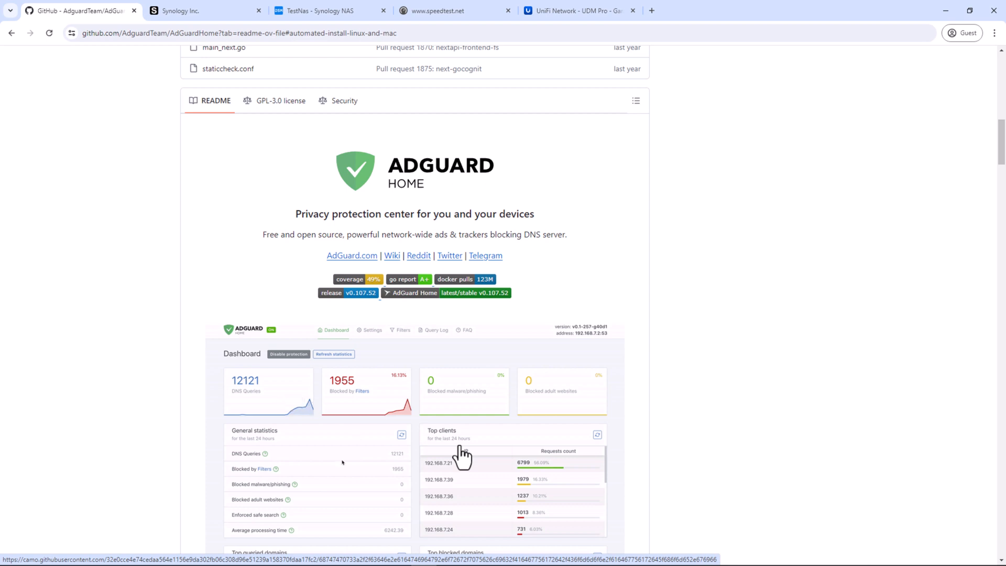
scroll("down", 3)
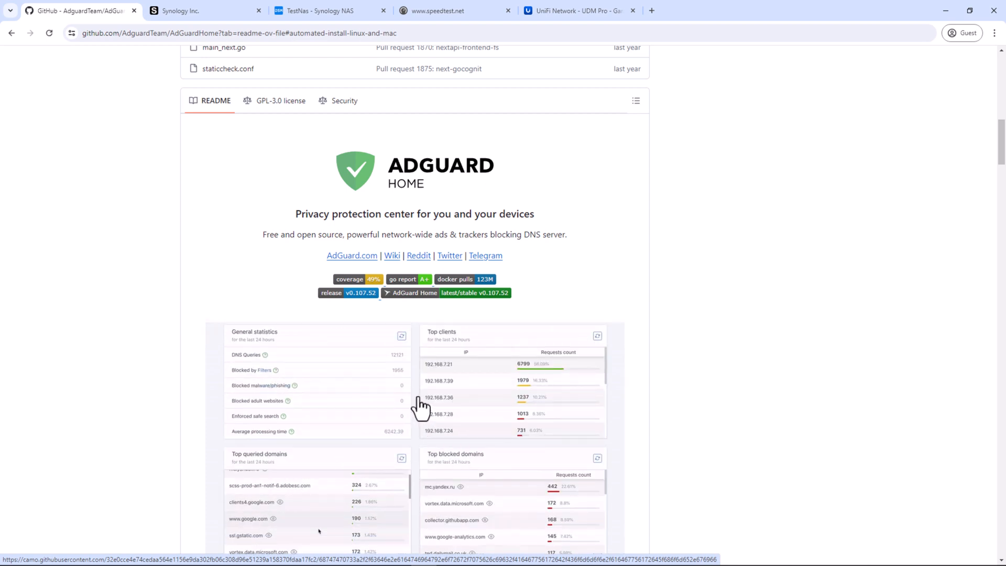
- View the speedtest.net start page, then switch to the NAS Container Manager overview
left_click(437, 11)
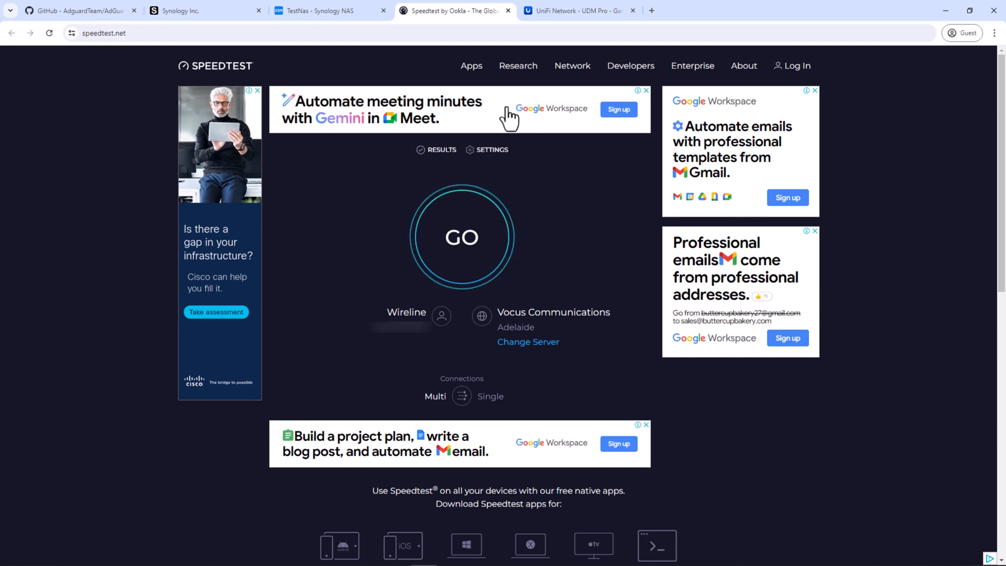
left_click(327, 11)
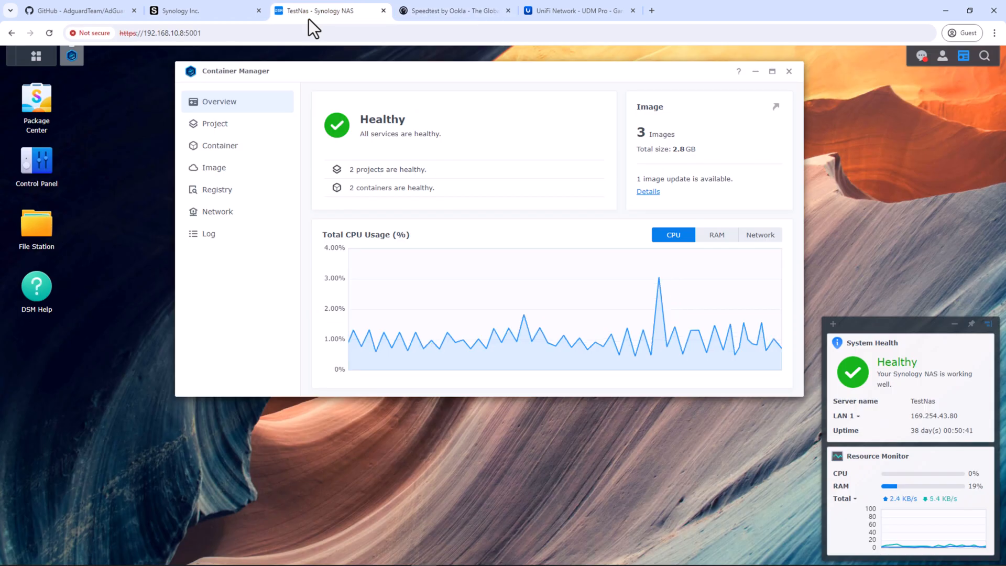
- In File Station, create an adguard folder inside docker
left_click(37, 221)
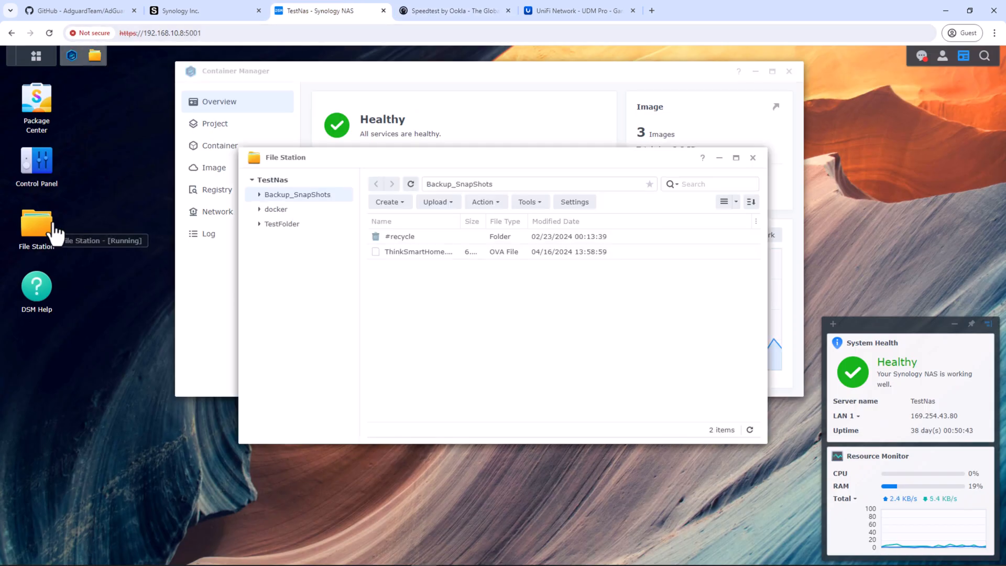
left_click(275, 208)
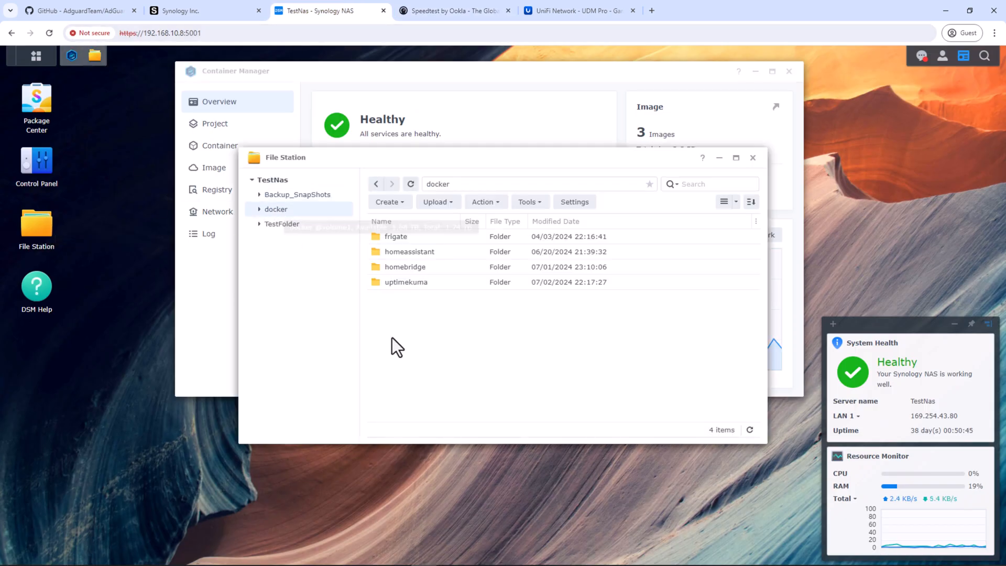
left_click(389, 201)
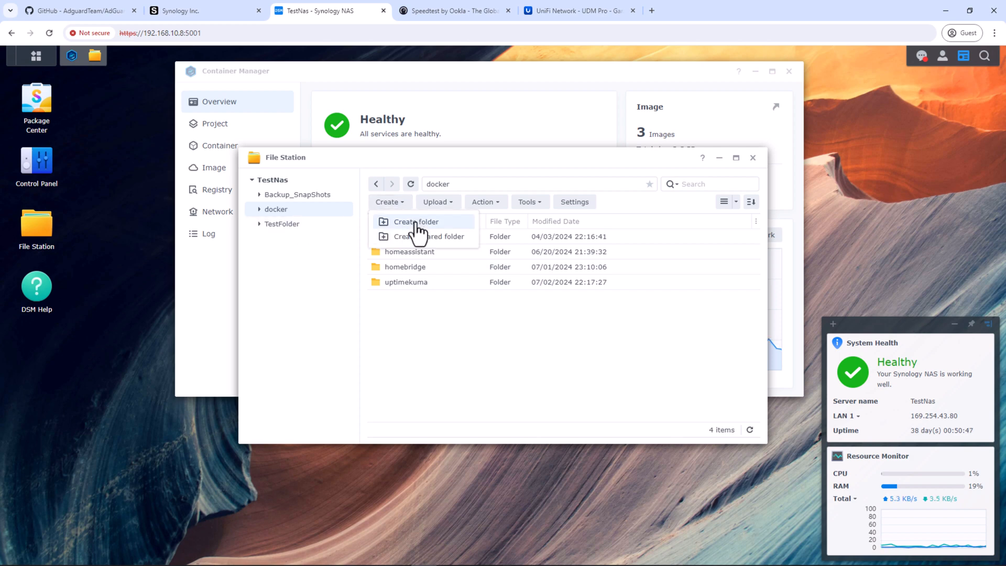
type("adguard")
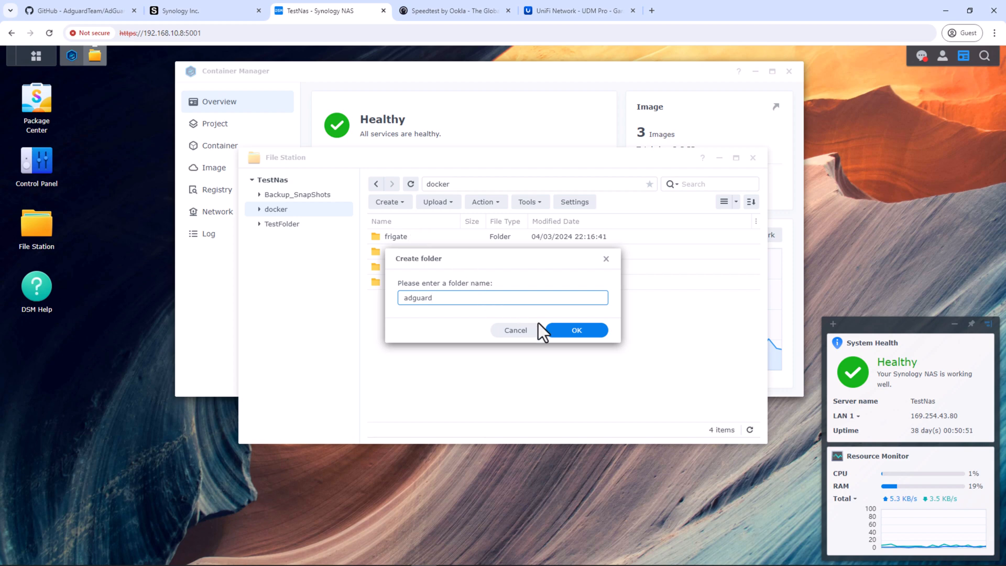
left_click(575, 329)
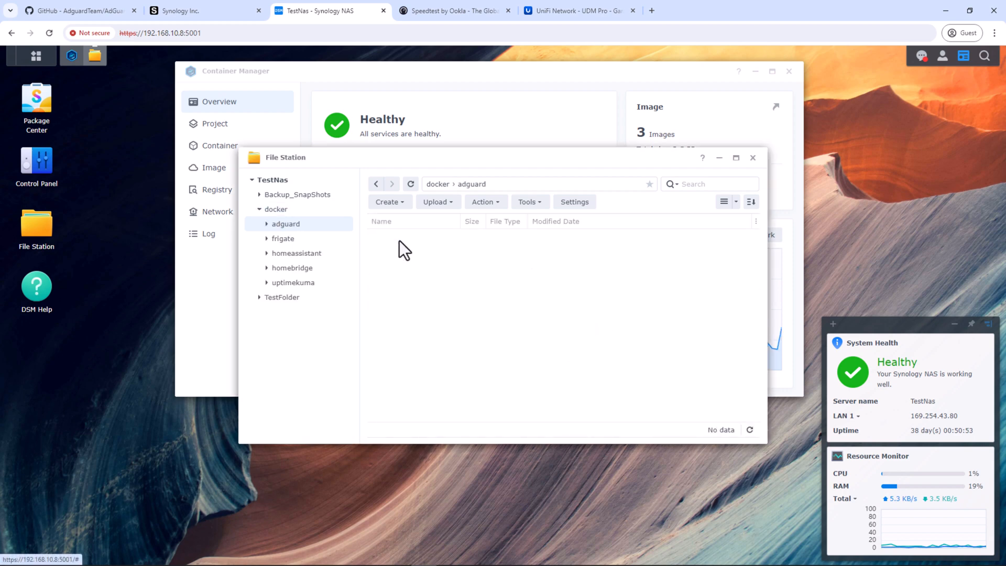
- Add config and data subfolders inside the adguard folder
left_click(386, 201)
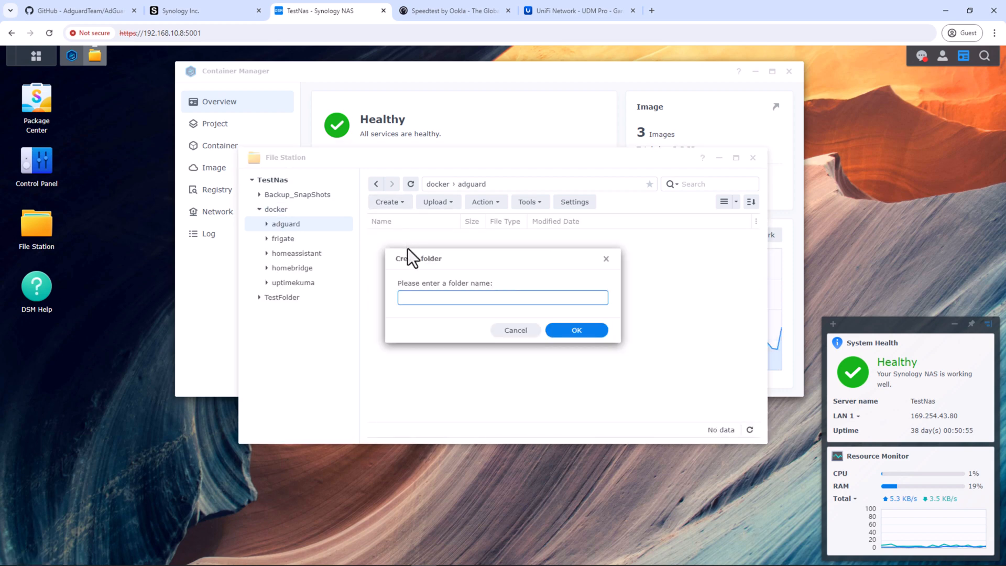
type("confi")
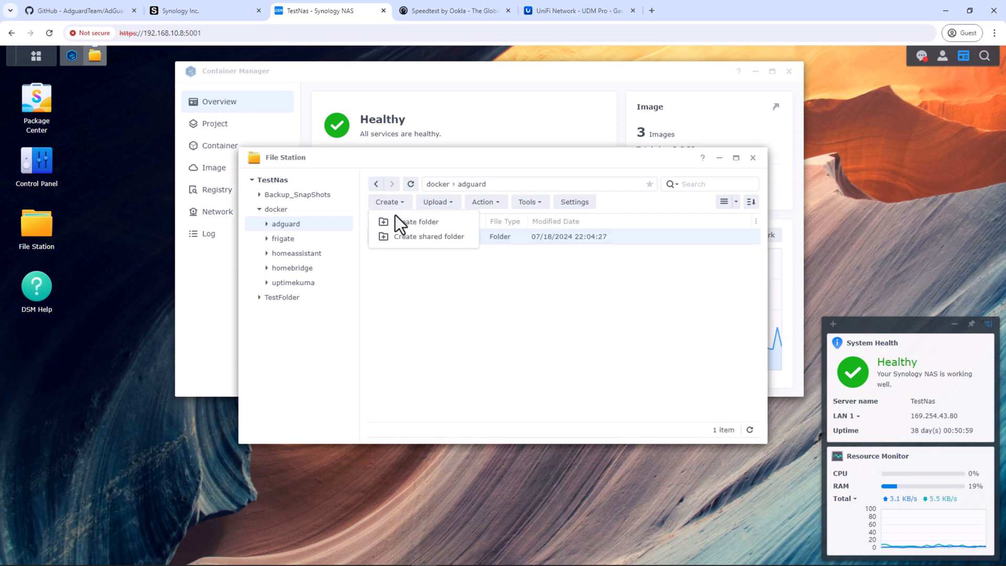
left_click(418, 221)
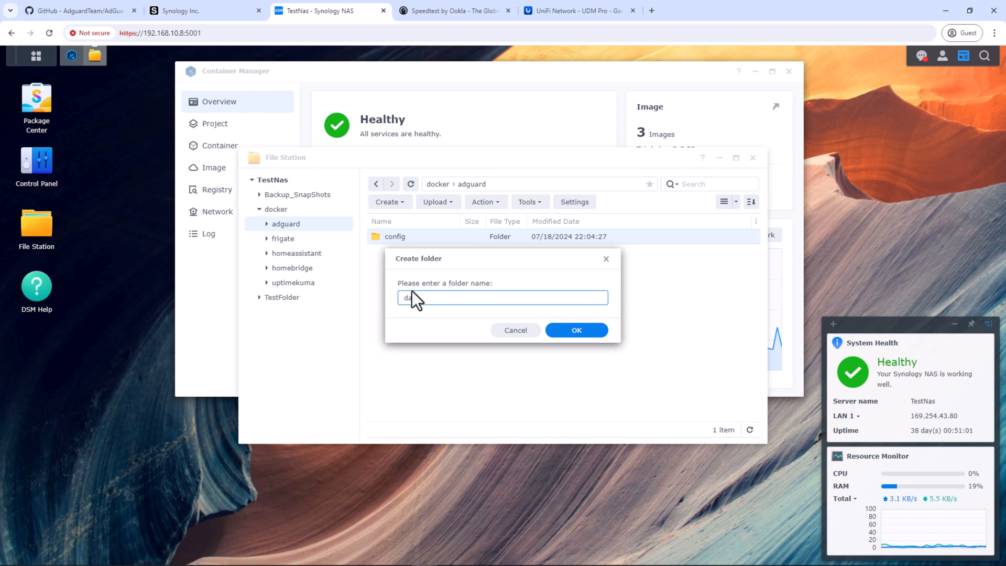
left_click(575, 329)
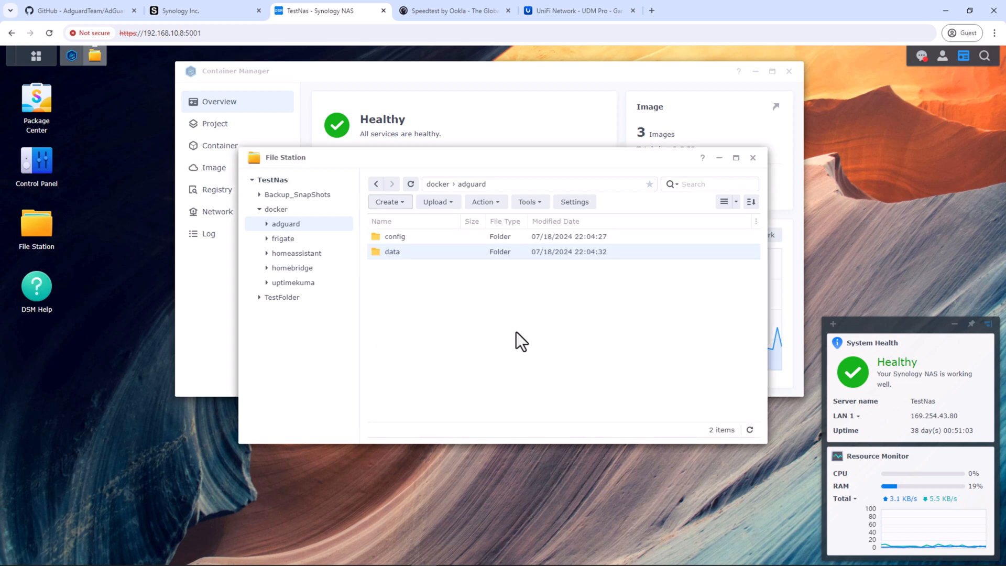
mouse_move(234, 145)
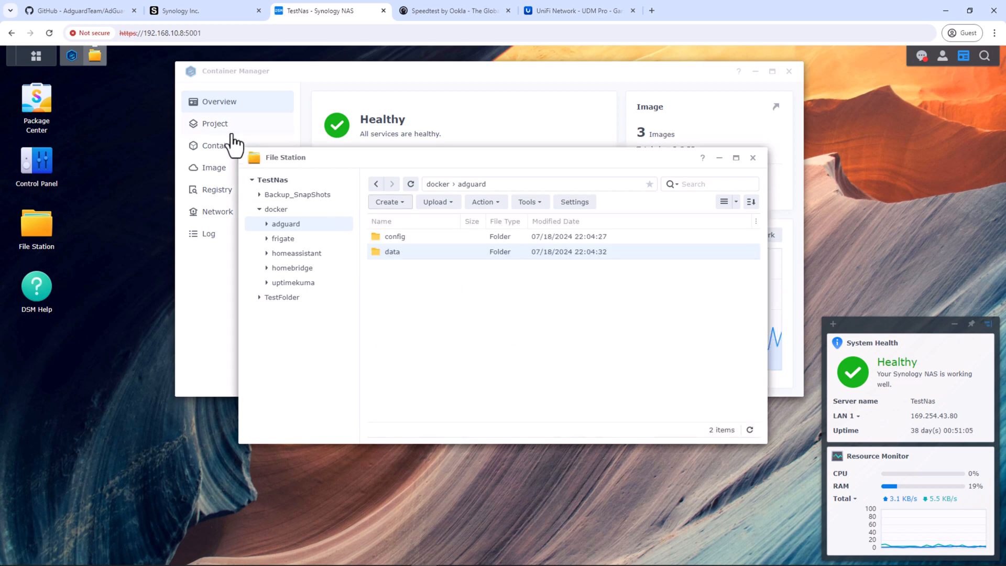
- Create project 'adguard' at /docker/adguard, choosing to write docker-compose.yml directly
left_click(215, 123)
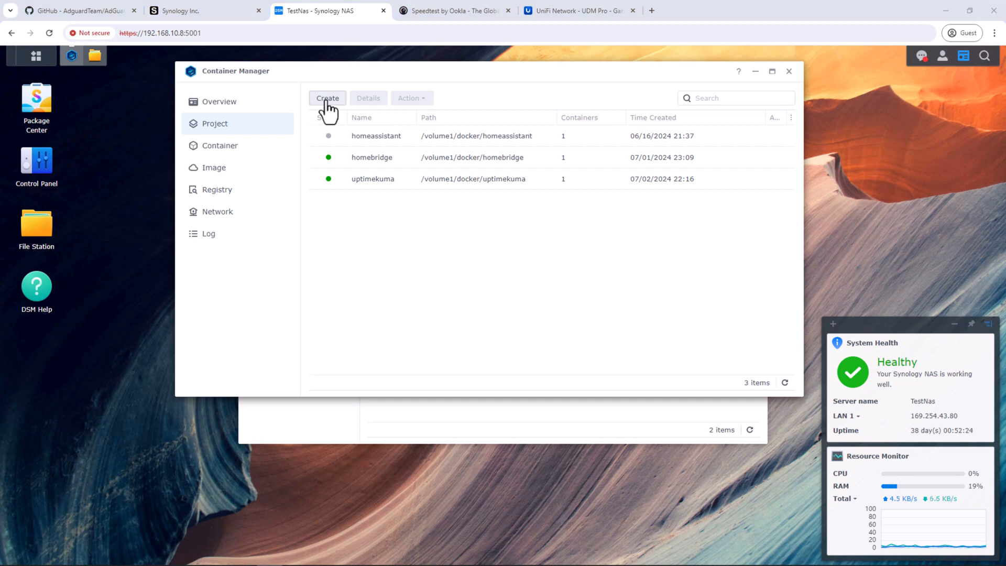
left_click(327, 97)
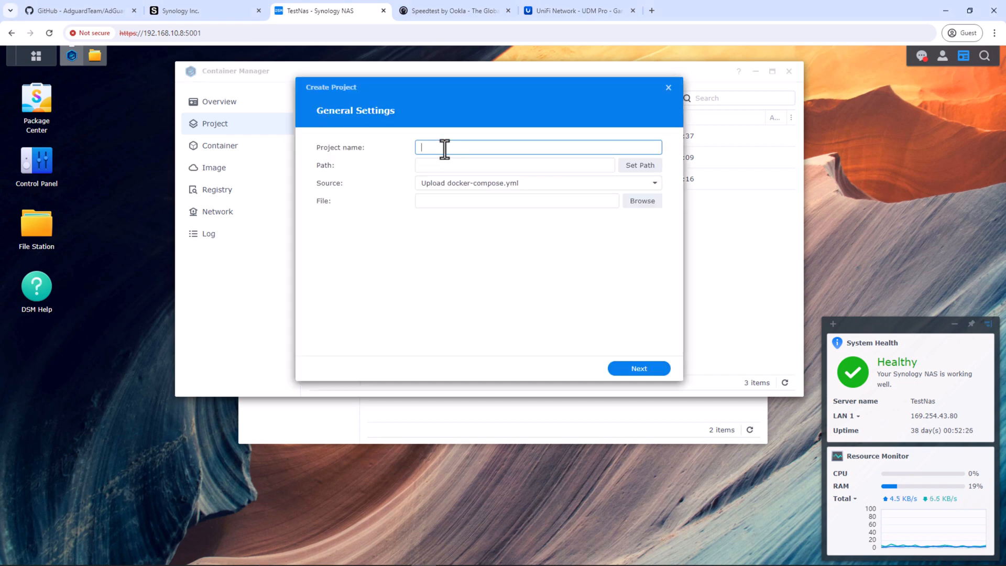
type("adguard")
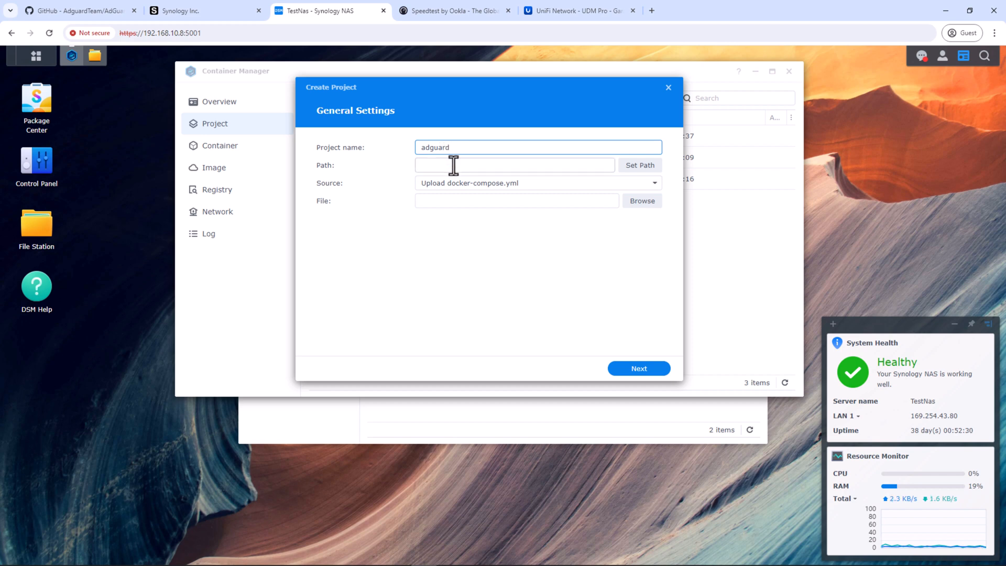
left_click(513, 165)
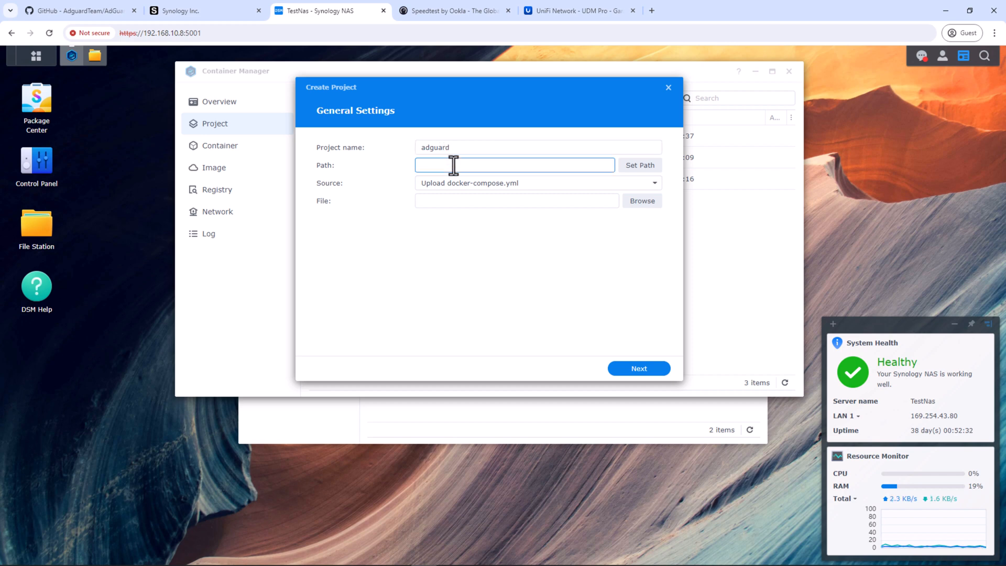
left_click(639, 165)
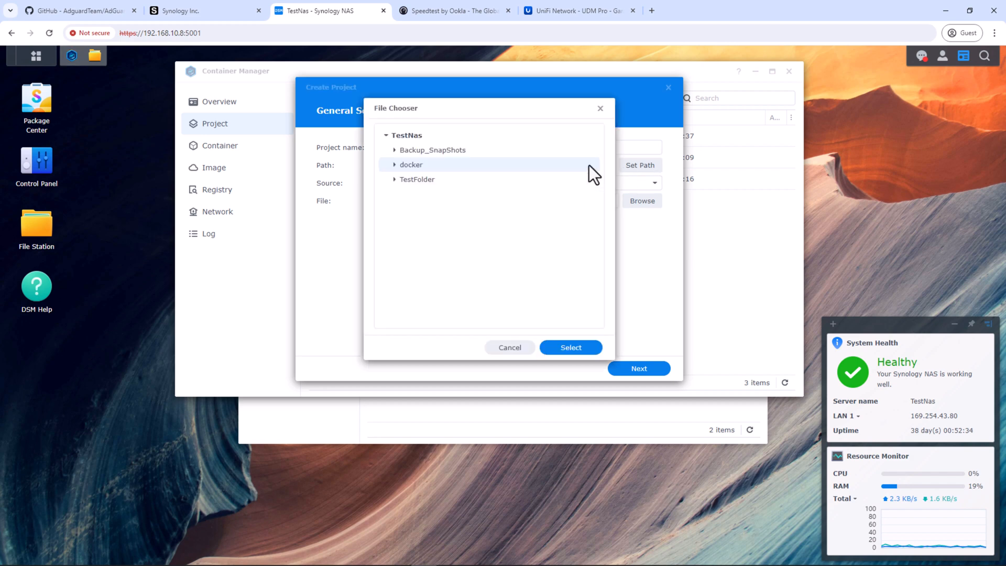
left_click(394, 163)
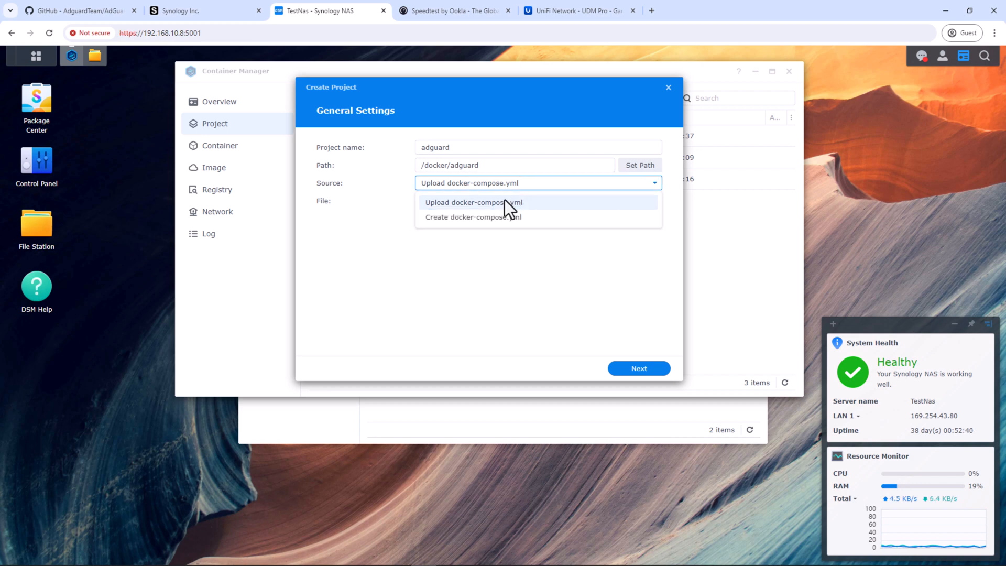
left_click(472, 216)
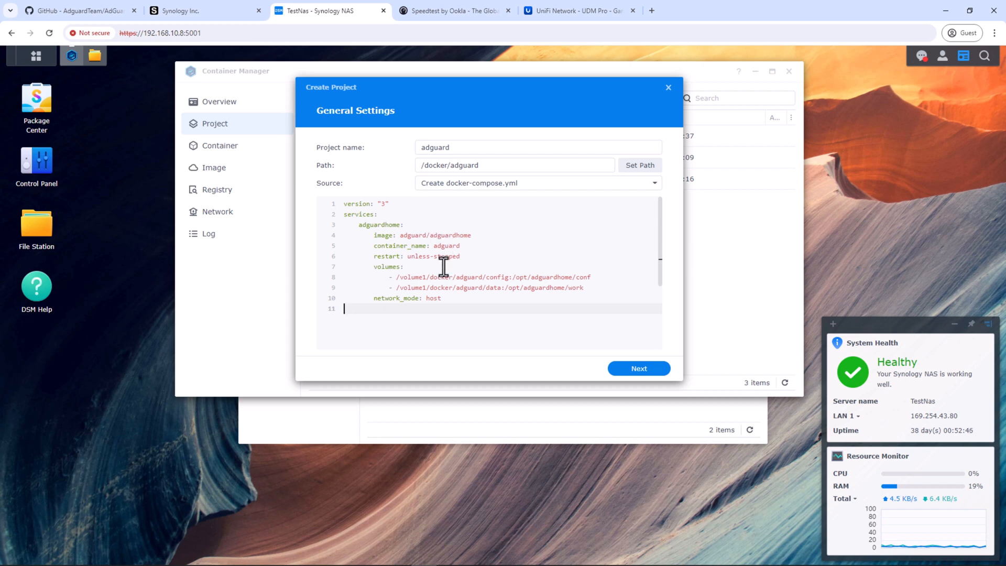
mouse_move(431, 284)
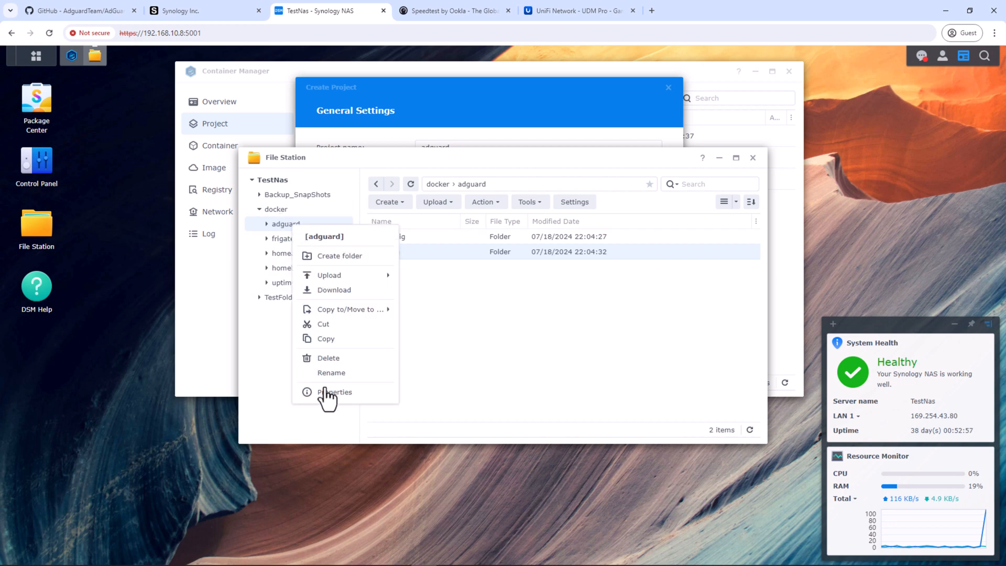
- Open the adguard folder's Properties to check its path
left_click(334, 392)
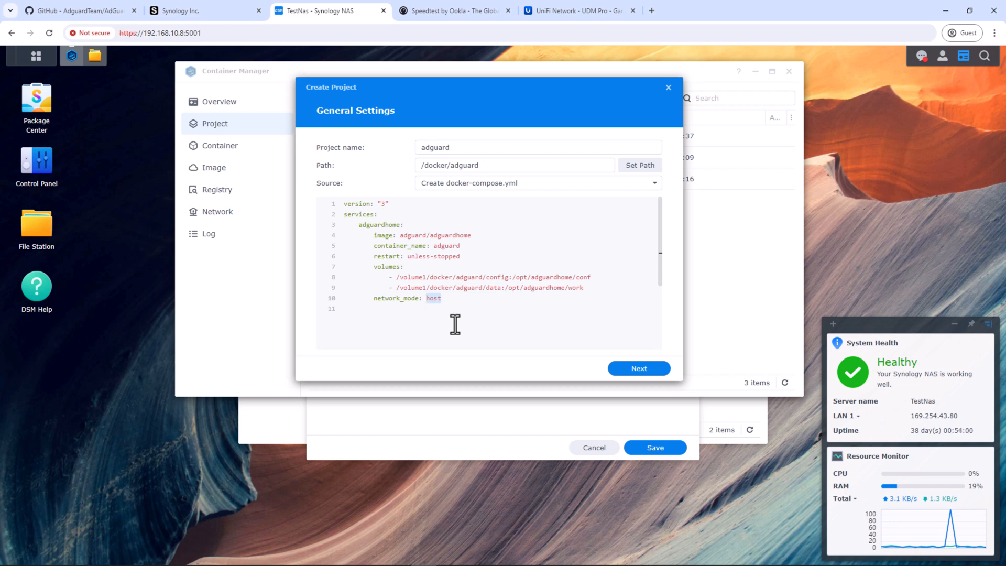
- Finish the wizard without a web portal, starting the project once created
left_click(638, 368)
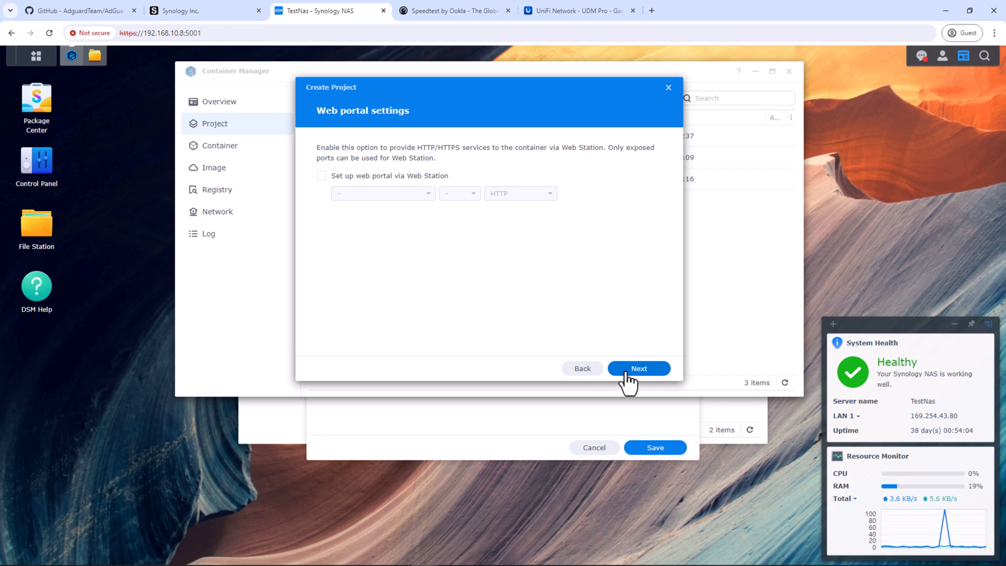
left_click(638, 368)
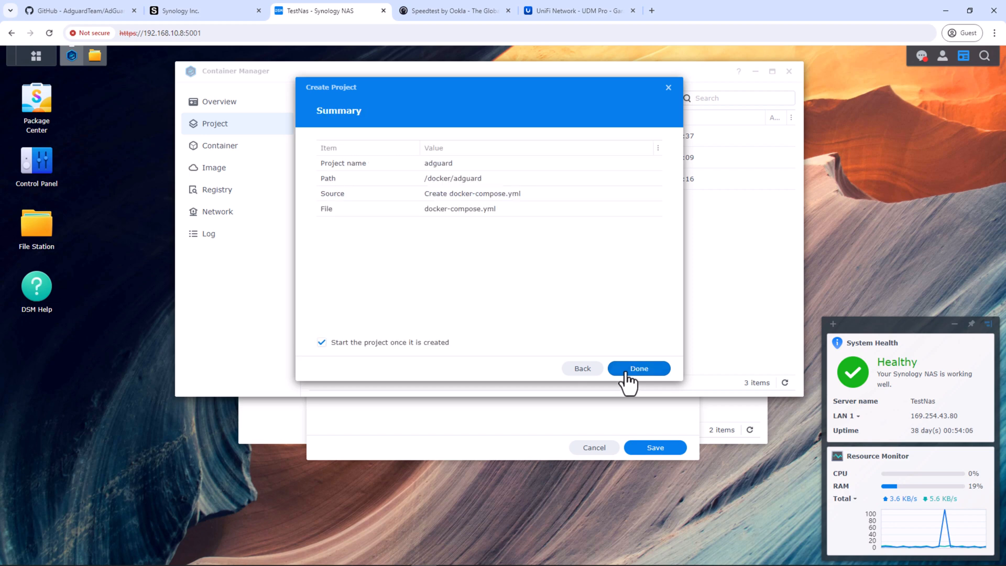
left_click(638, 368)
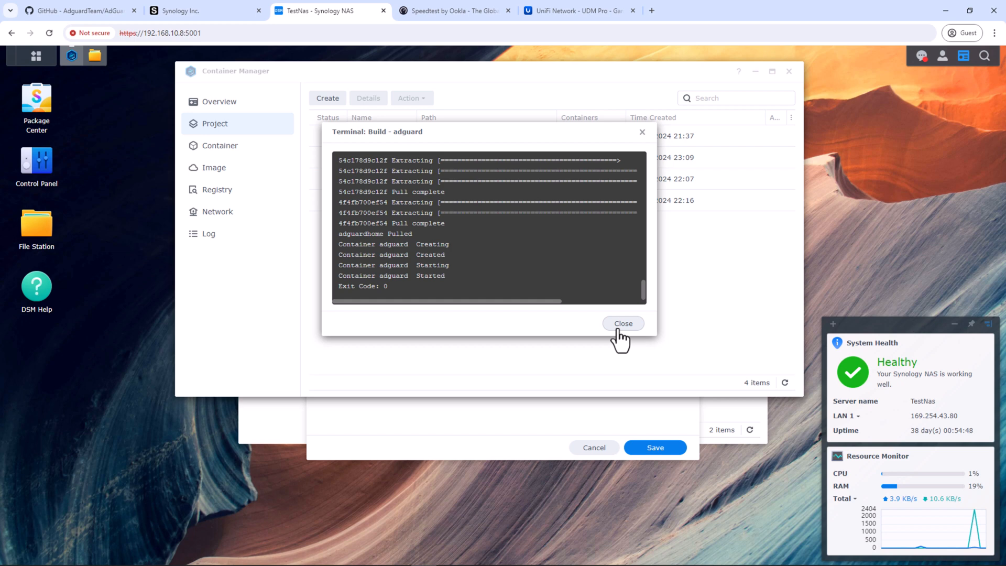
- Close the build log and load 192.168.10.8:3000 in a new browser tab
left_click(622, 323)
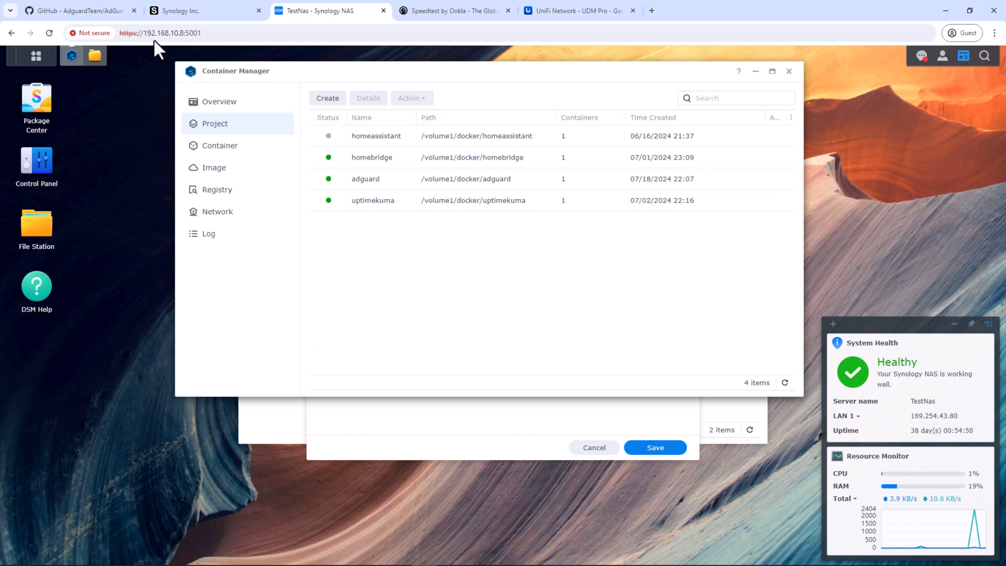
left_click(173, 33)
type("192.168.10.8:3")
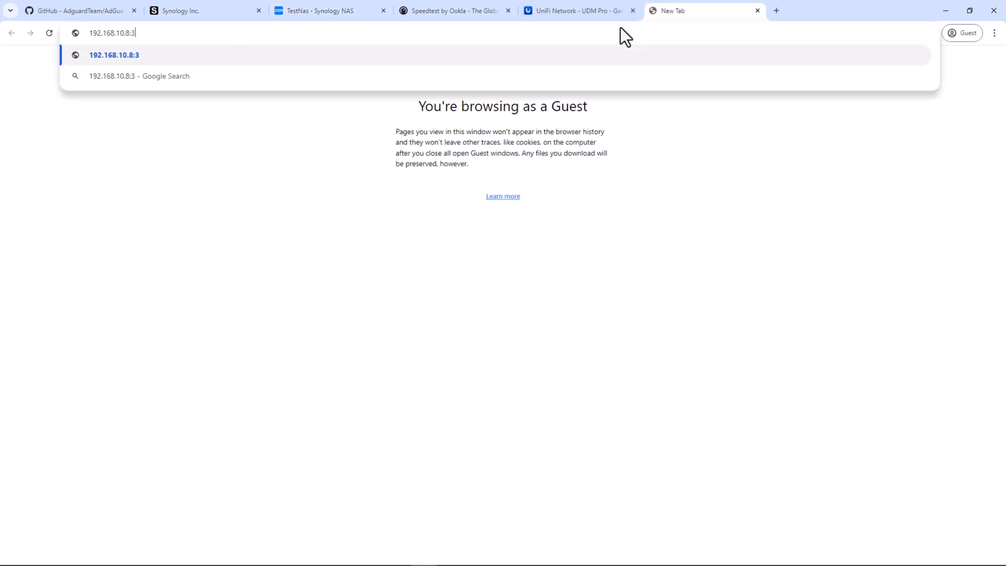
type("000/install.html")
key("Enter")
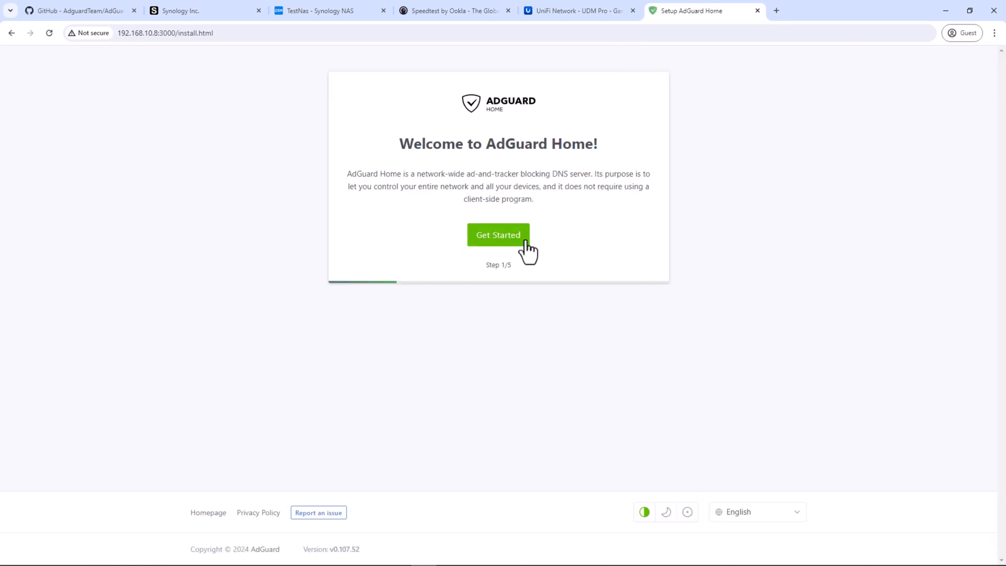
- Begin setup, change the admin web port from 80 to 3000, and enter admin credentials
left_click(498, 234)
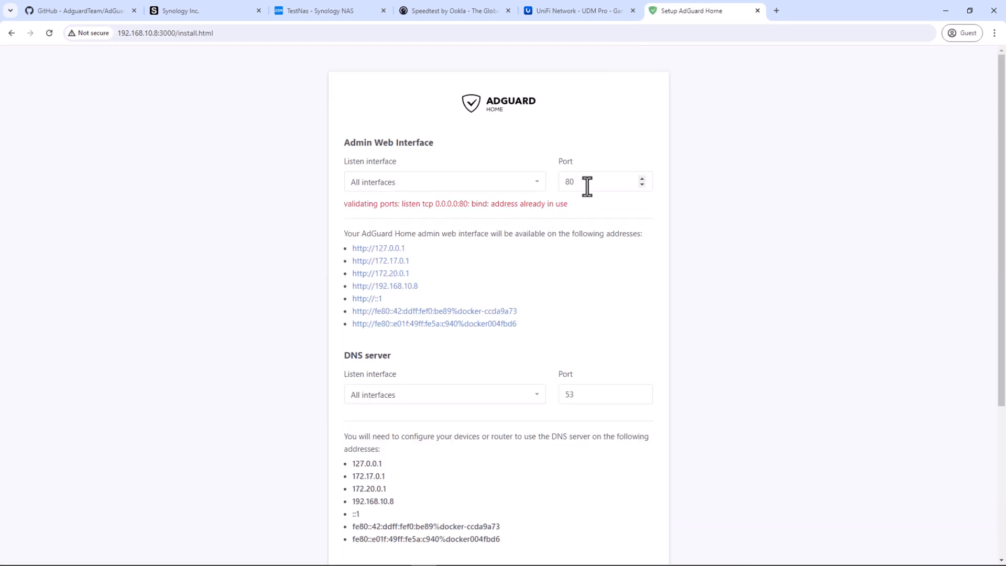
left_click(603, 182)
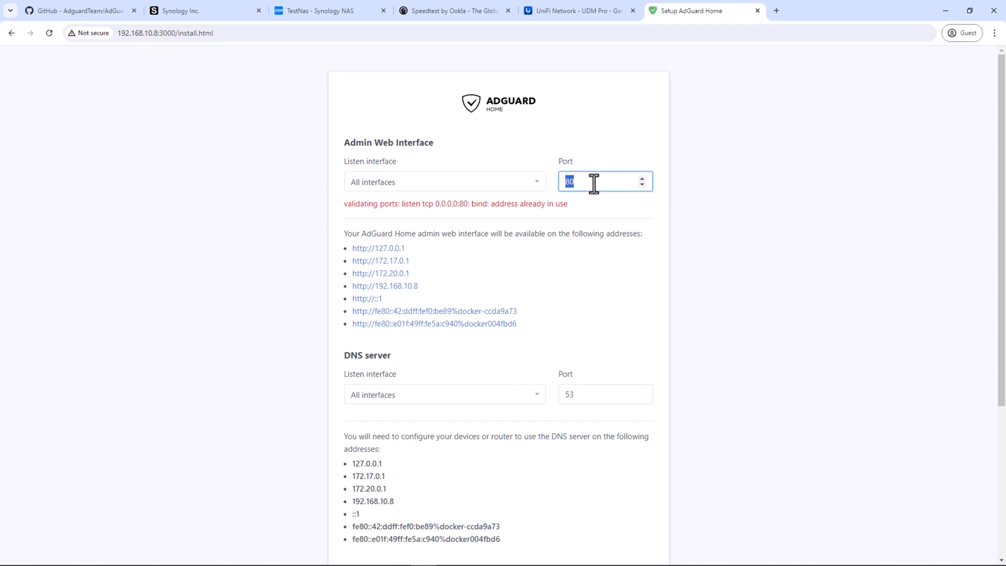
type("3000")
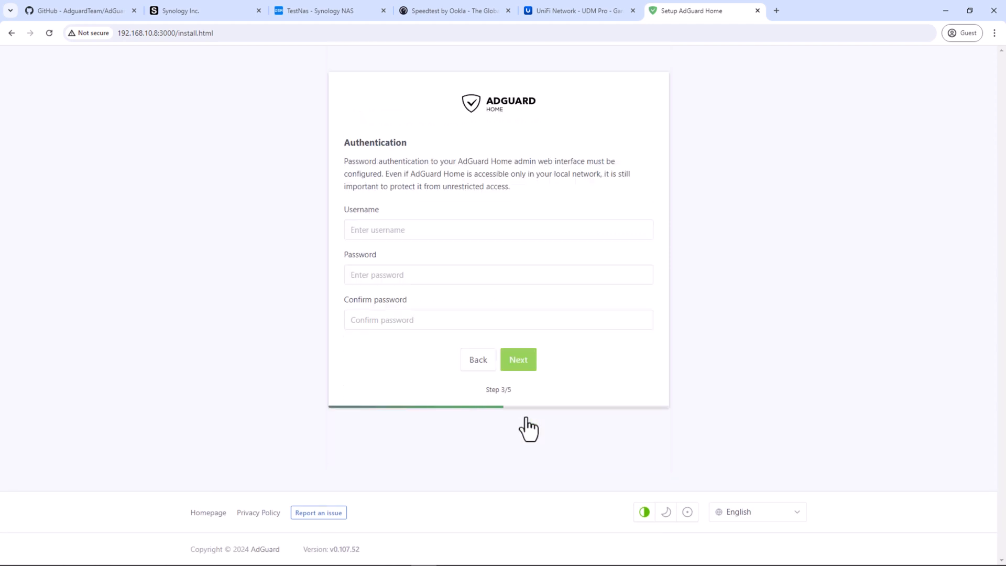
type("thin")
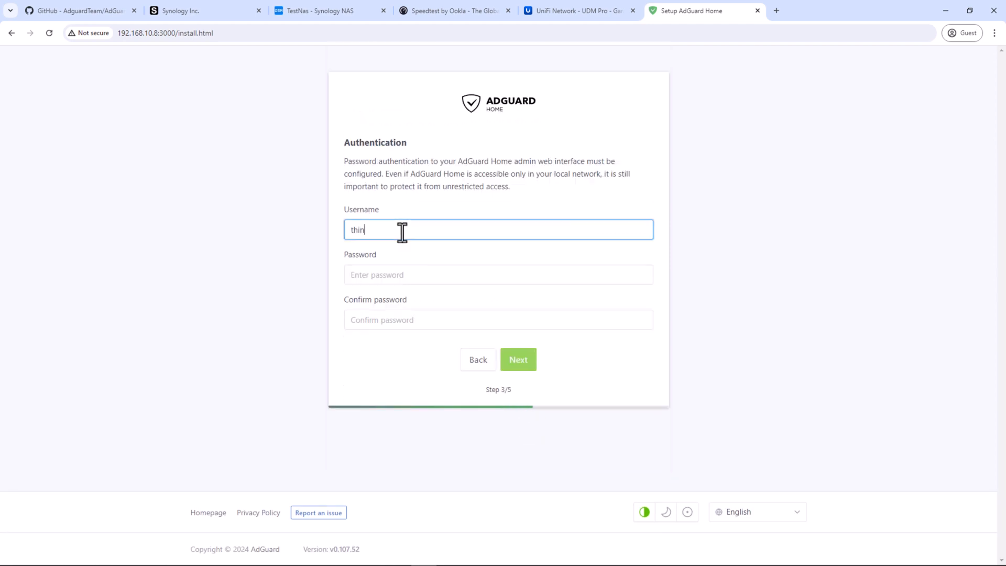
type("ksmarthome")
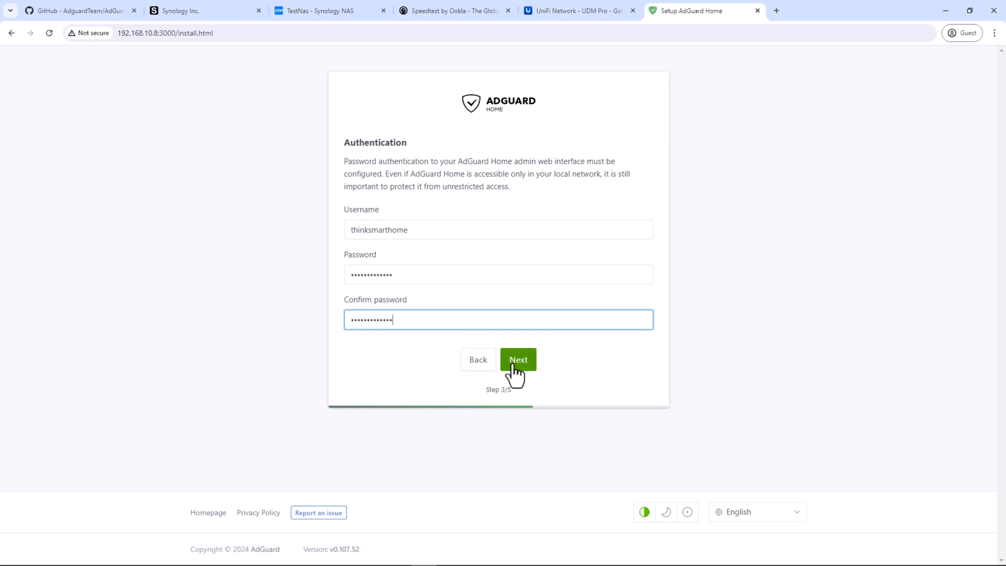
- Submit credentials, review iOS and router DNS instructions, finish, and fill the login form
left_click(517, 360)
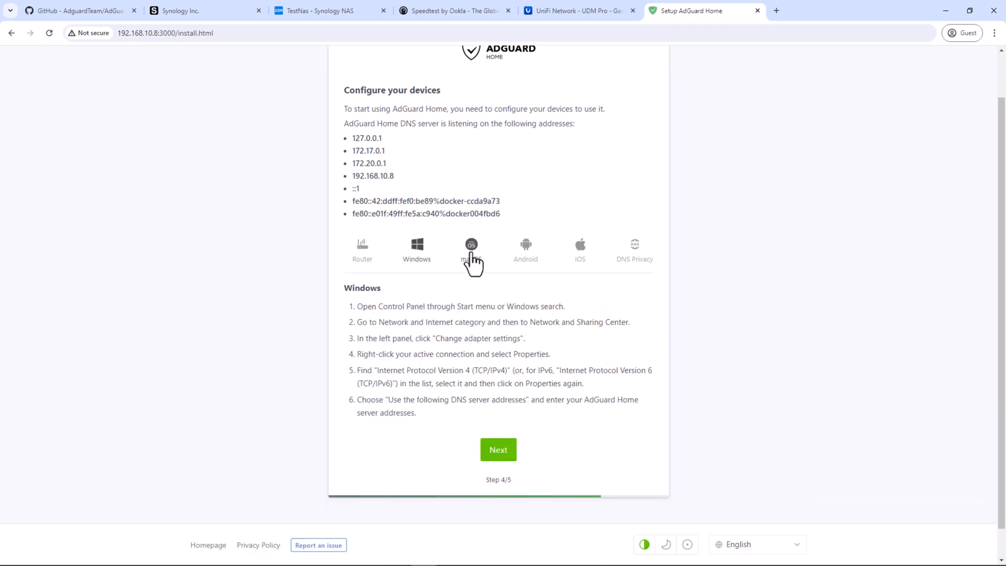
left_click(578, 250)
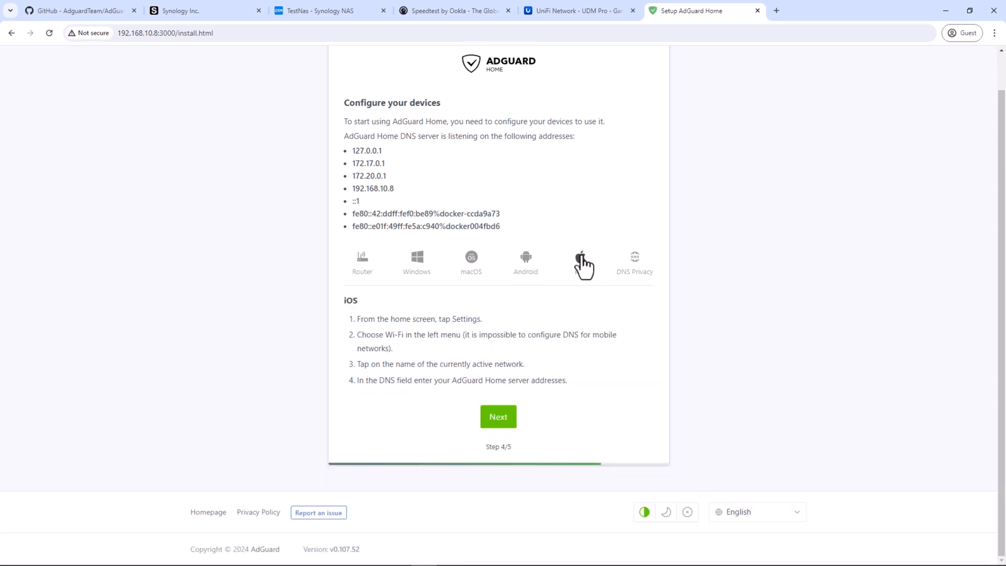
left_click(362, 250)
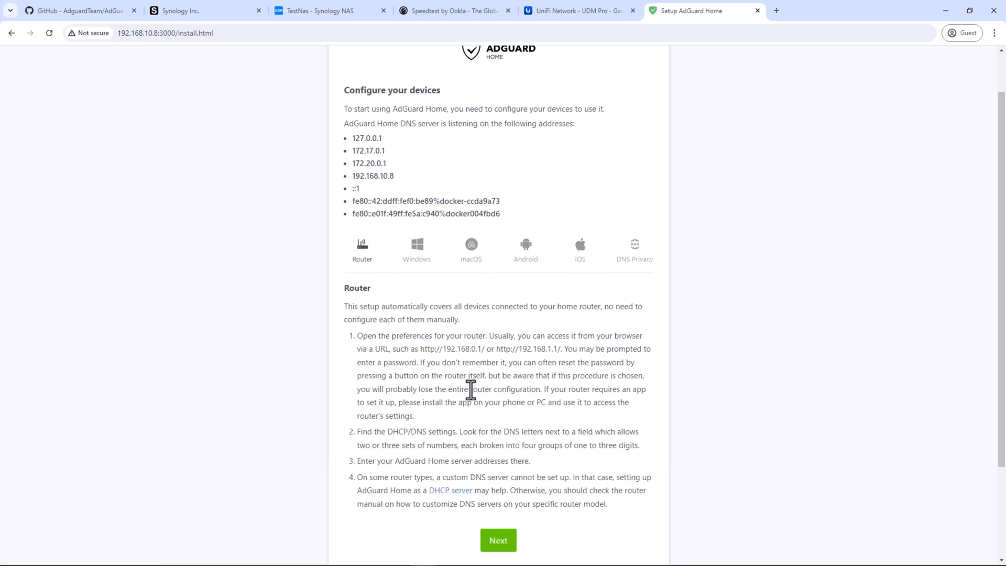
left_click(497, 539)
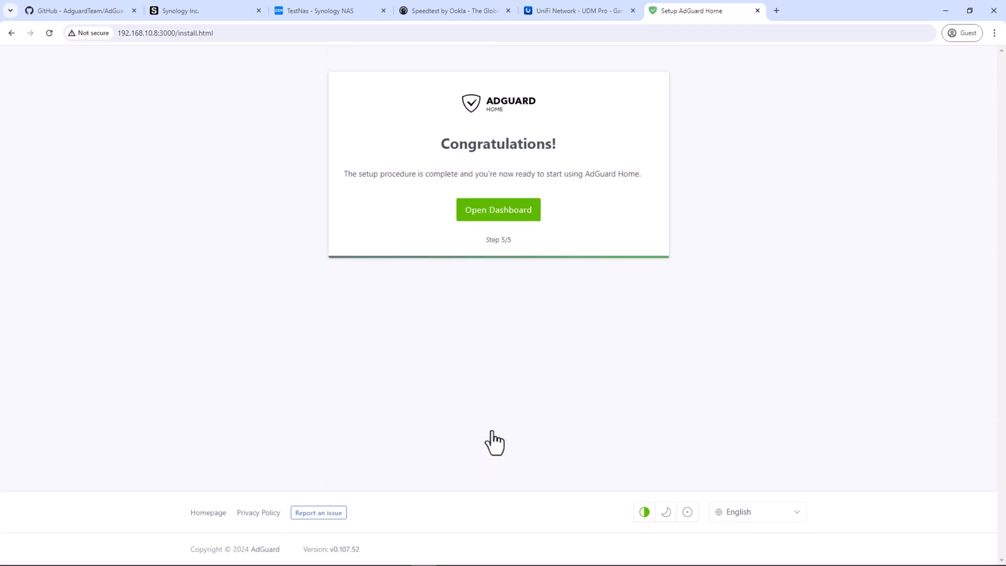
mouse_move(525, 228)
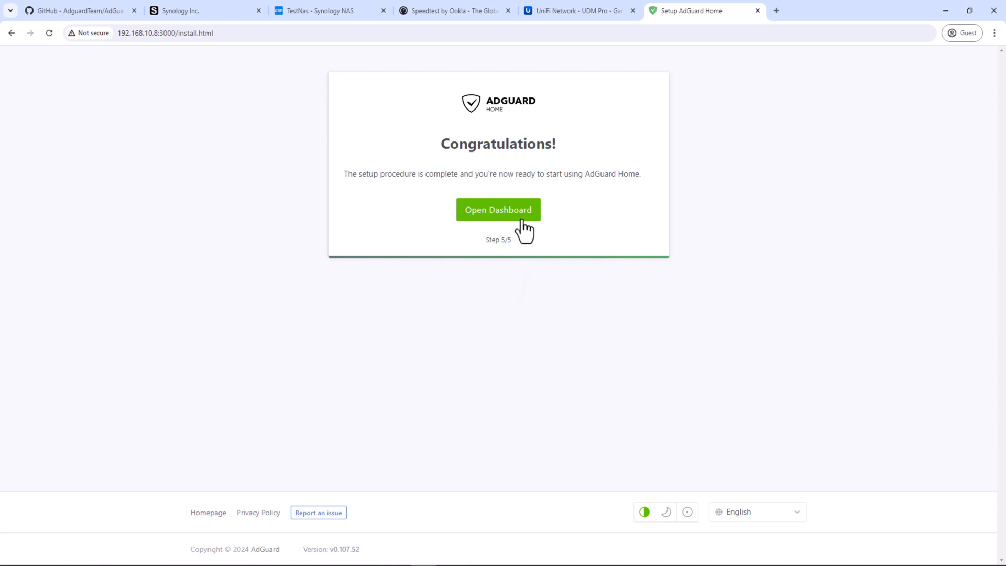
left_click(497, 209)
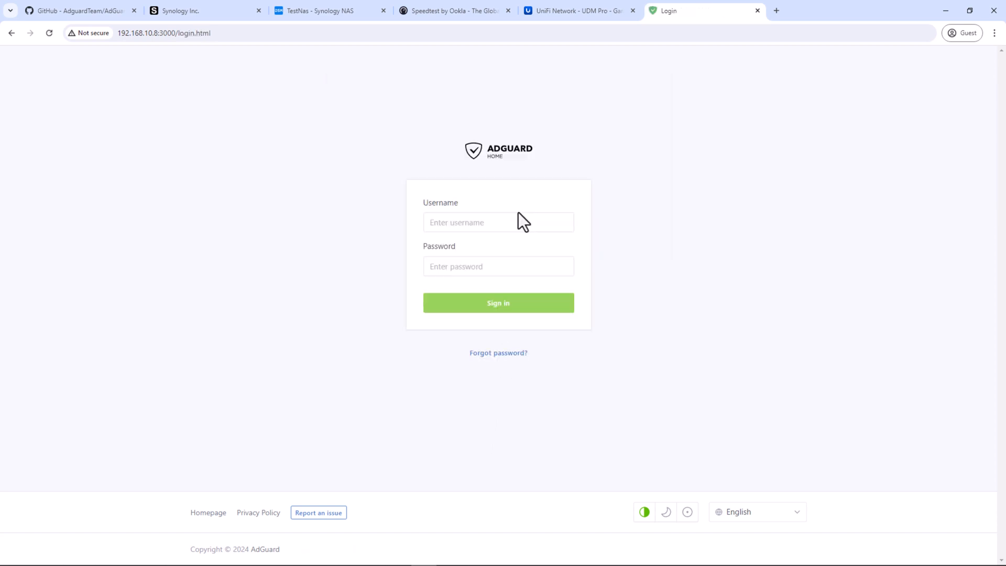
type("thinksmarthome")
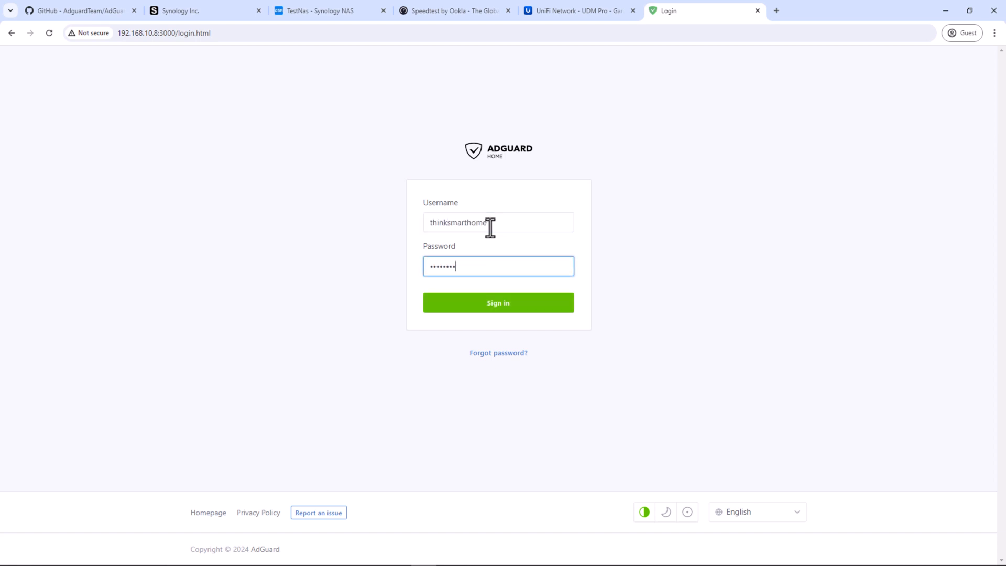
- Sign in to AdGuard Home, check the zero-query dashboard, then move to UniFi Network
left_click(498, 302)
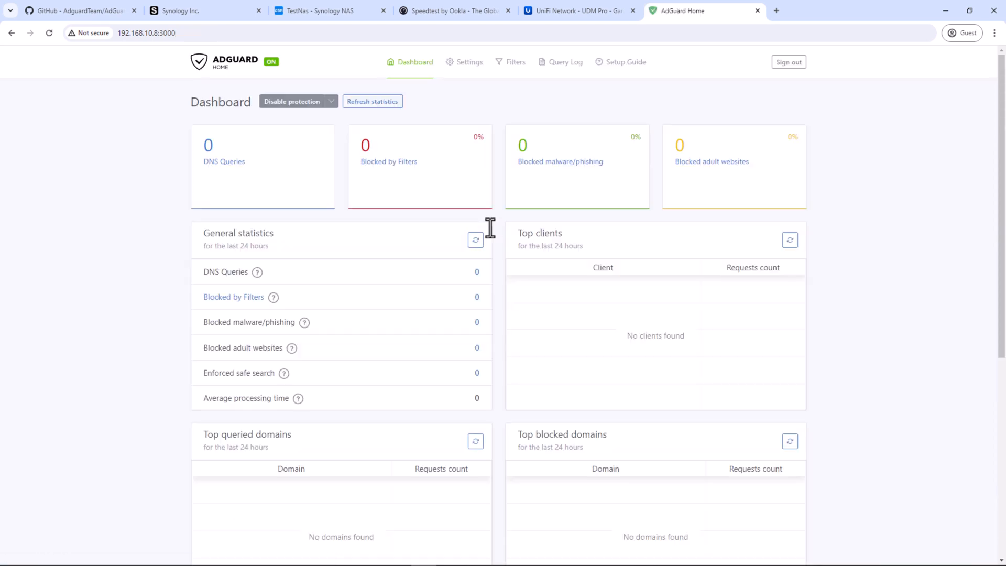
mouse_move(490, 237)
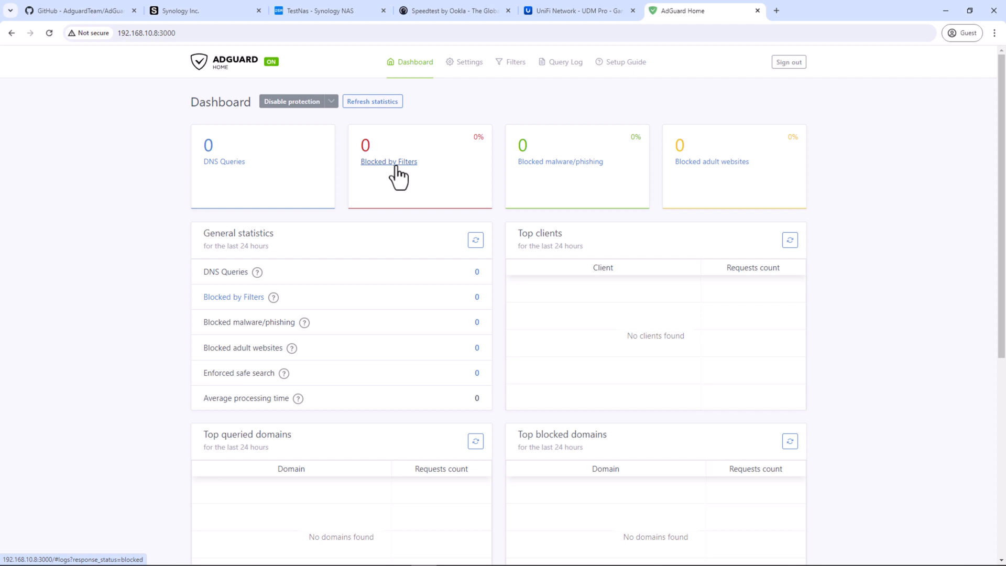
mouse_move(411, 184)
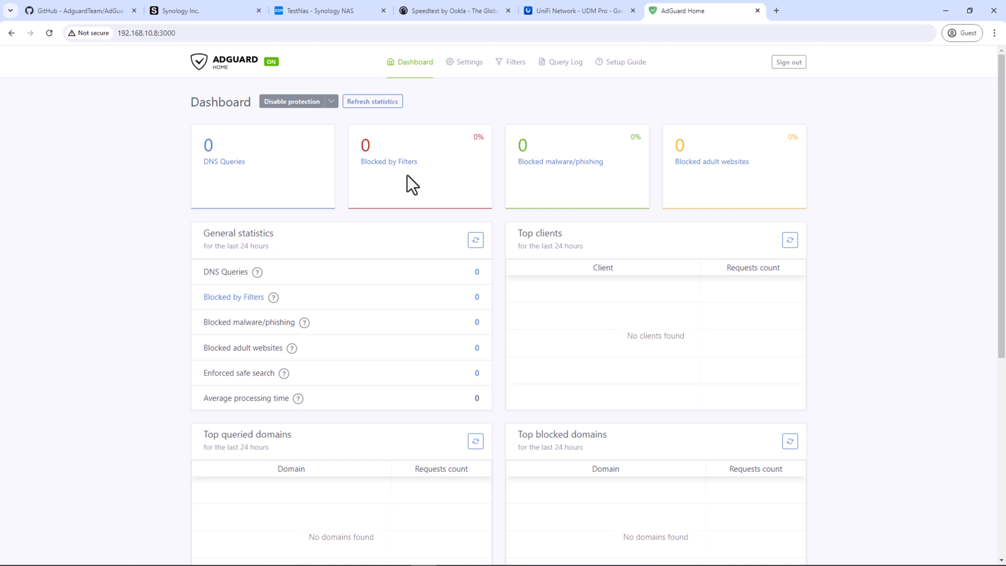
left_click(574, 11)
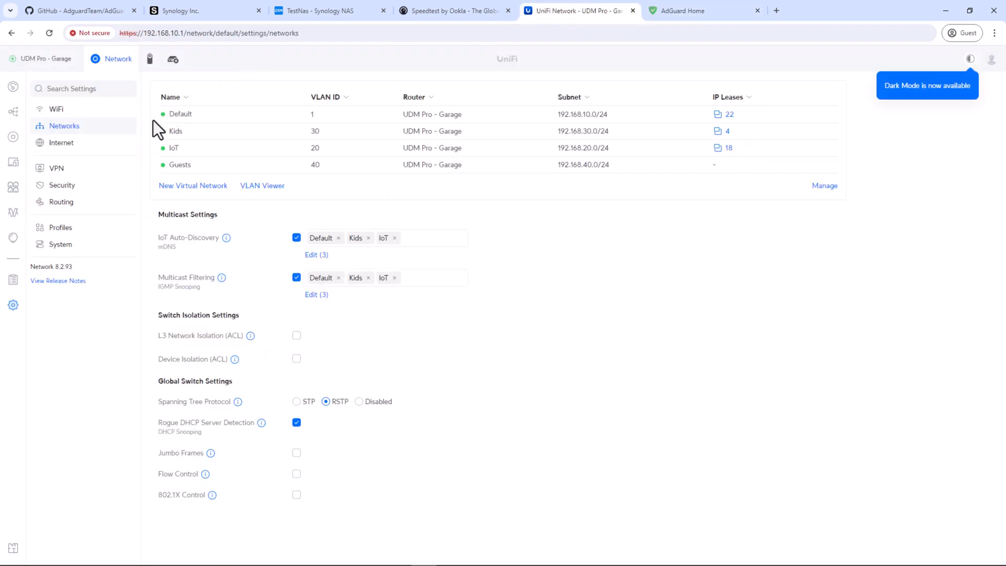
- Set the Default network's DHCP DNS server manually to 192.168.10.8 and apply
left_click(64, 125)
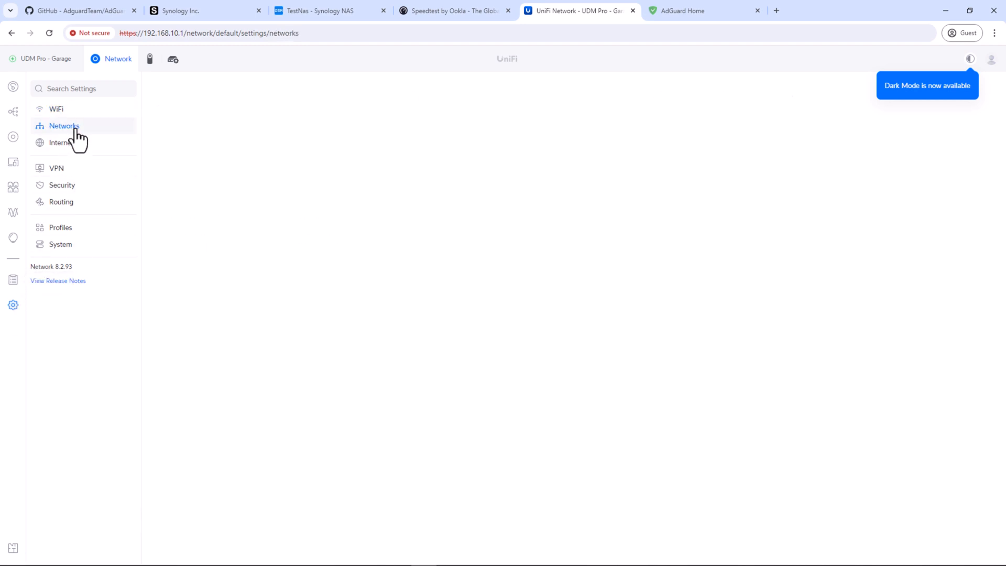
left_click(63, 125)
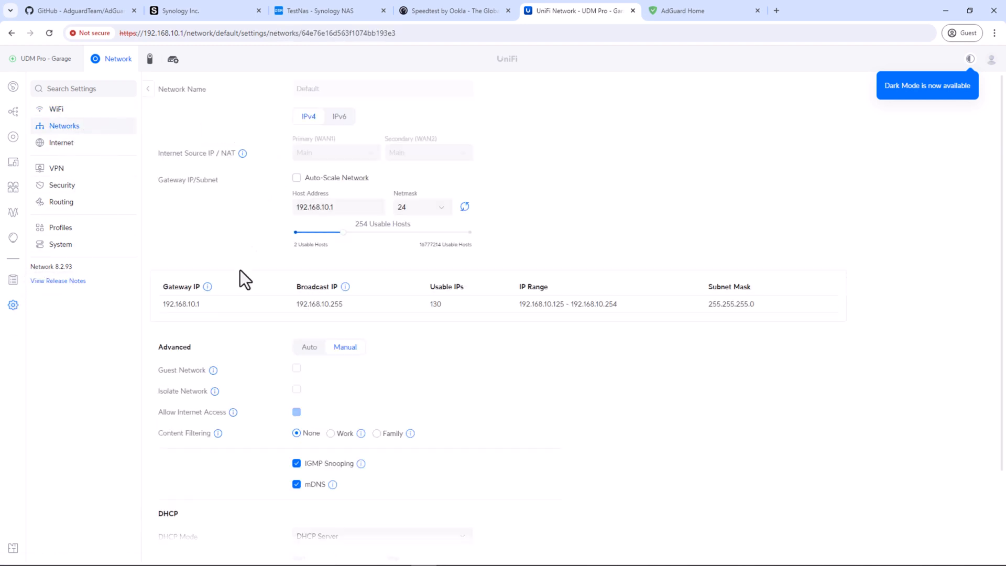
scroll("down", 3)
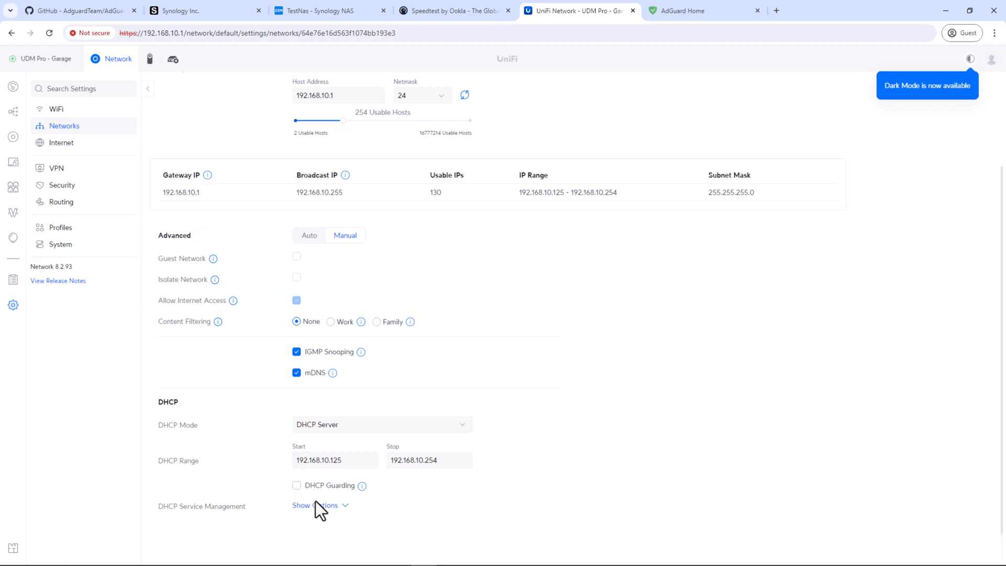
left_click(314, 505)
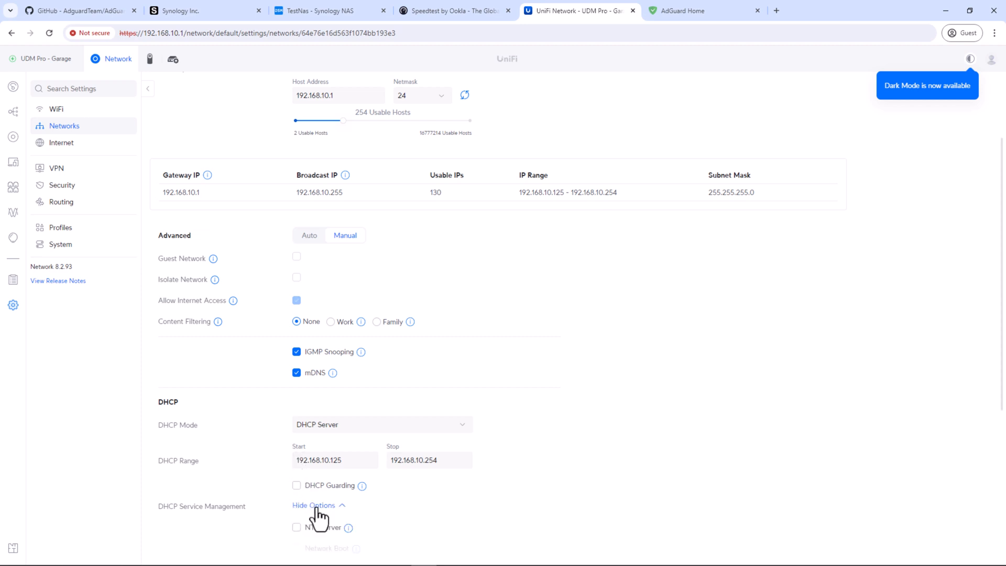
scroll("down", 3)
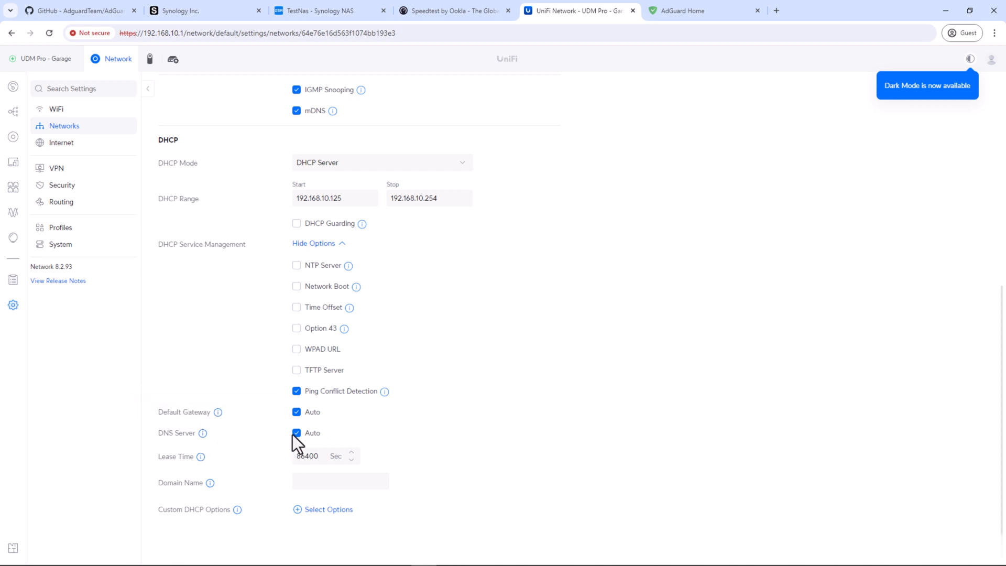
left_click(296, 432)
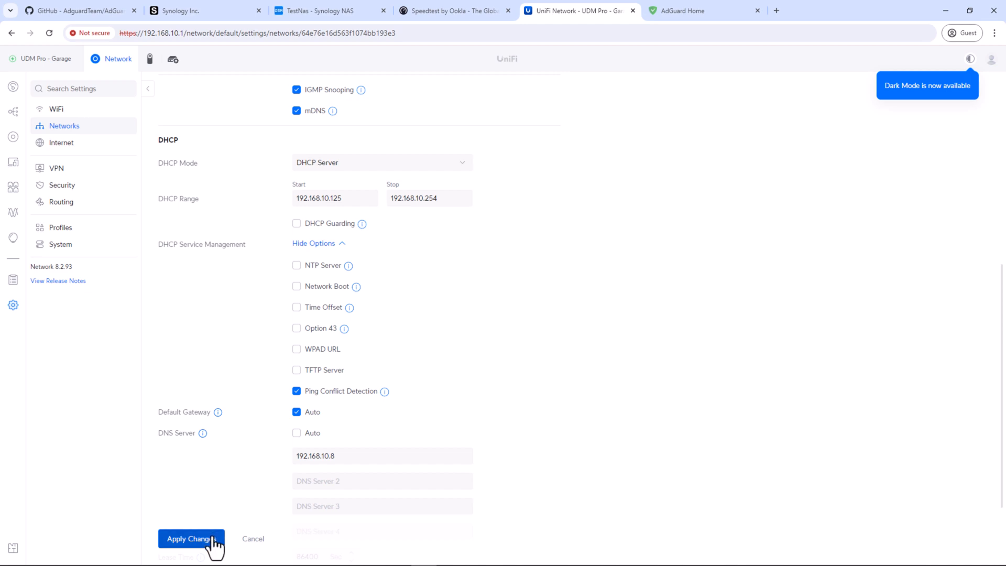
left_click(191, 538)
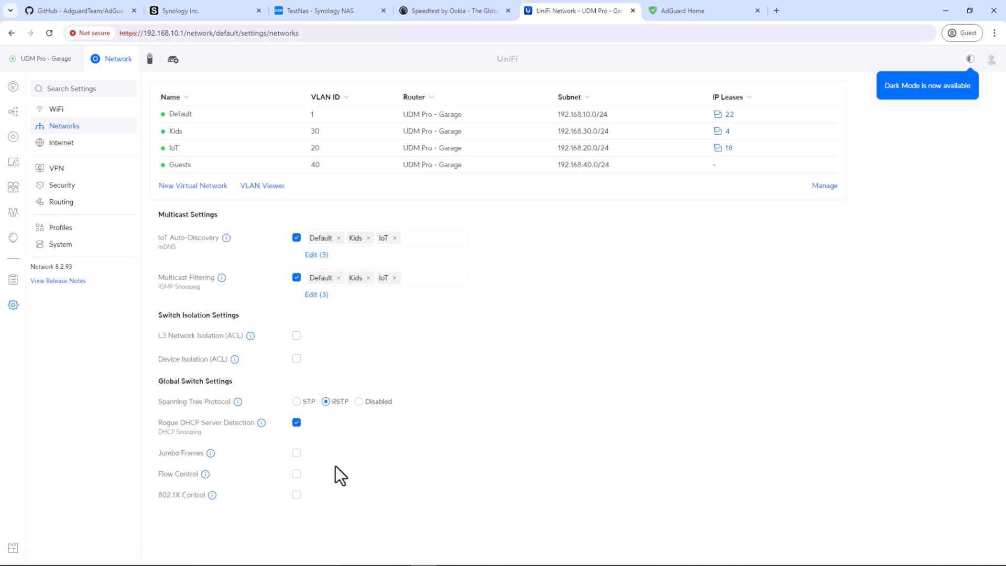
mouse_move(345, 473)
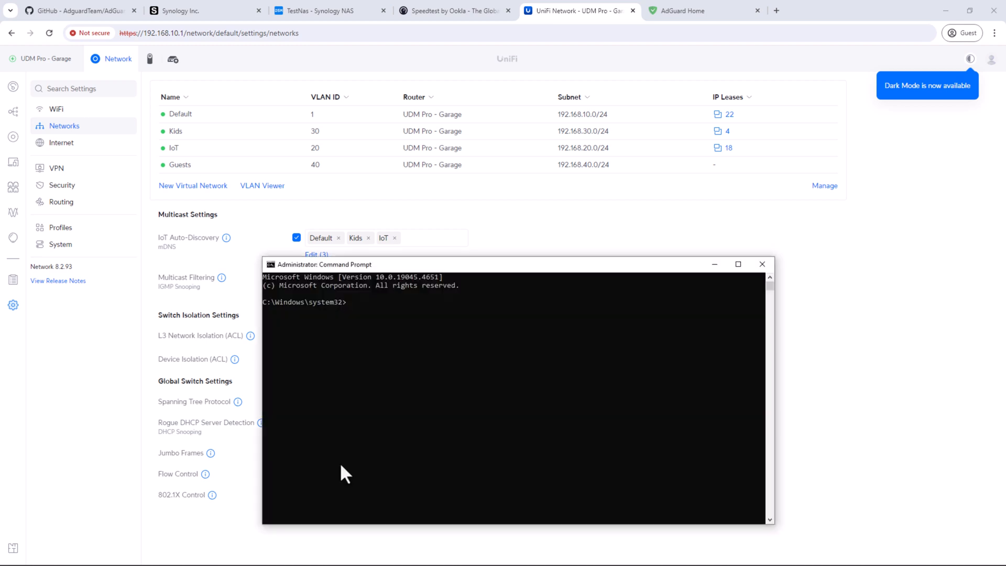
mouse_move(402, 365)
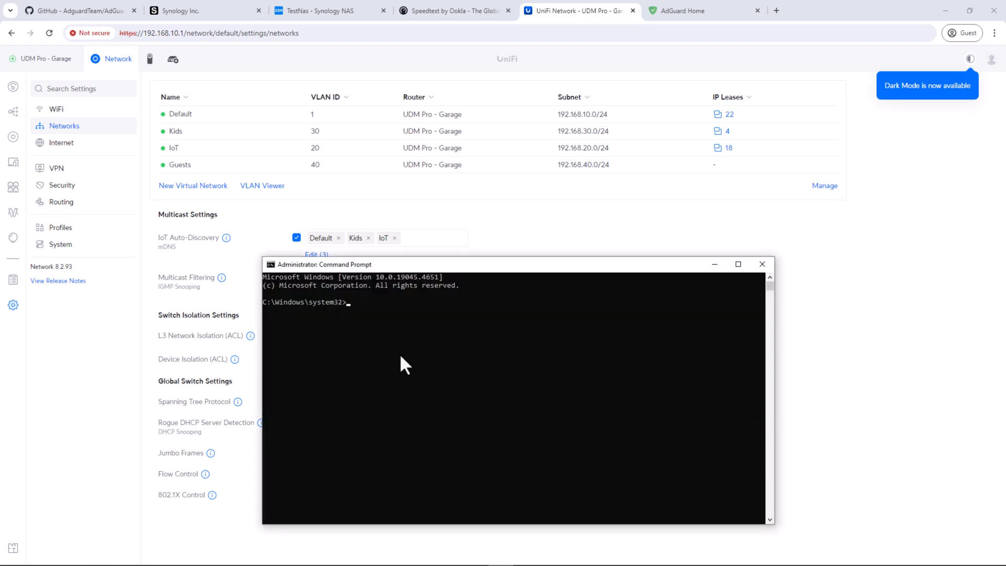
- Renew the lease and confirm ipconfig /all shows IPv4 192.168.10.9 and DNS 192.168.10.8
type("ipconfig /renew")
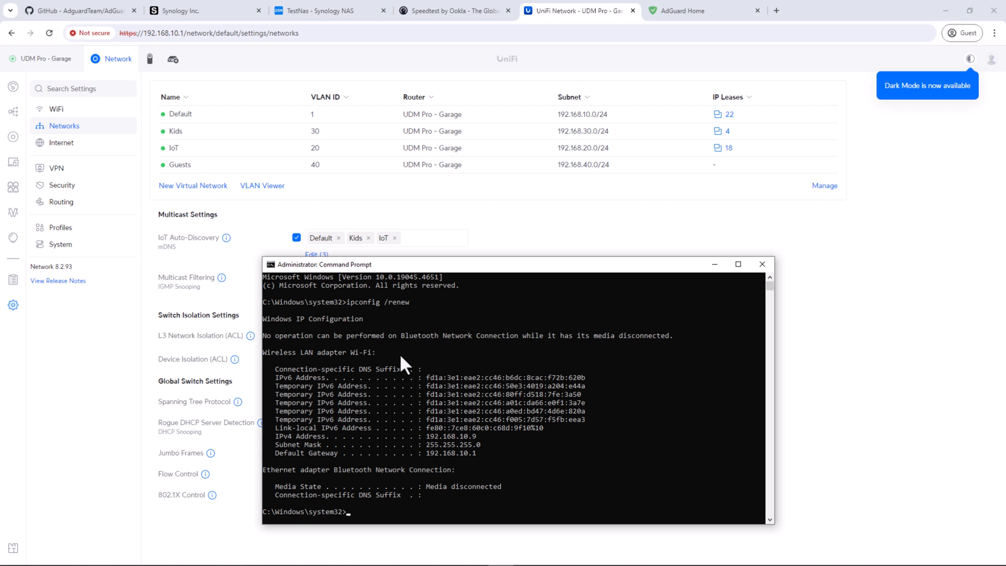
type("ipconfig /")
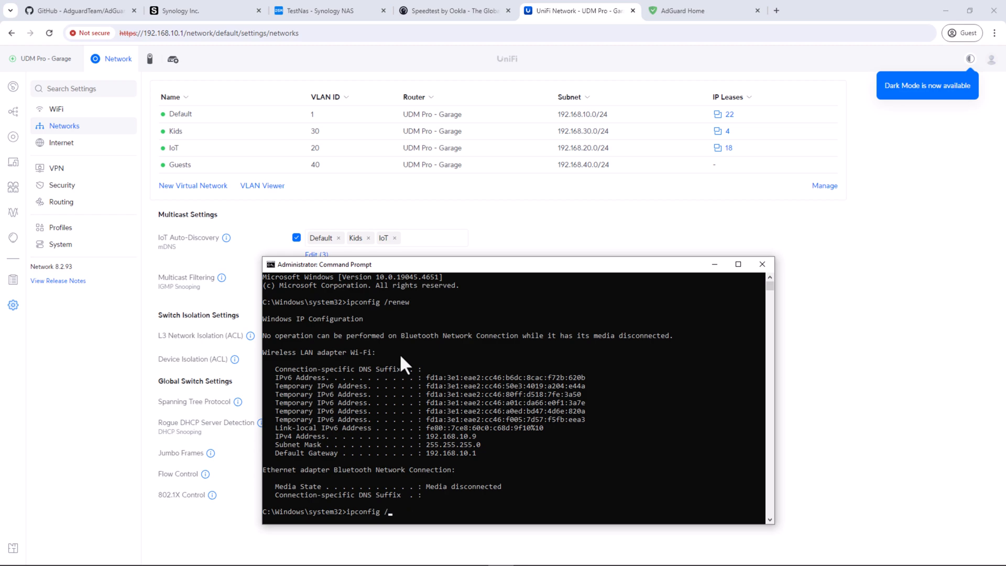
type("all")
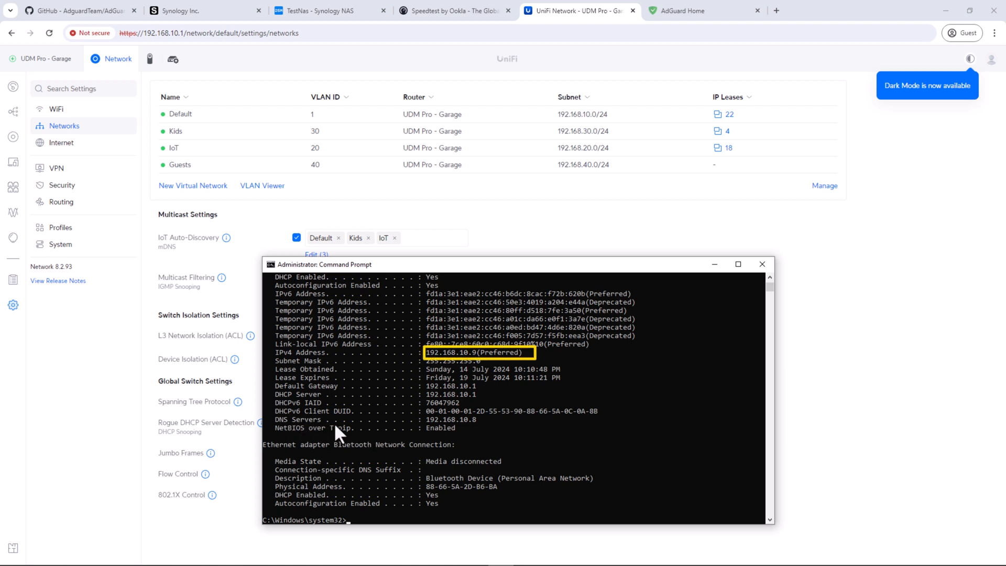
mouse_move(462, 432)
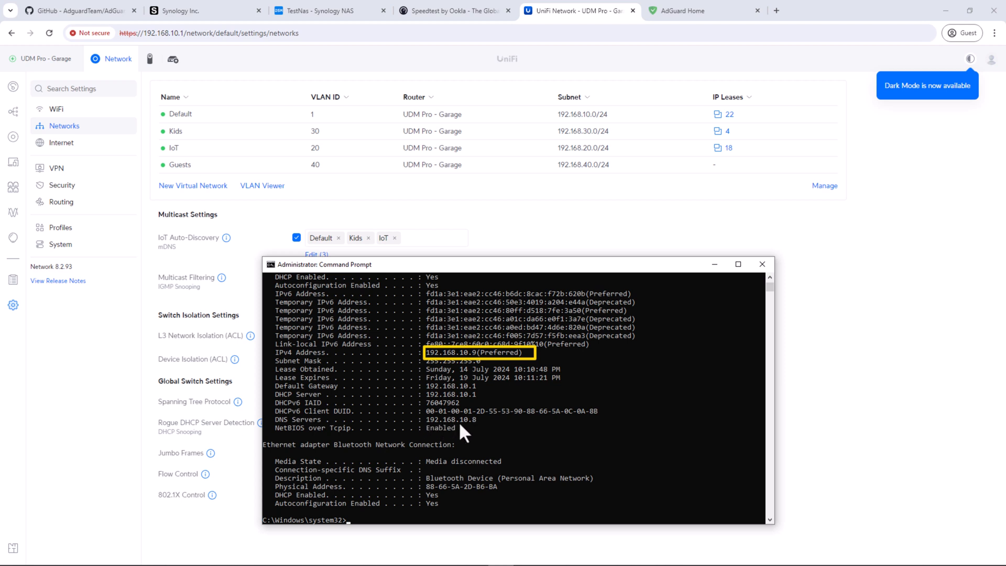
mouse_move(449, 433)
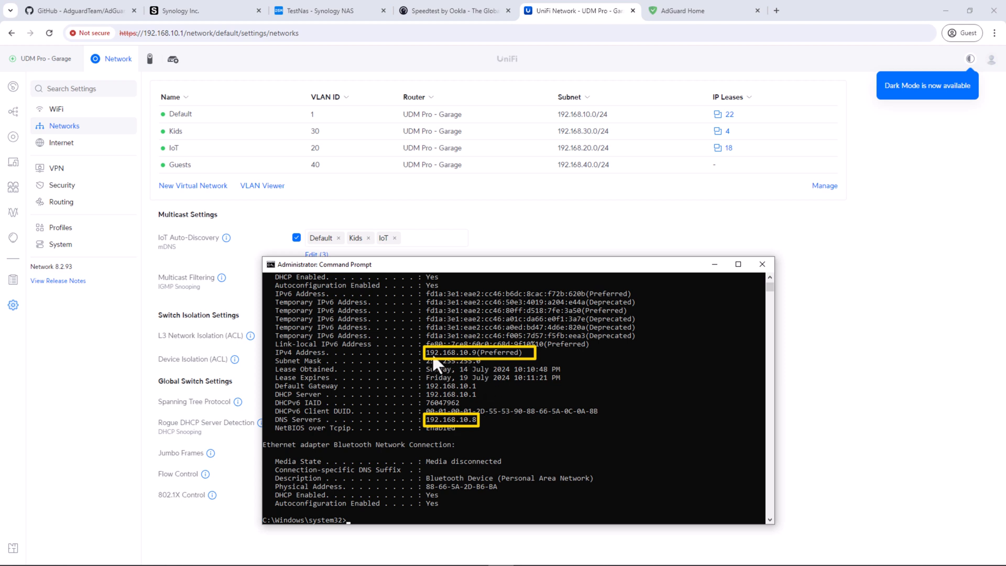
mouse_move(442, 429)
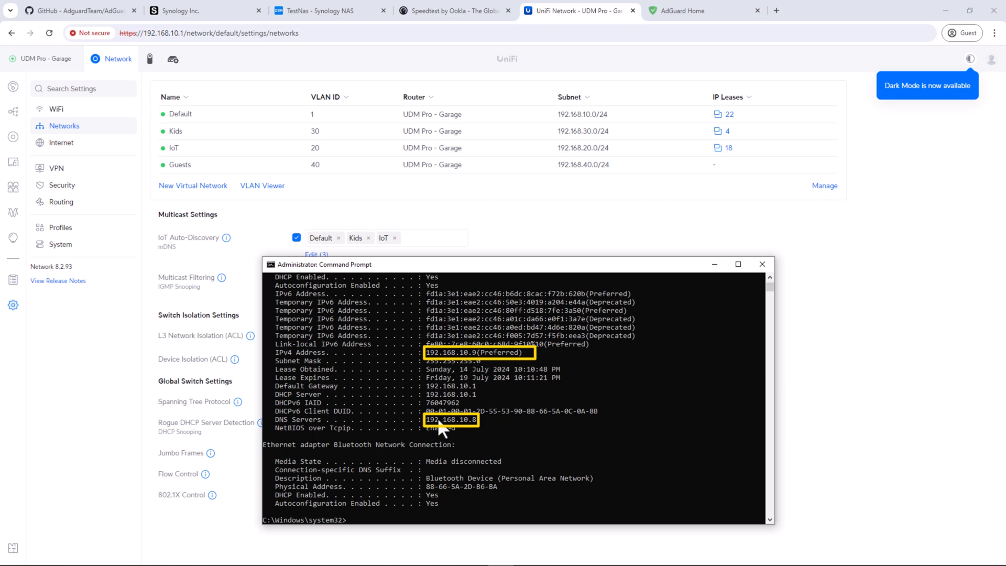
mouse_move(473, 431)
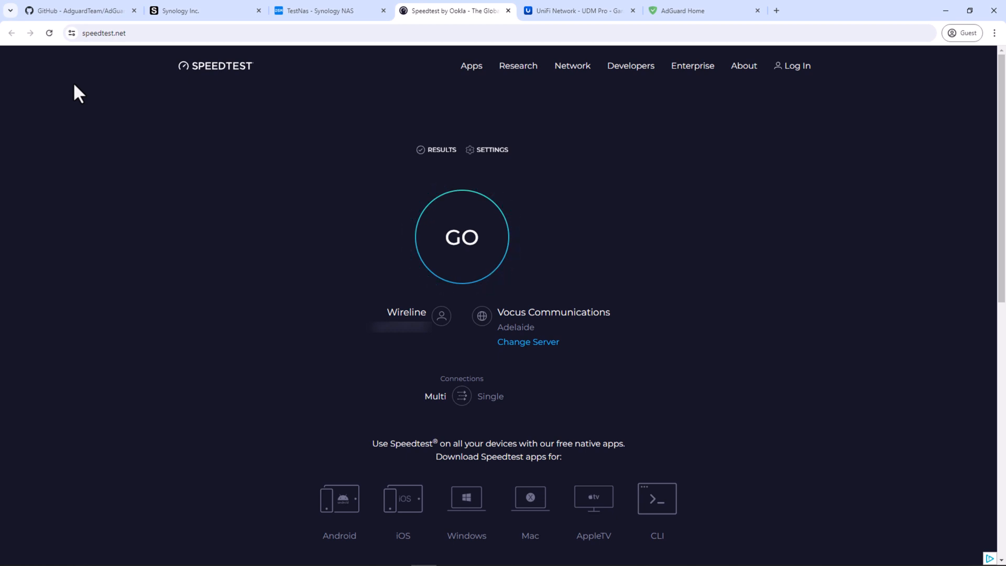
mouse_move(165, 85)
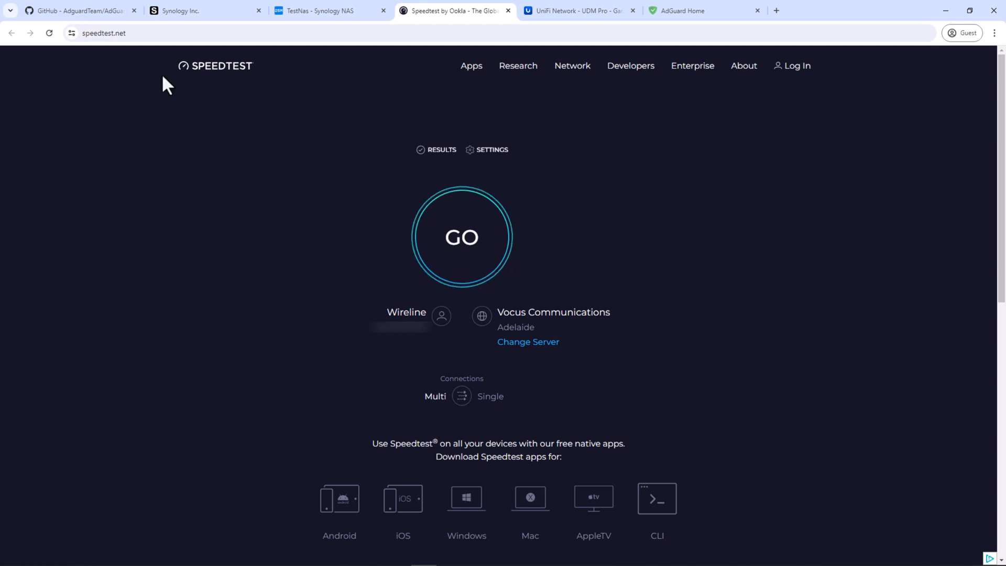
- Bring up the speedtest.net start page to run a test
left_click(702, 11)
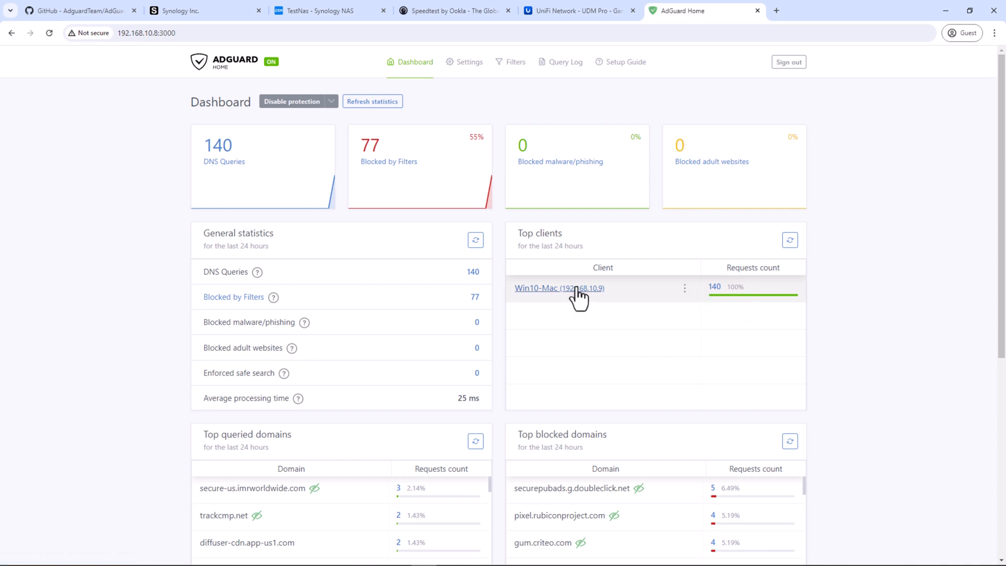
mouse_move(559, 287)
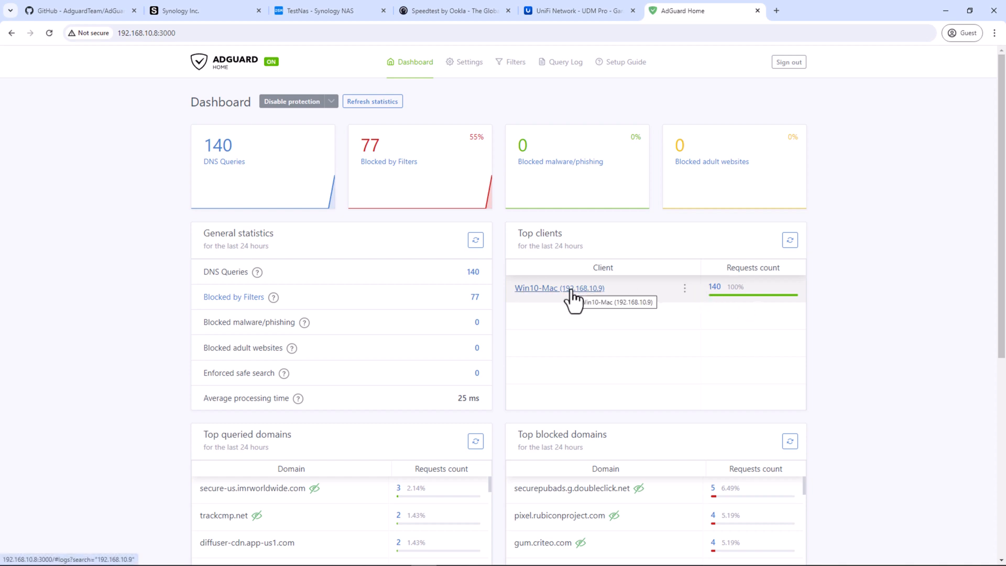
mouse_move(598, 302)
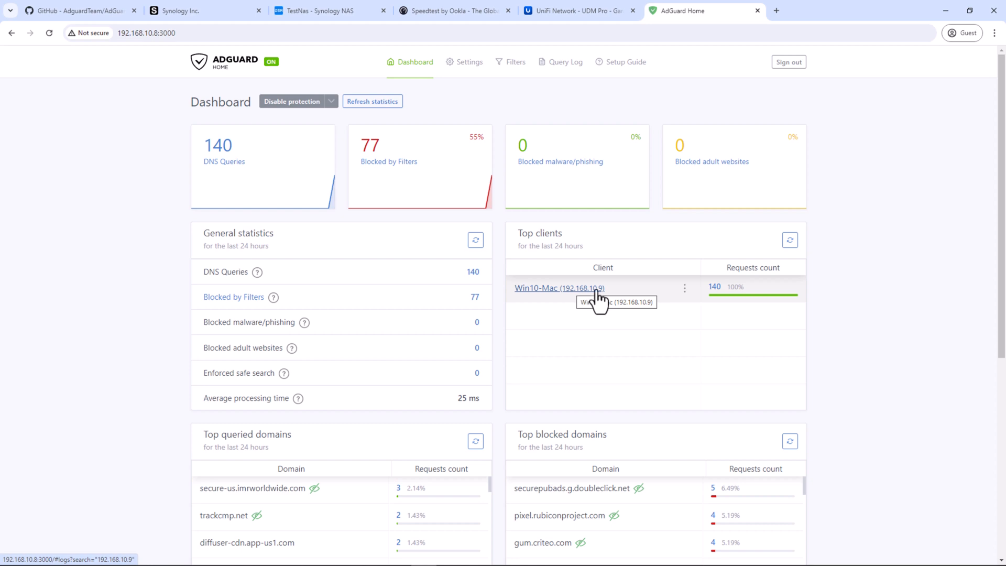
mouse_move(691, 308)
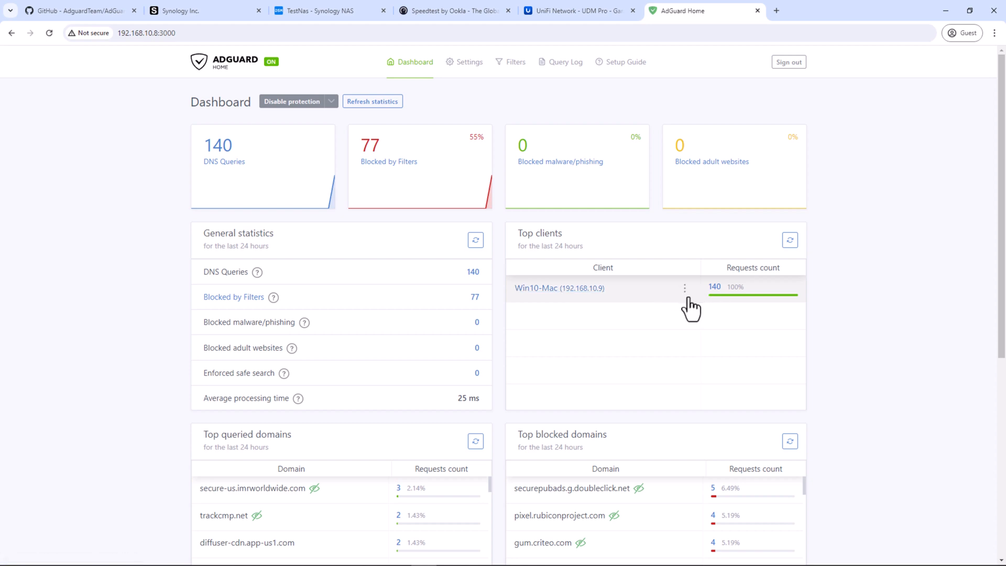
mouse_move(635, 322)
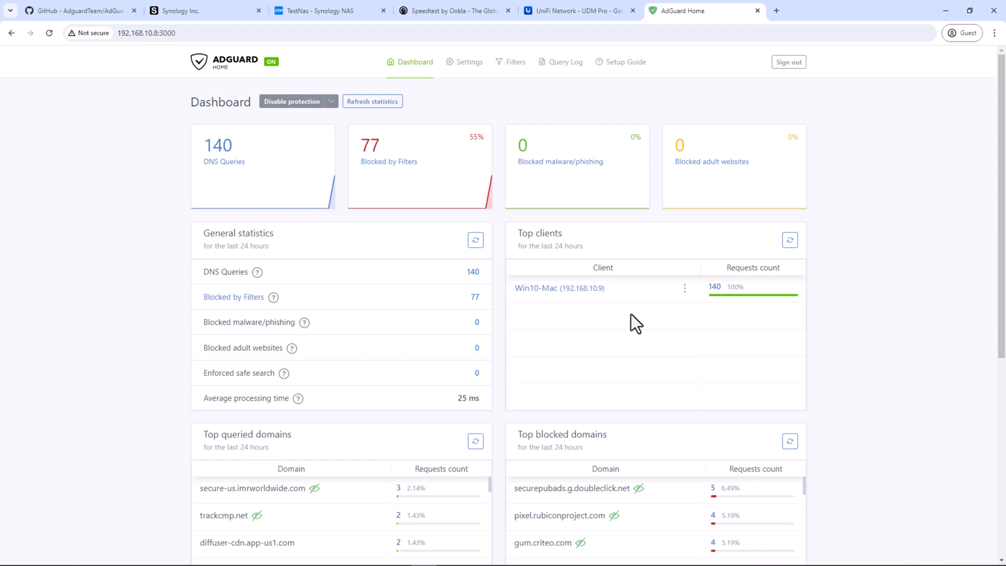
mouse_move(609, 303)
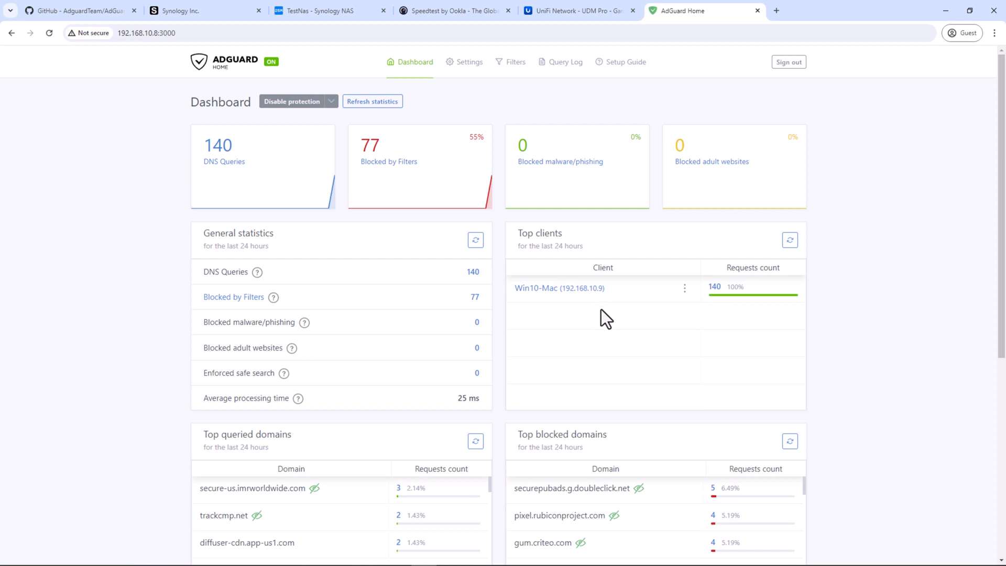
mouse_move(613, 319)
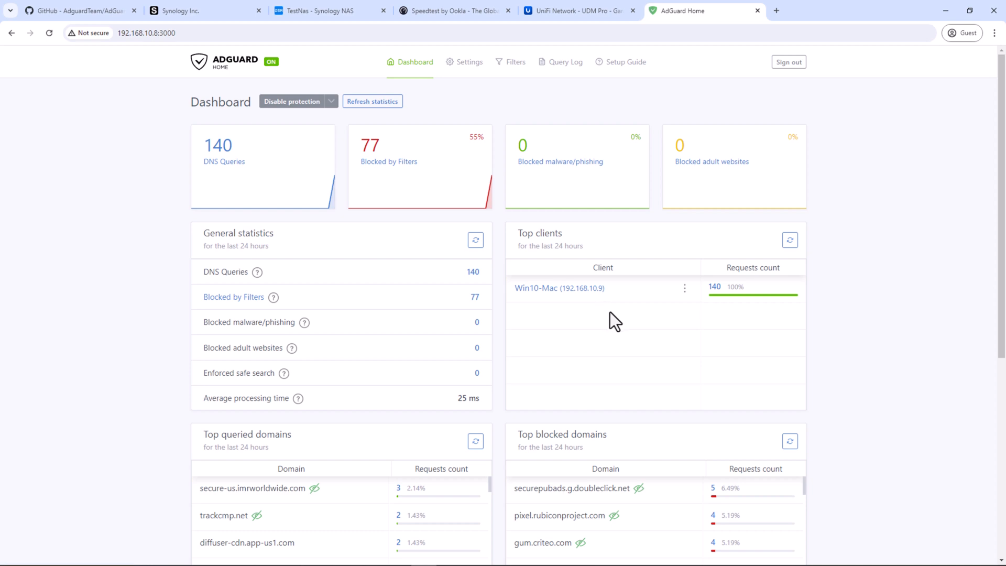
mouse_move(602, 305)
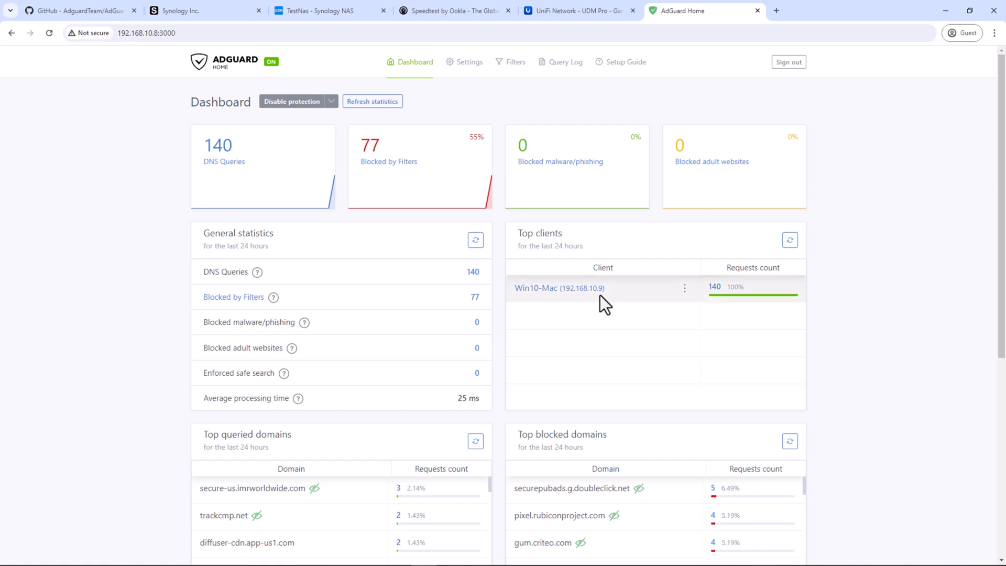
- Filter the query log to Win10-Mac (192.168.10.9) and scroll its entries
left_click(560, 287)
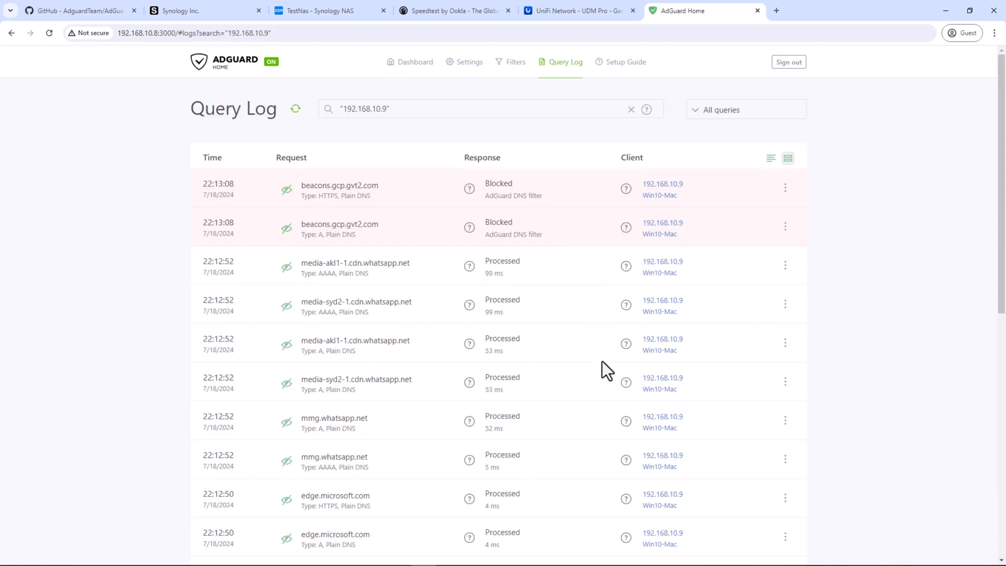
scroll("down", 3)
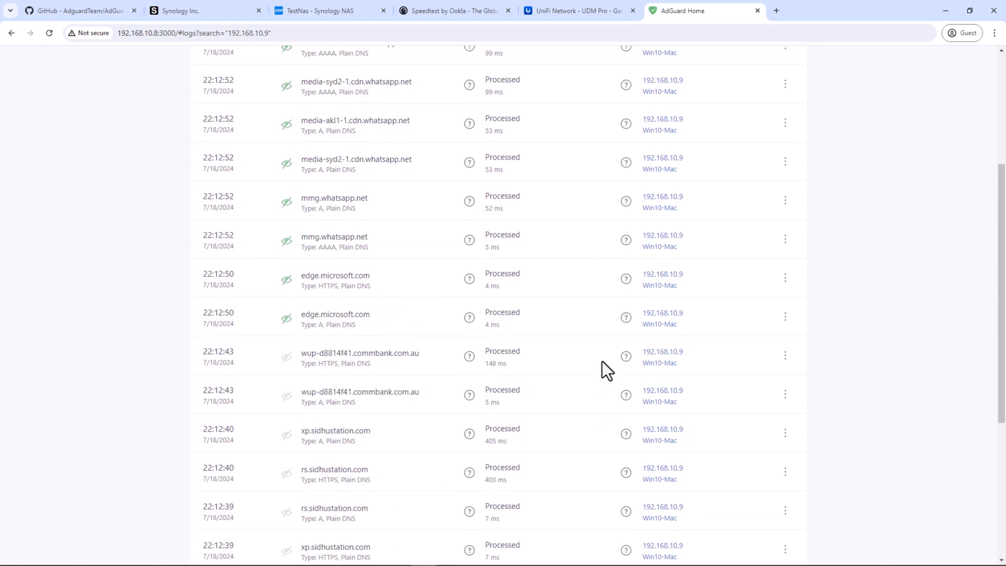
scroll("up", 3)
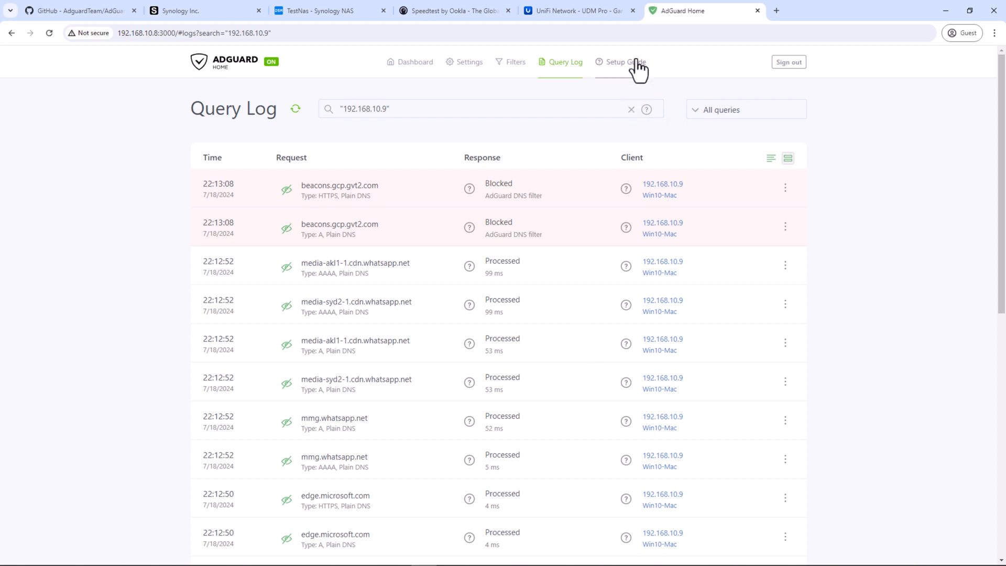
- Browse the Setup Guide's Windows, macOS, Android and iOS instructions, ending on iOS
left_click(625, 62)
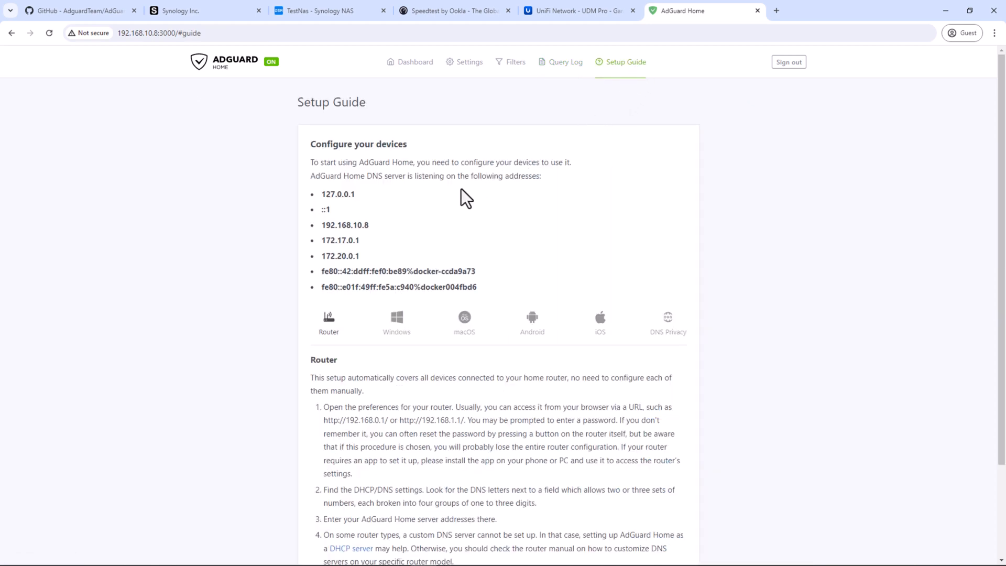
mouse_move(396, 324)
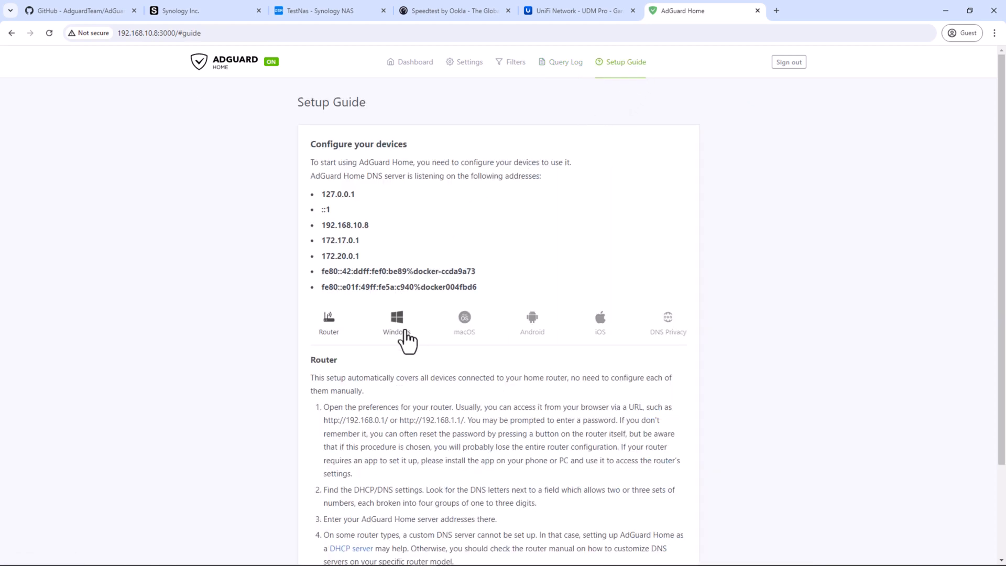
left_click(396, 323)
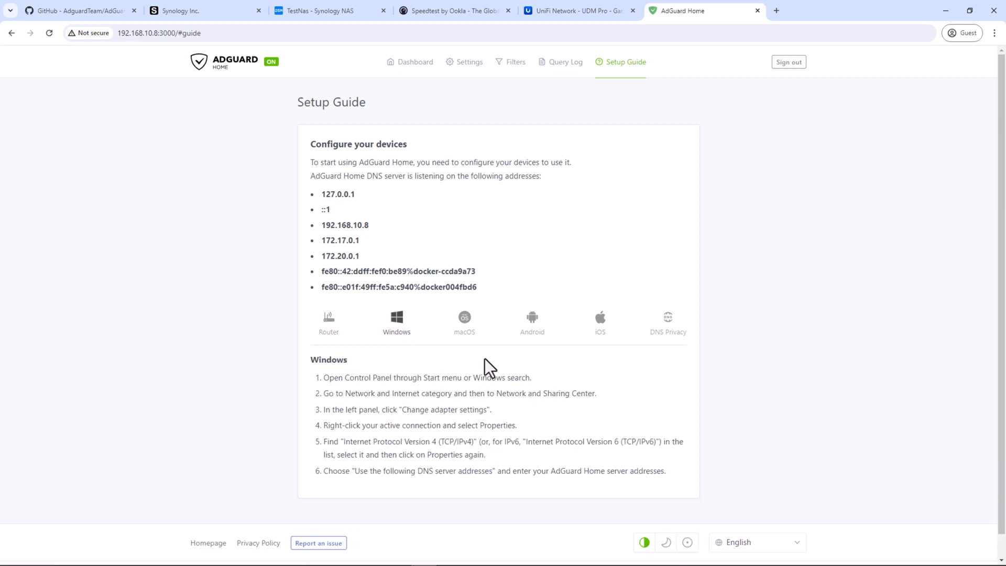
left_click(463, 320)
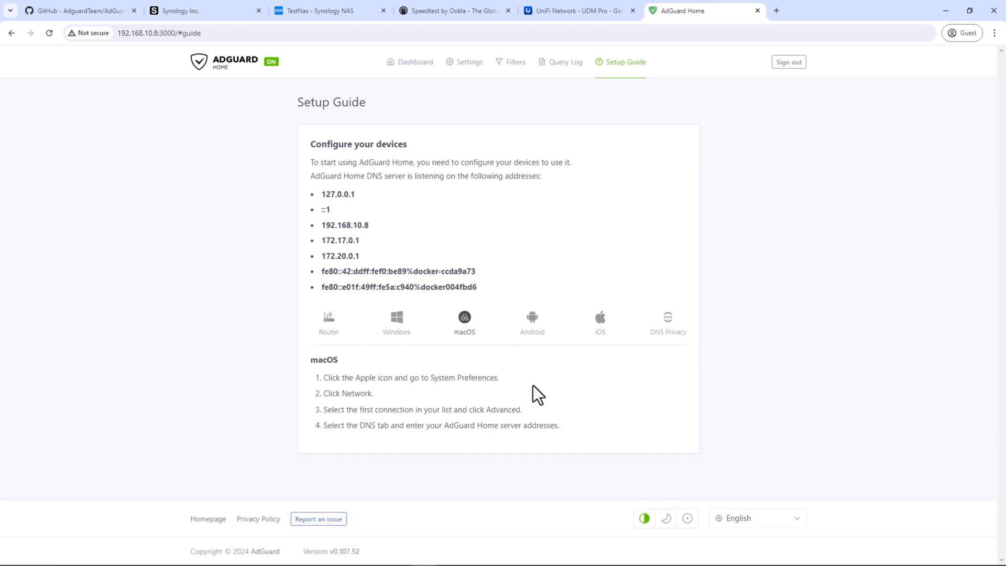
left_click(531, 320)
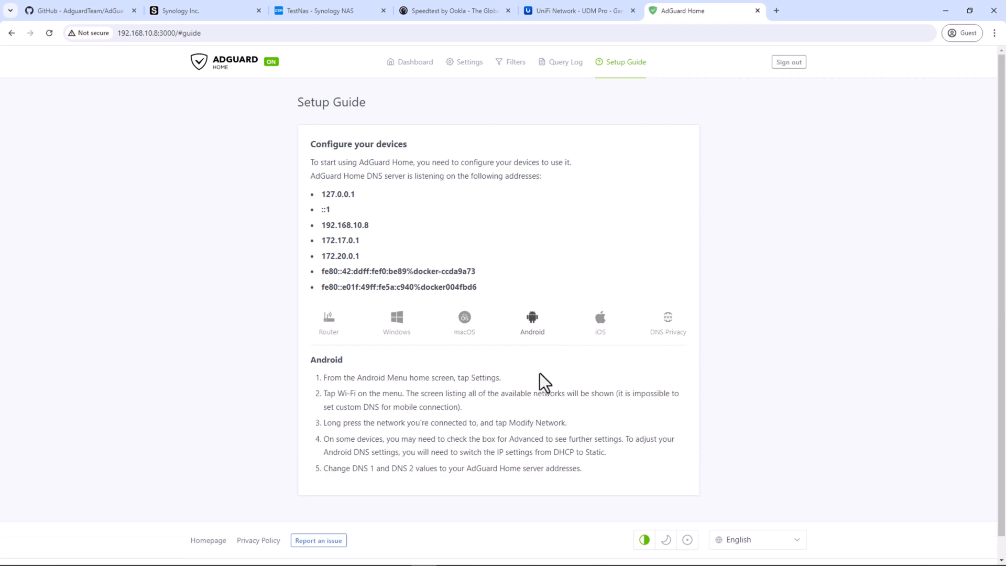
left_click(599, 320)
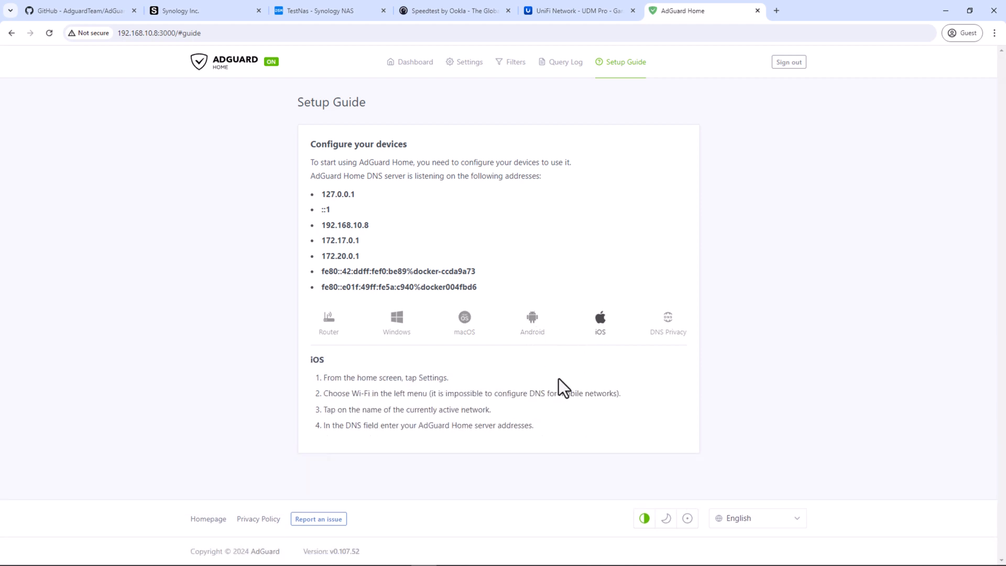
mouse_move(565, 388)
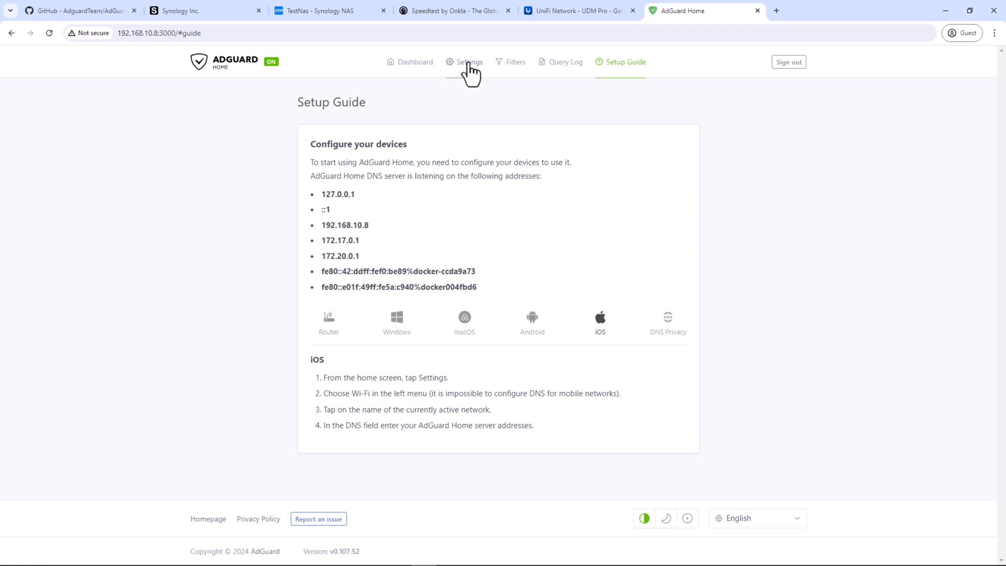
- Review DNS settings showing Quad9 DoH as the sole upstream with load-balancing
left_click(468, 62)
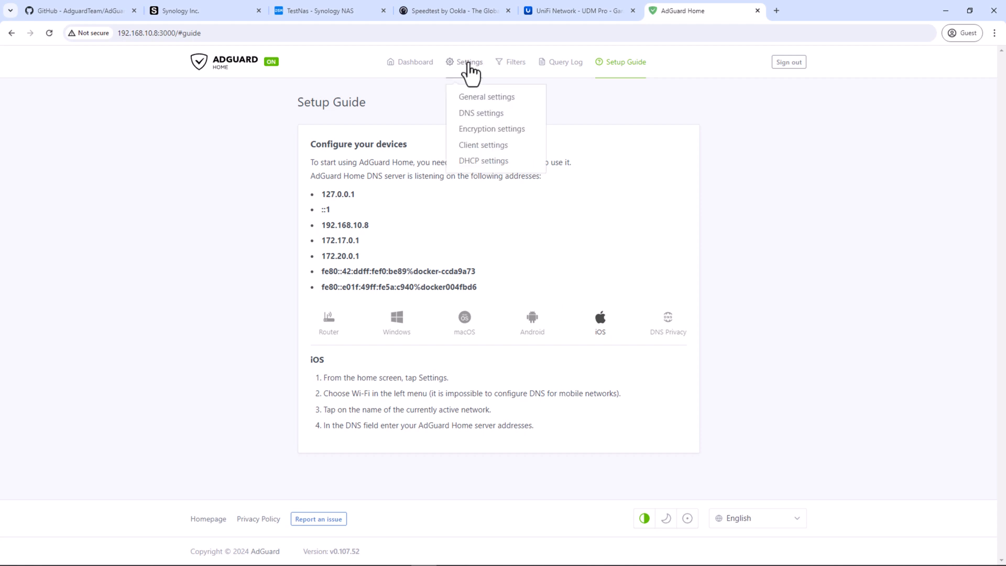
left_click(480, 113)
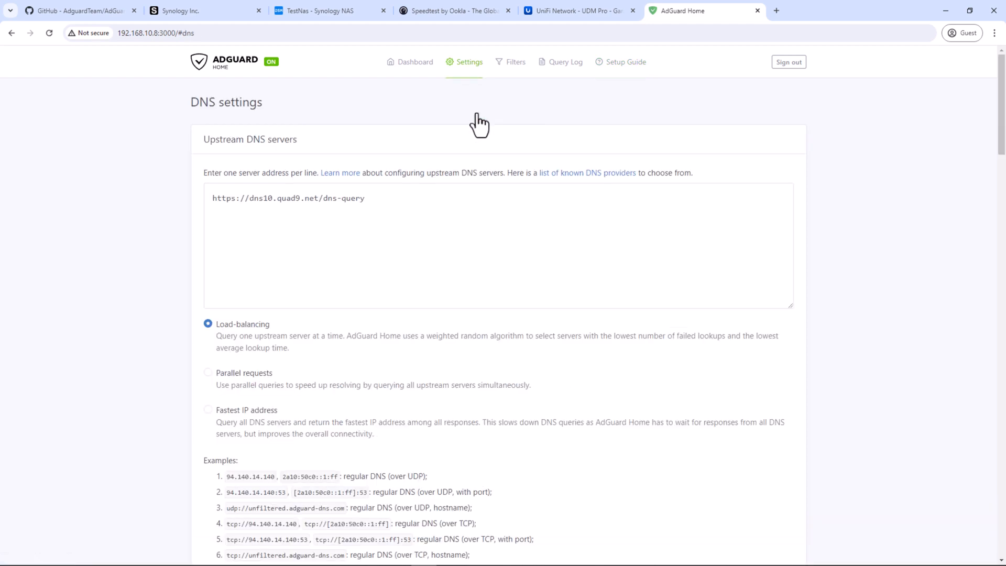
mouse_move(384, 204)
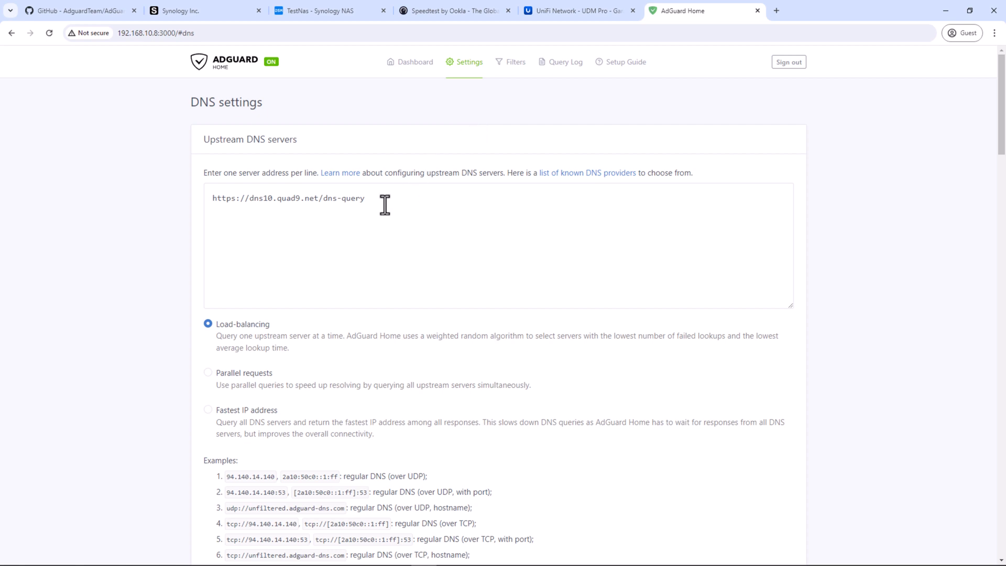
mouse_move(256, 203)
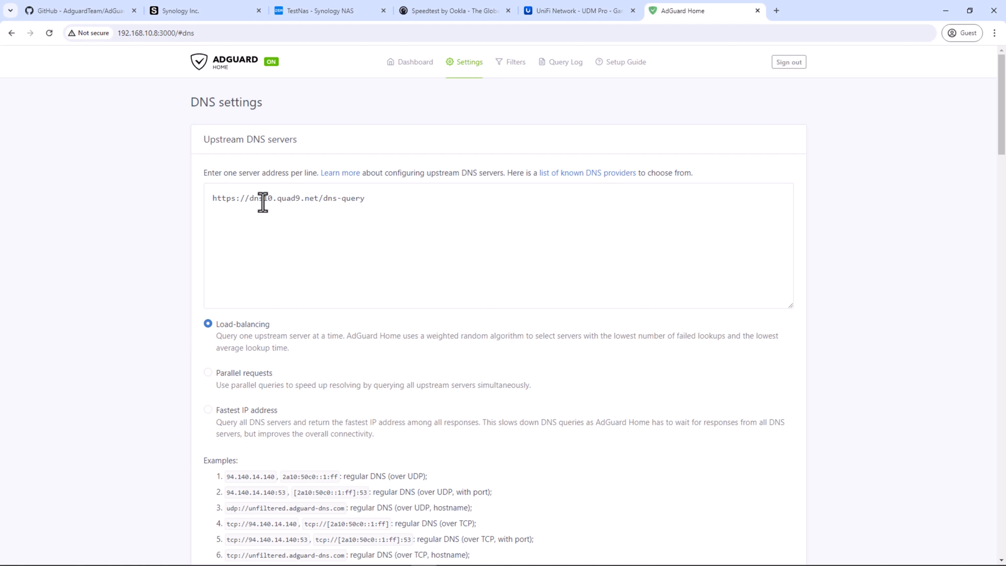
mouse_move(439, 213)
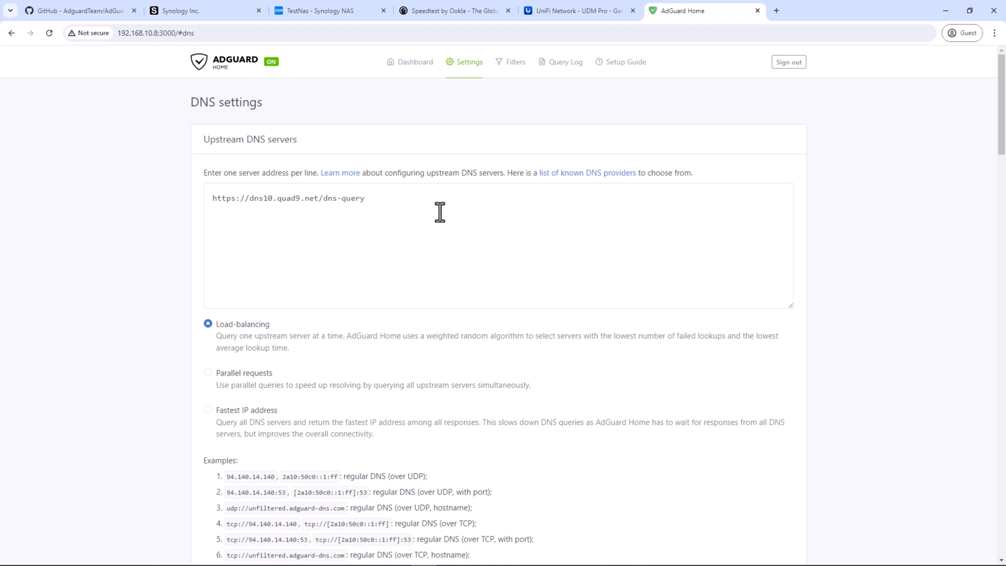
mouse_move(433, 206)
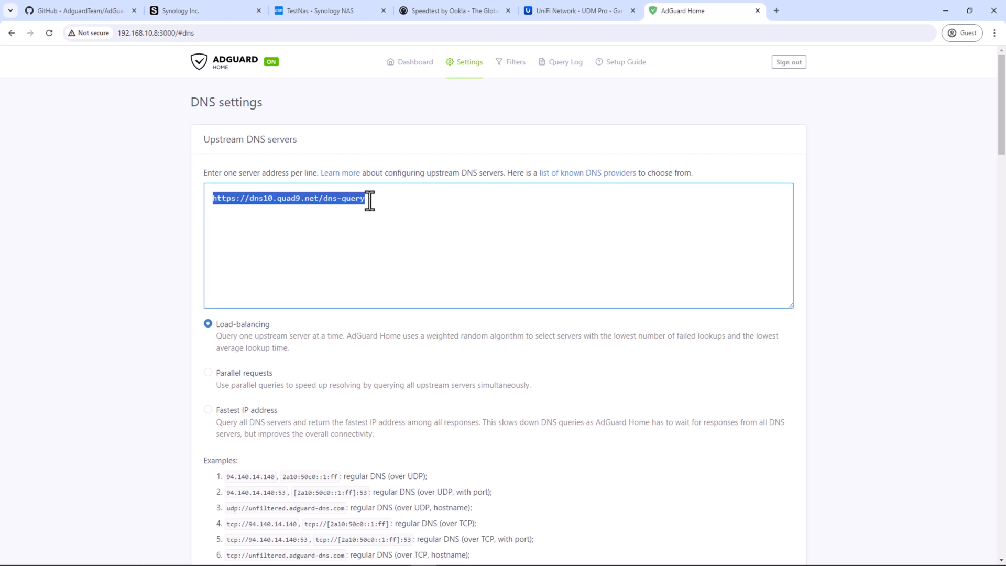
mouse_move(435, 208)
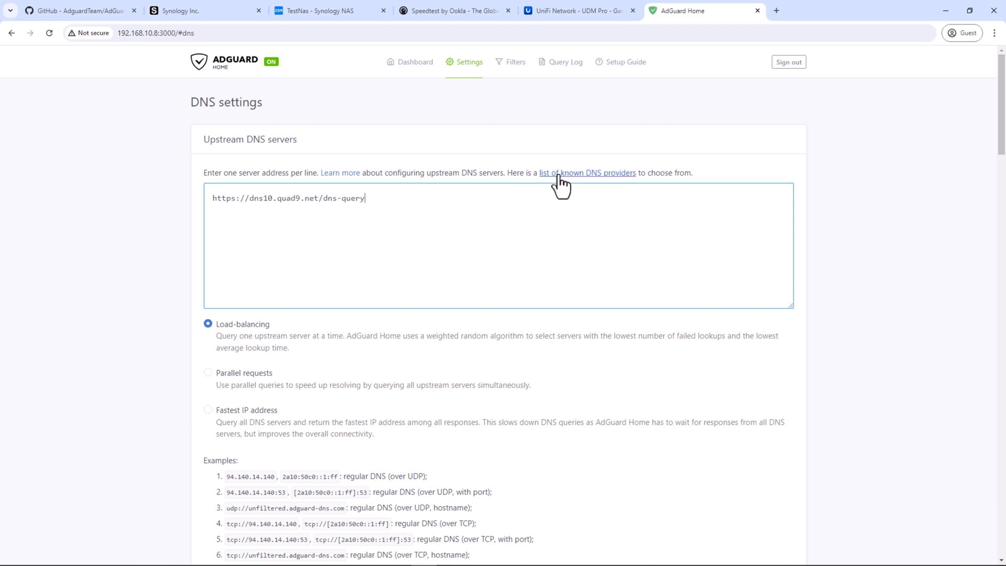
- Open the known DNS providers page and search the docs for 'cloud'
left_click(587, 172)
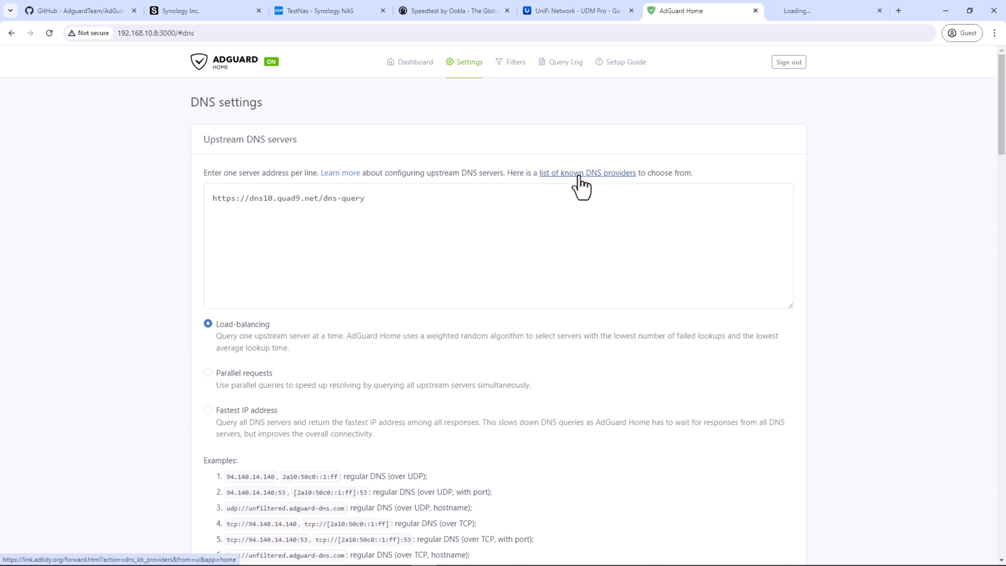
left_click(586, 172)
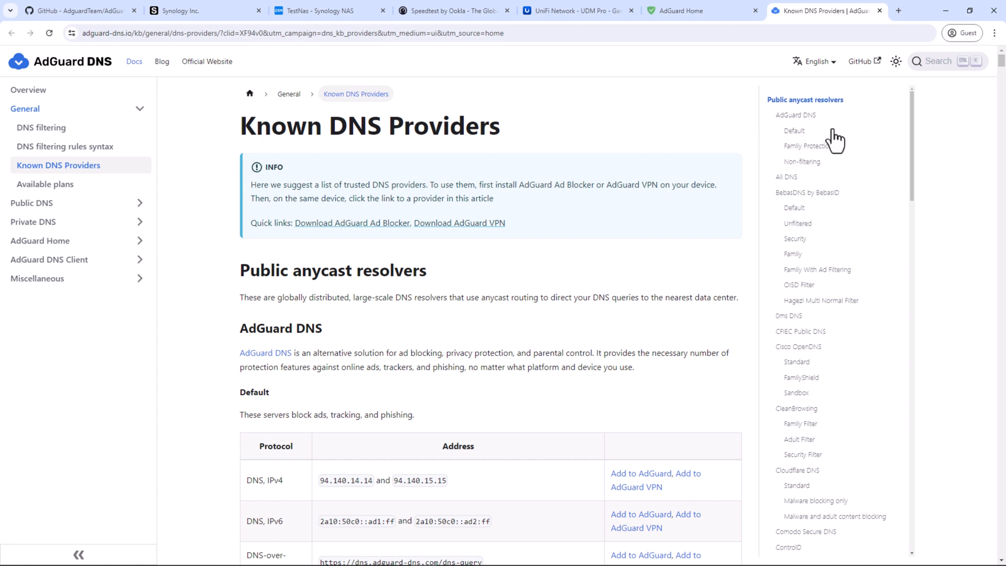
left_click(940, 60)
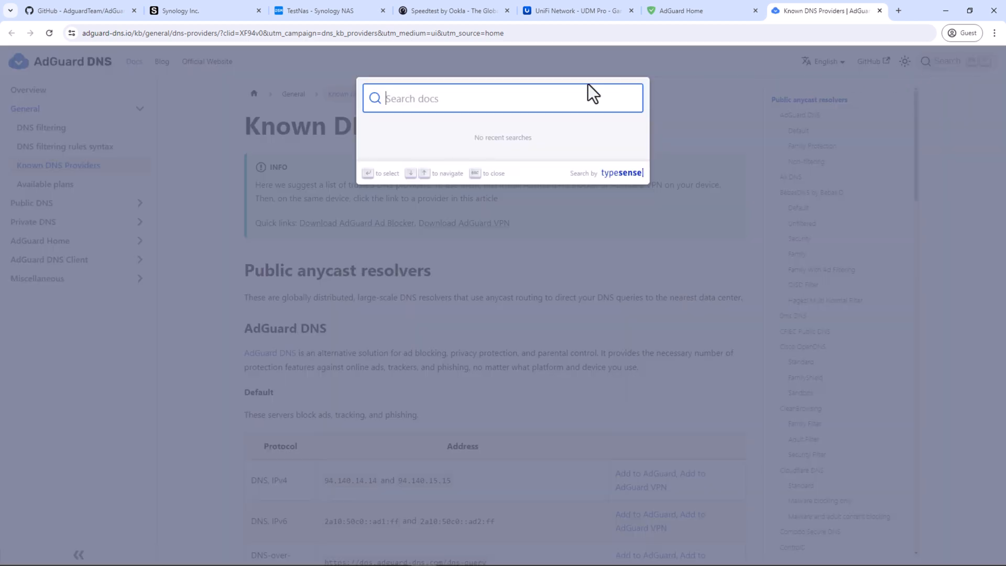
type("cloud")
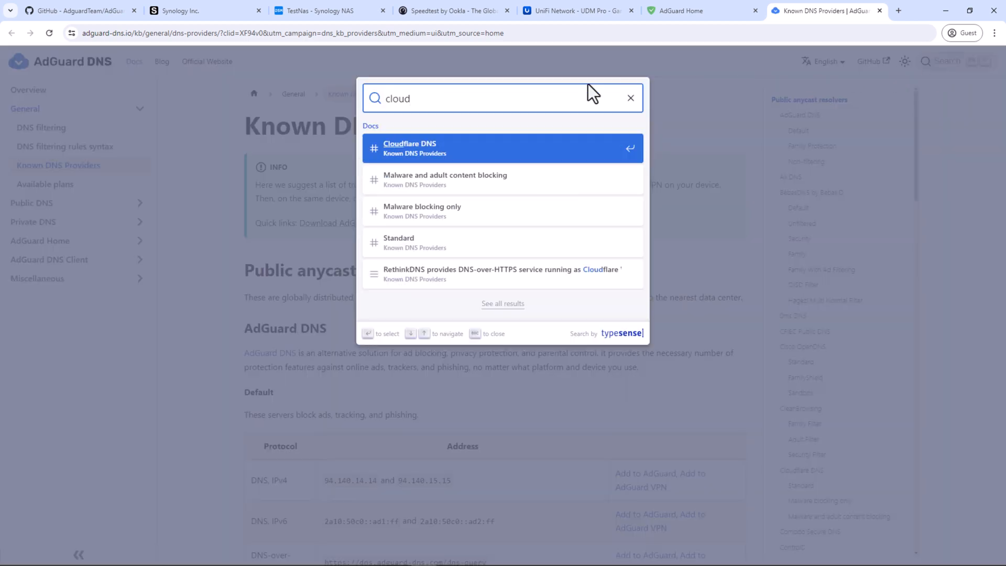
left_click(502, 148)
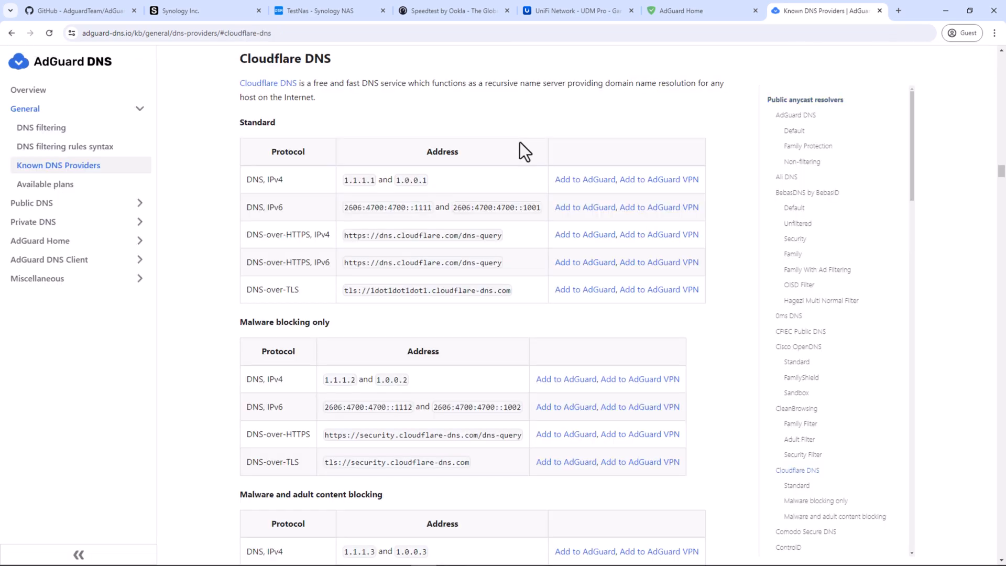
mouse_move(488, 172)
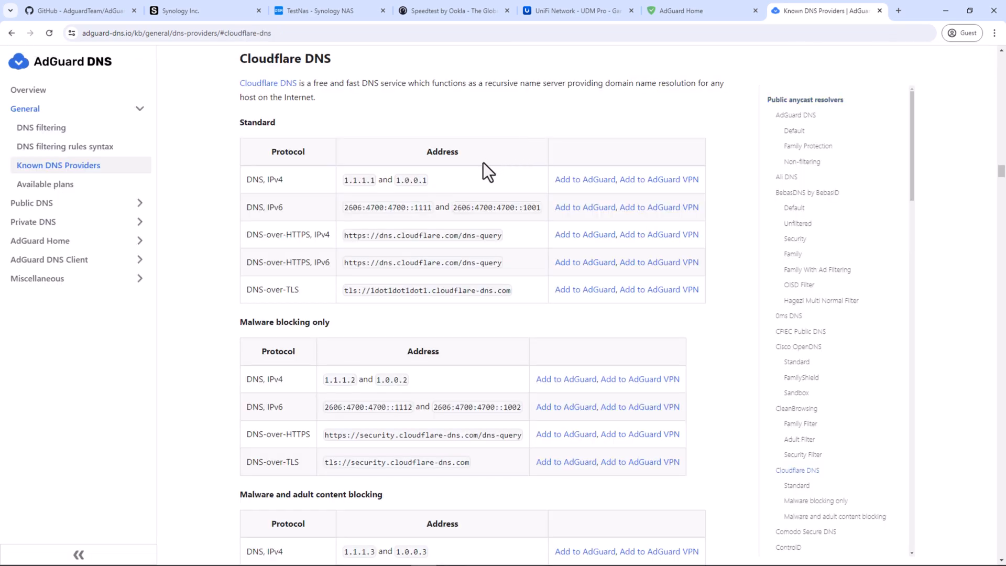
mouse_move(426, 199)
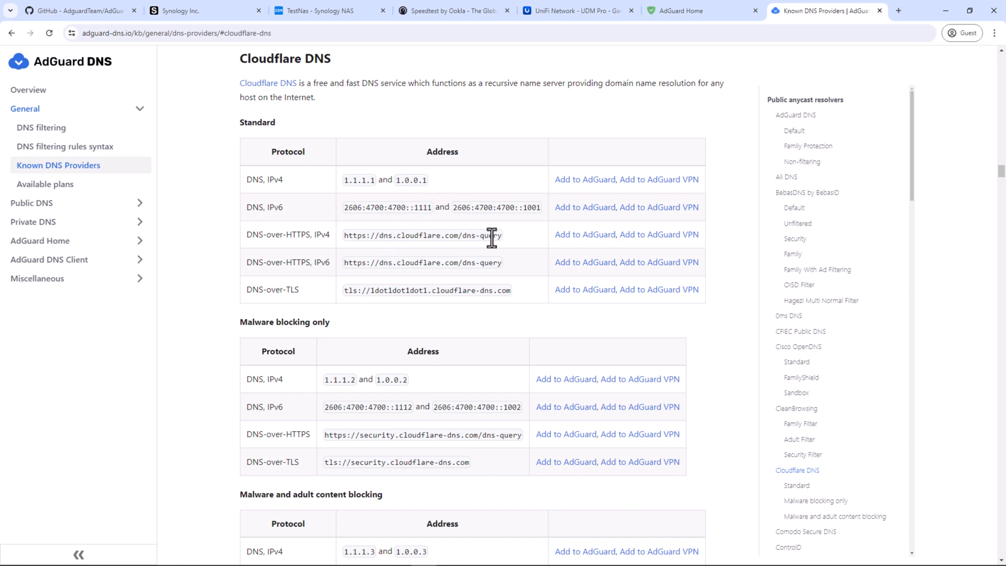
left_click_drag(436, 235, 504, 234)
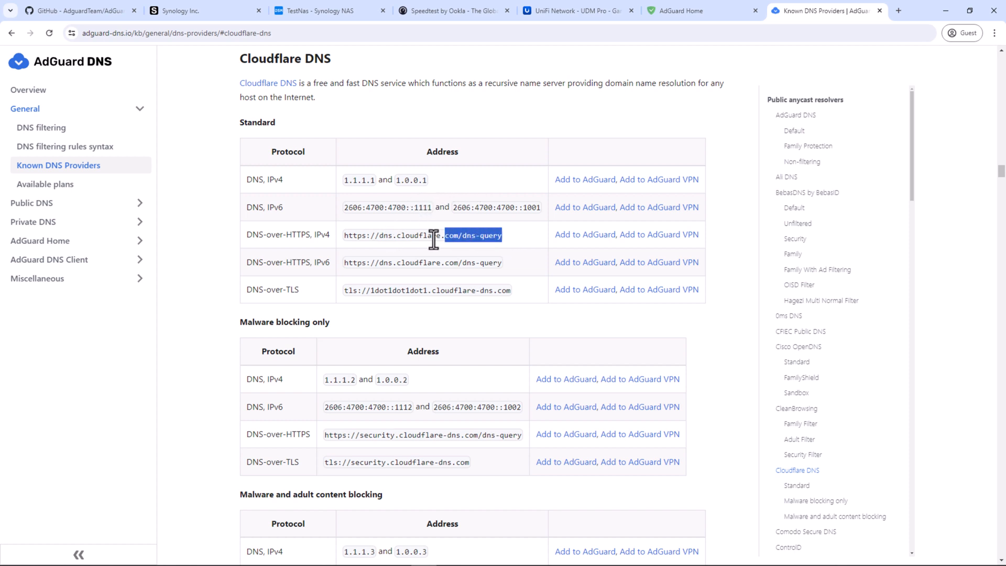
triple_click(422, 234)
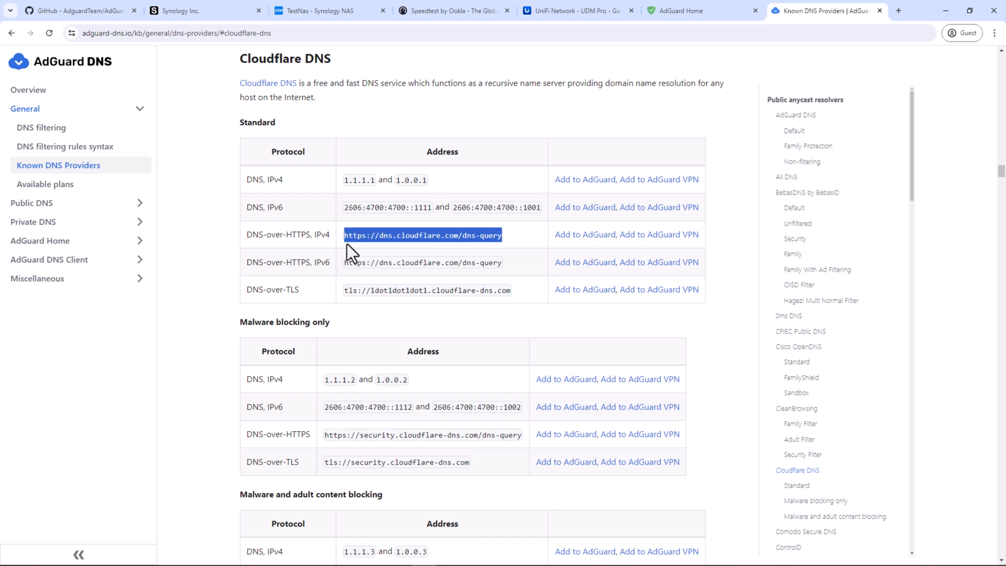
left_click(680, 10)
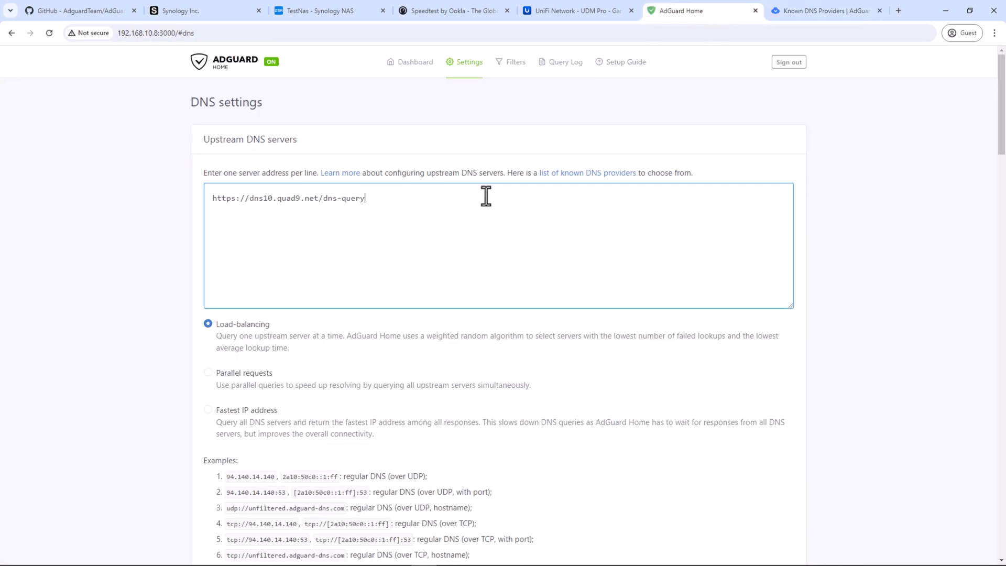
type("https://dns.cloudflare.com/dns-query")
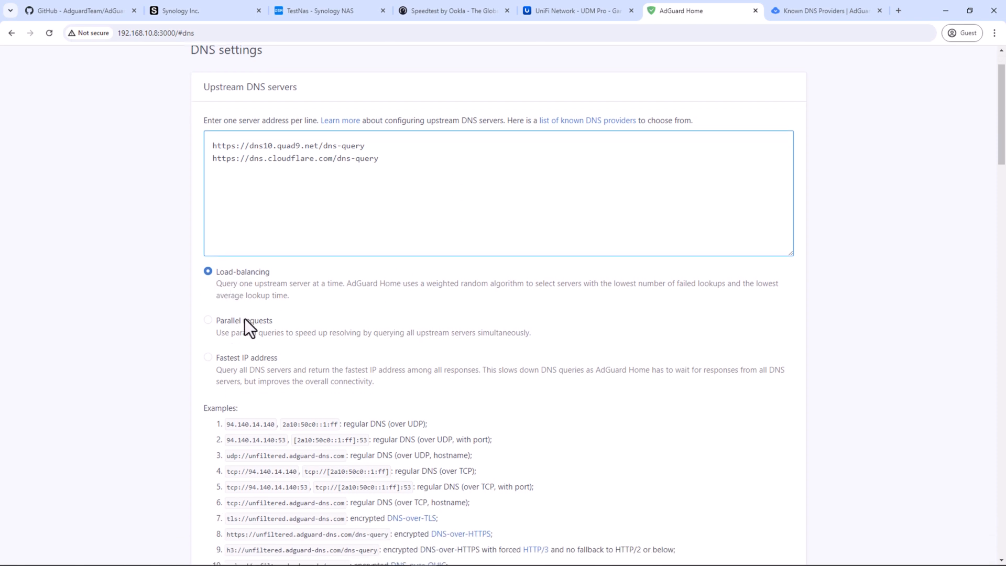
scroll("down", 3)
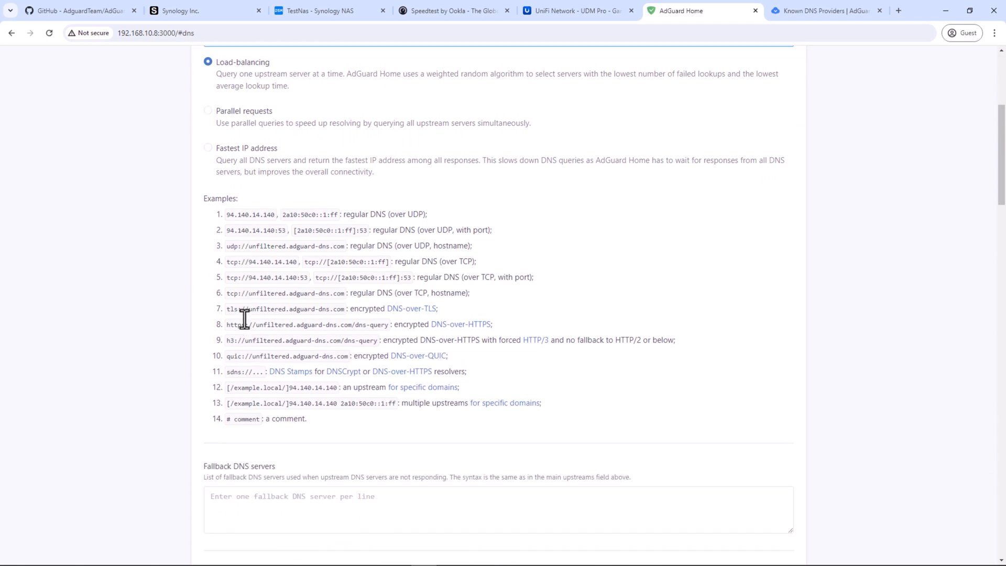
scroll("down", 3)
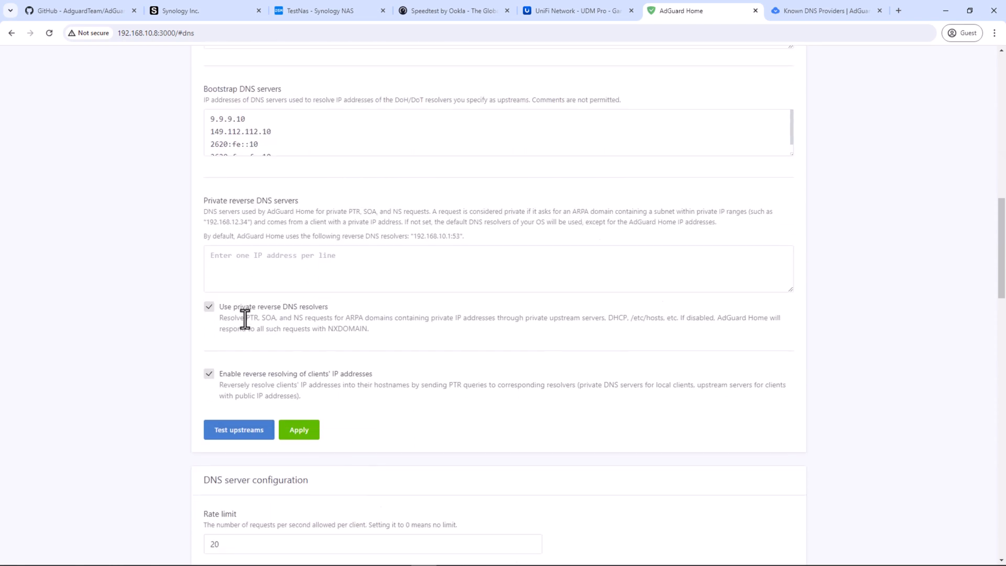
scroll("down", 3)
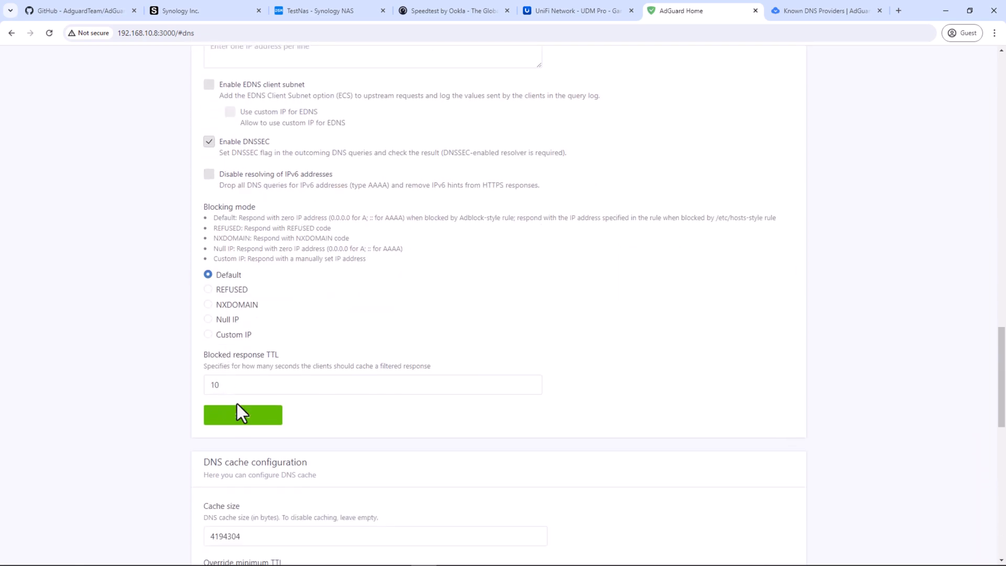
left_click(243, 414)
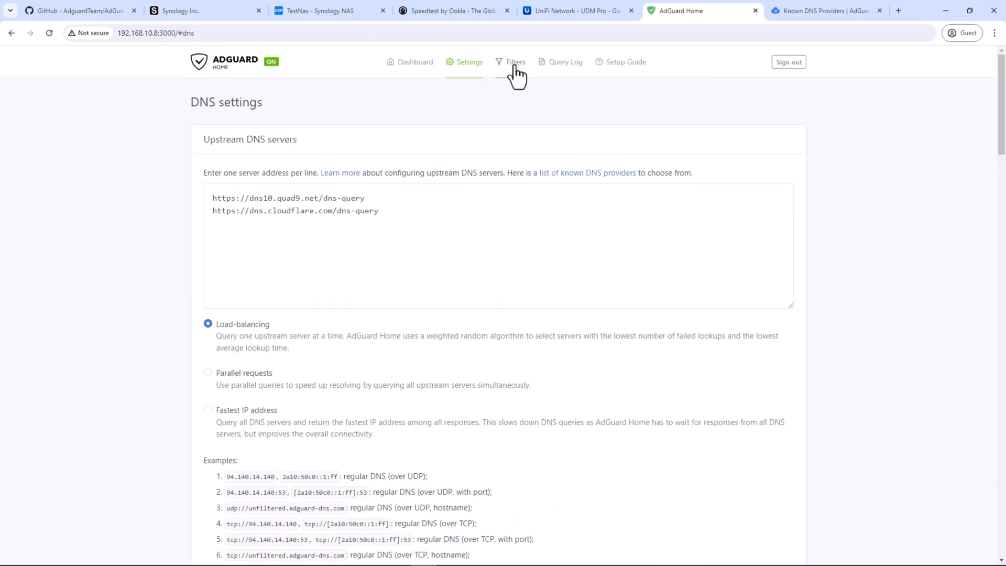
- Show the DNS blocklists: AdGuard DNS filter enabled, AdAway Default Blocklist disabled
left_click(515, 62)
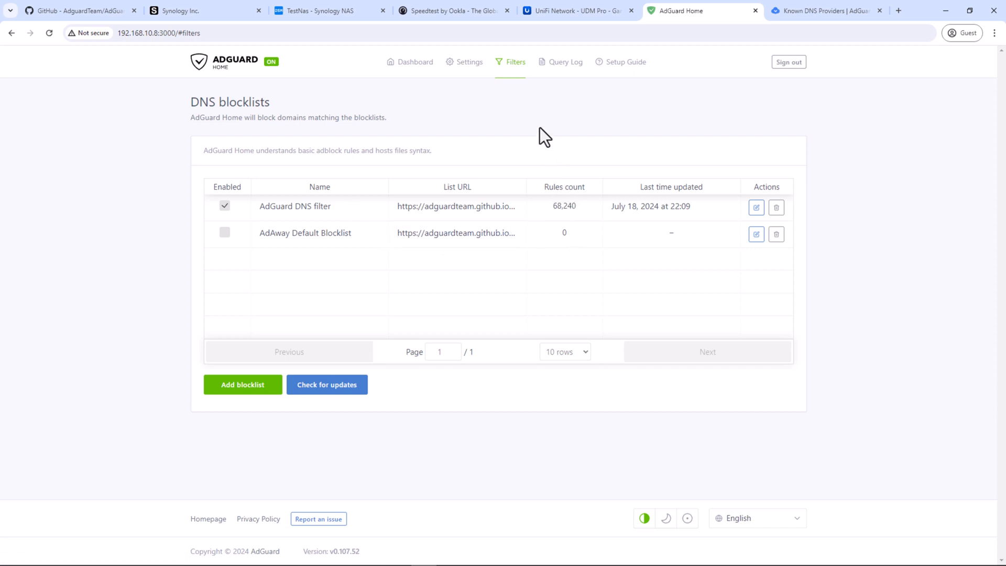
left_click(515, 62)
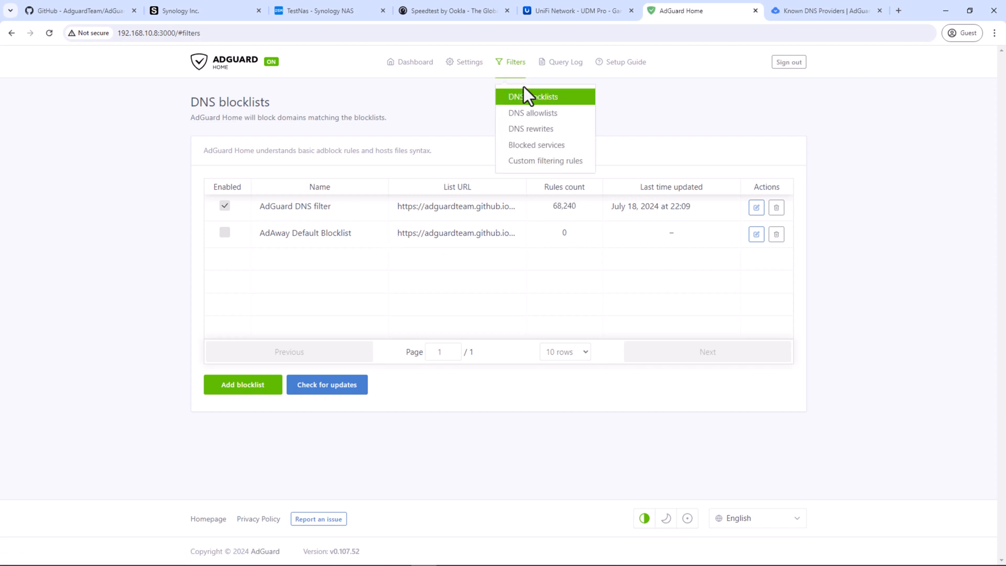
mouse_move(531, 128)
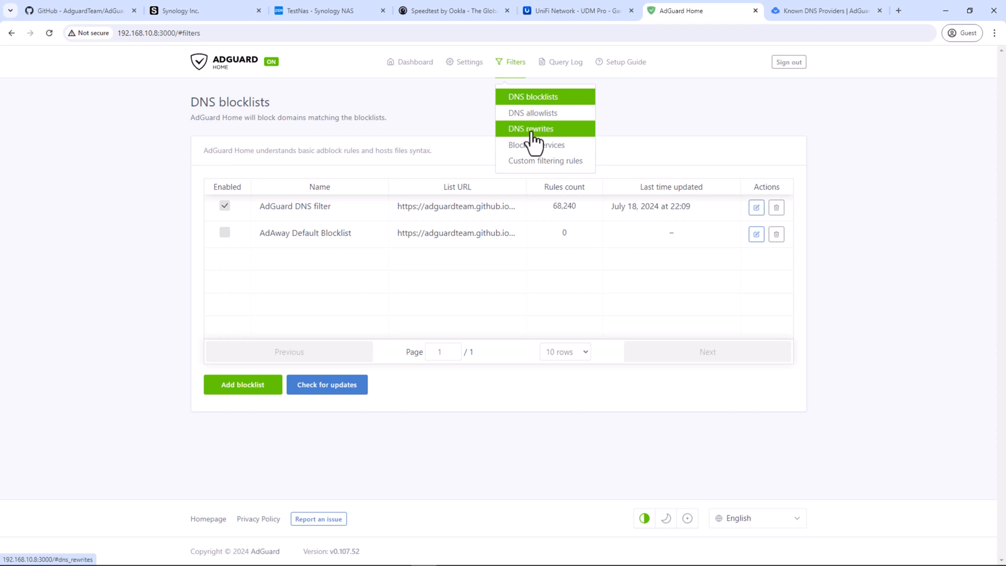
- Add a DNS rewrite mapping adguard.local to 192.168.10.8, then select the domain and open a new tab
left_click(530, 129)
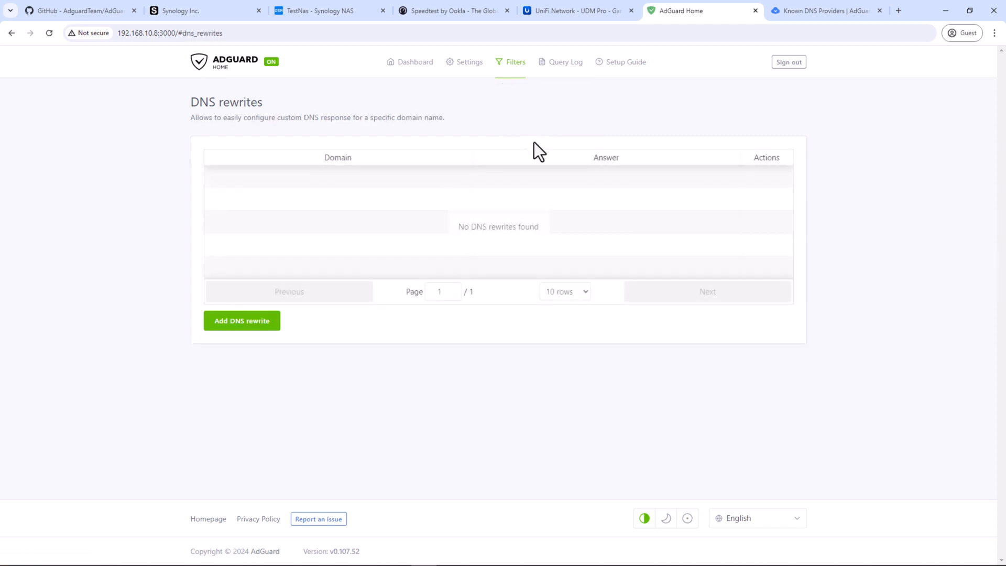
mouse_move(285, 198)
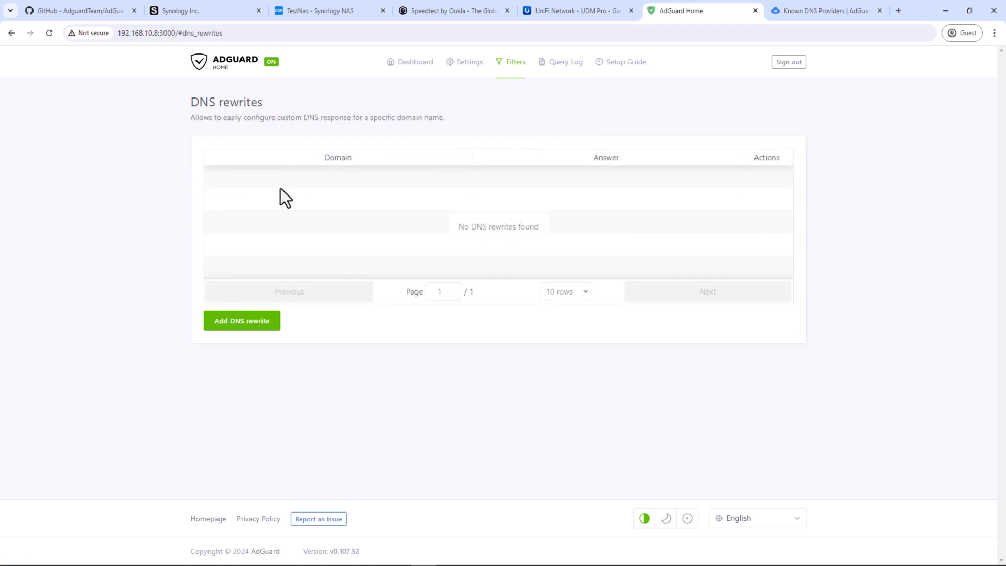
type("a")
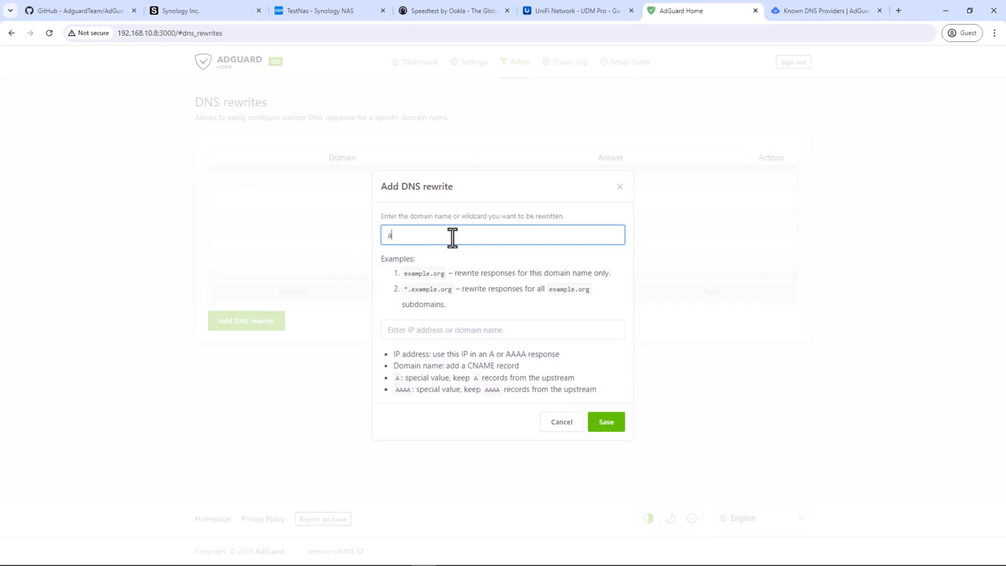
type("dguard.local")
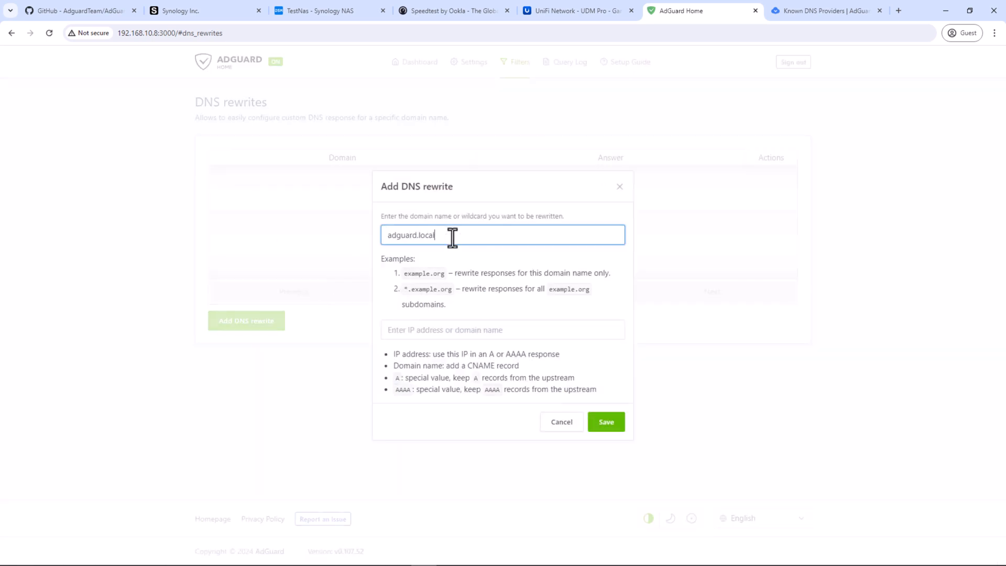
type("192")
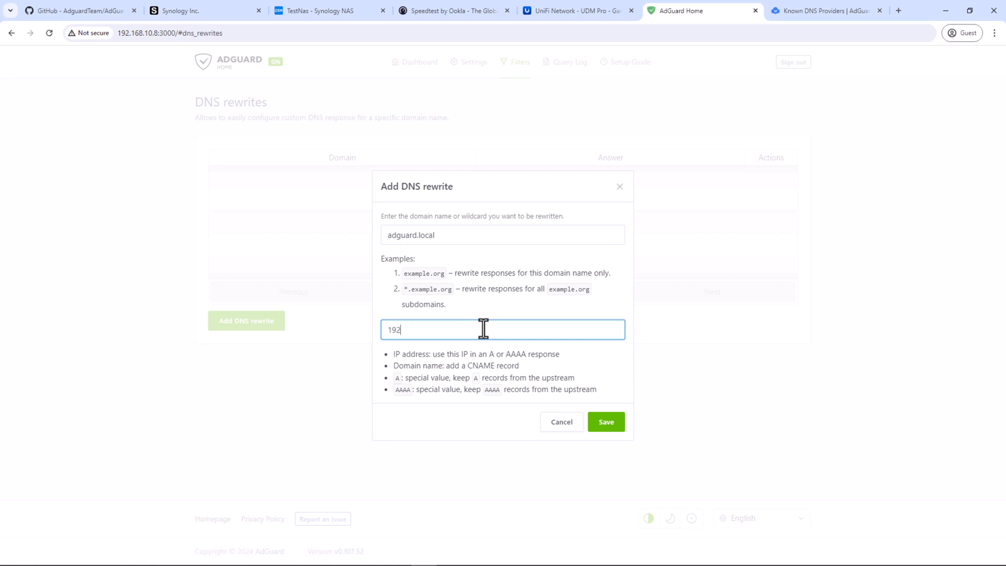
left_click(605, 421)
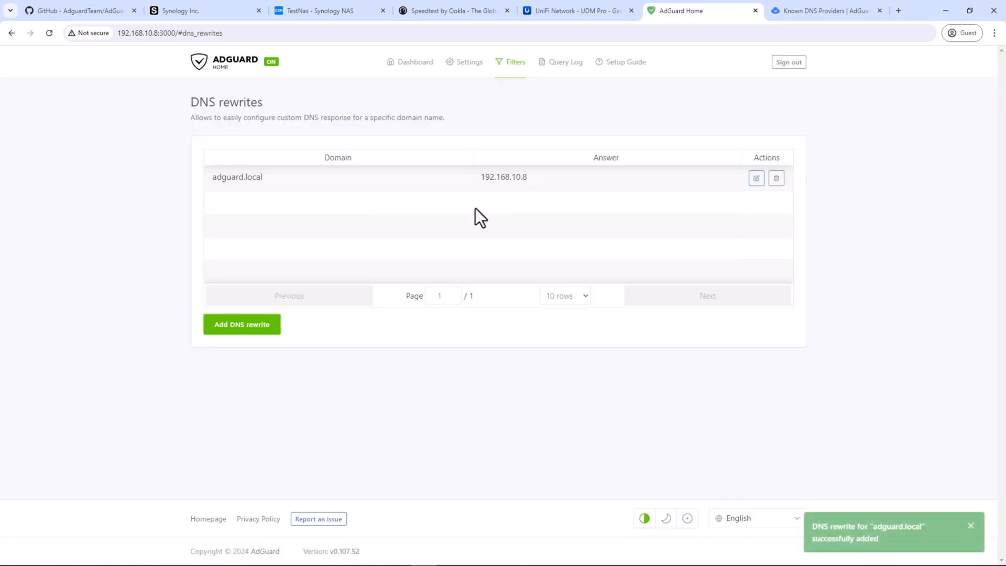
double_click(255, 177)
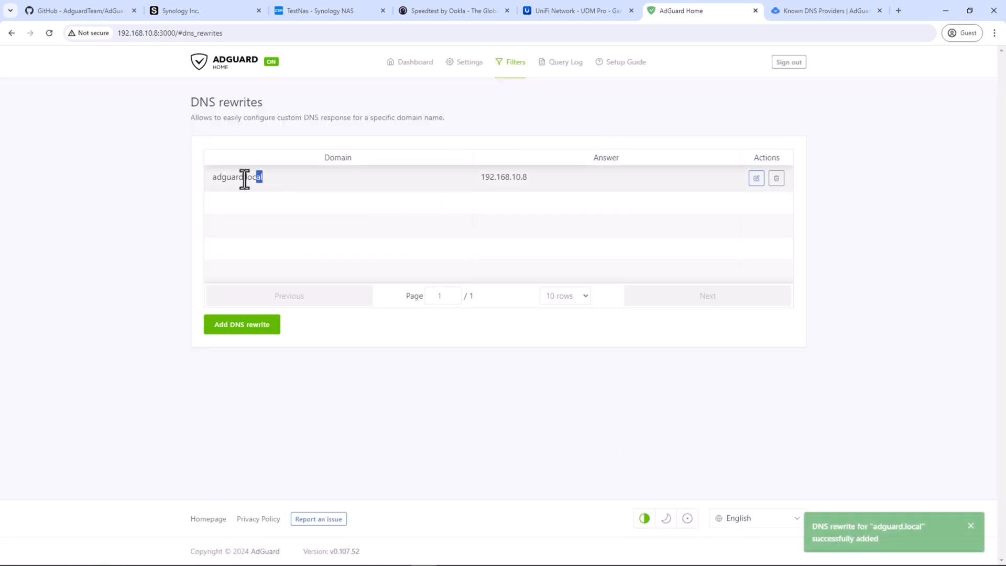
left_click(826, 11)
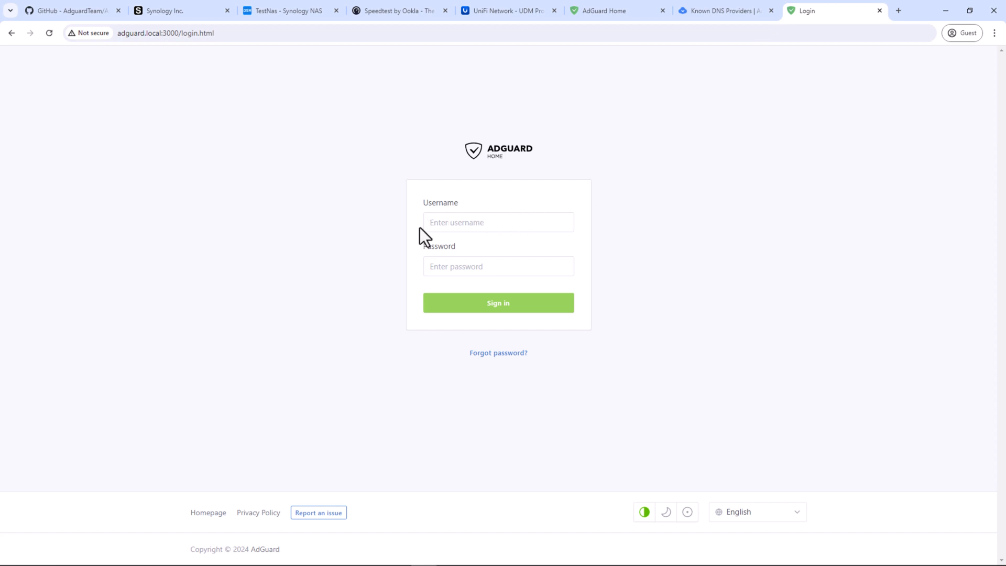
mouse_move(553, 214)
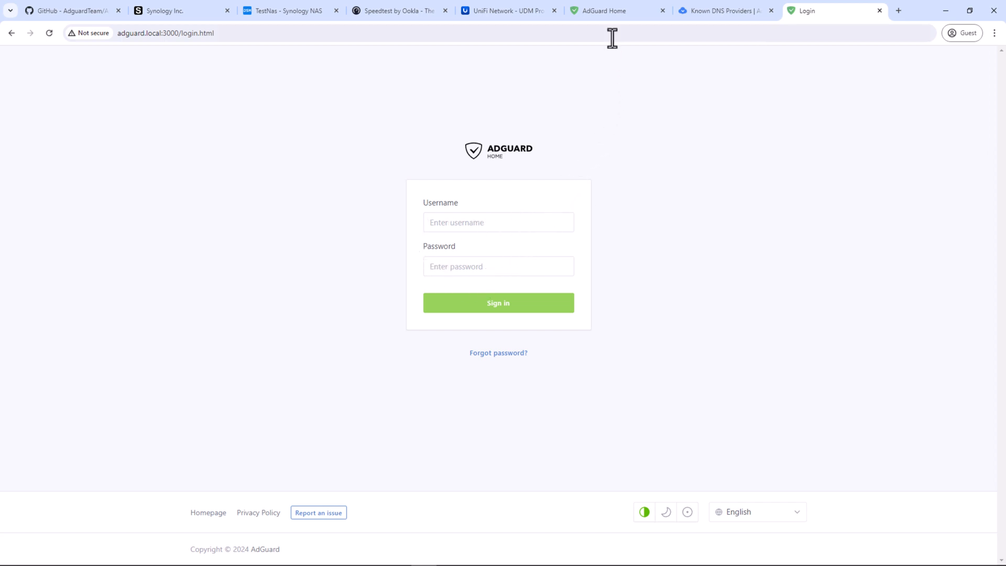
- Return to AdGuard Home and review the Blocked services list, leaving every service unblocked
left_click(615, 11)
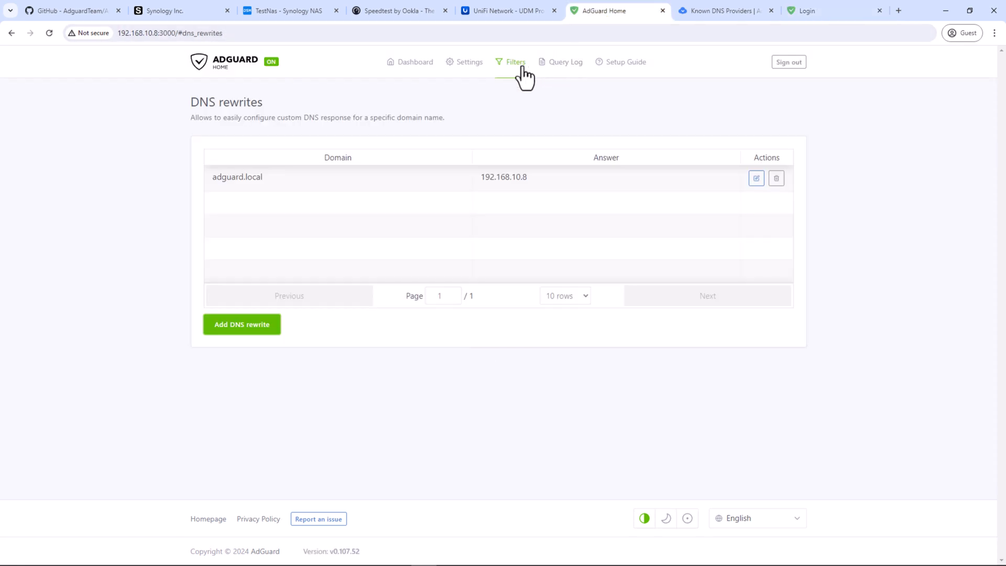
left_click(515, 62)
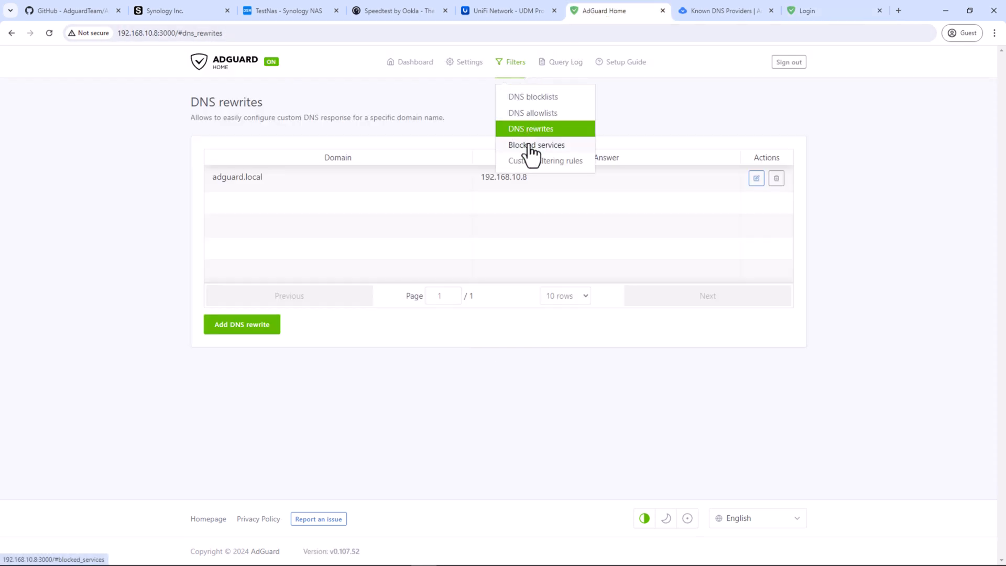
left_click(536, 145)
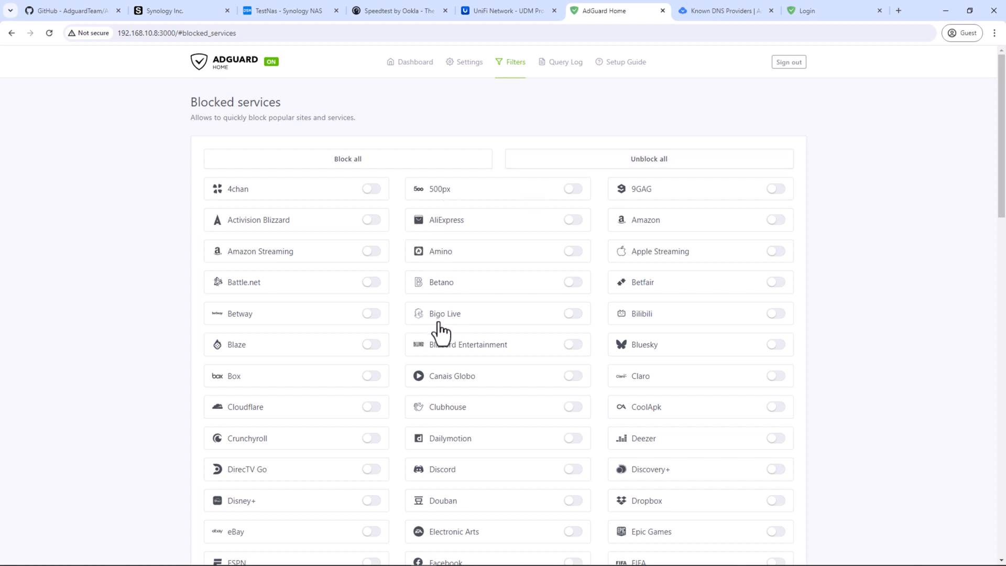
scroll("down", 3)
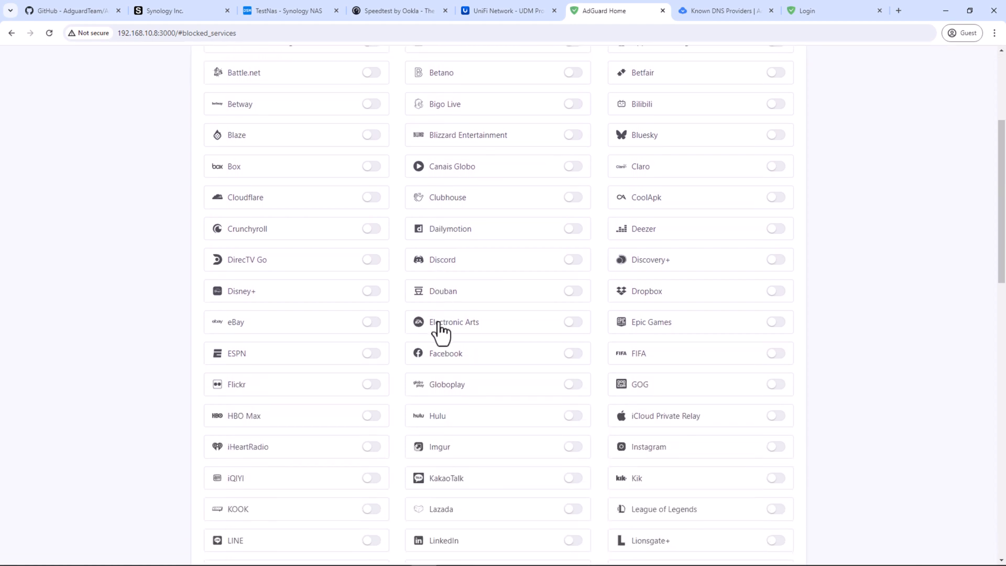
scroll("down", 3)
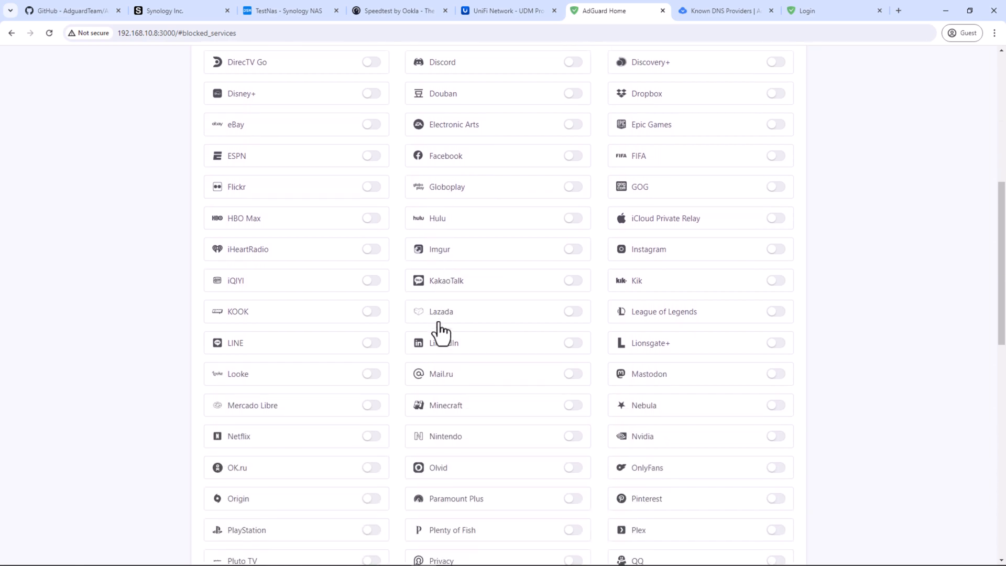
scroll("down", 3)
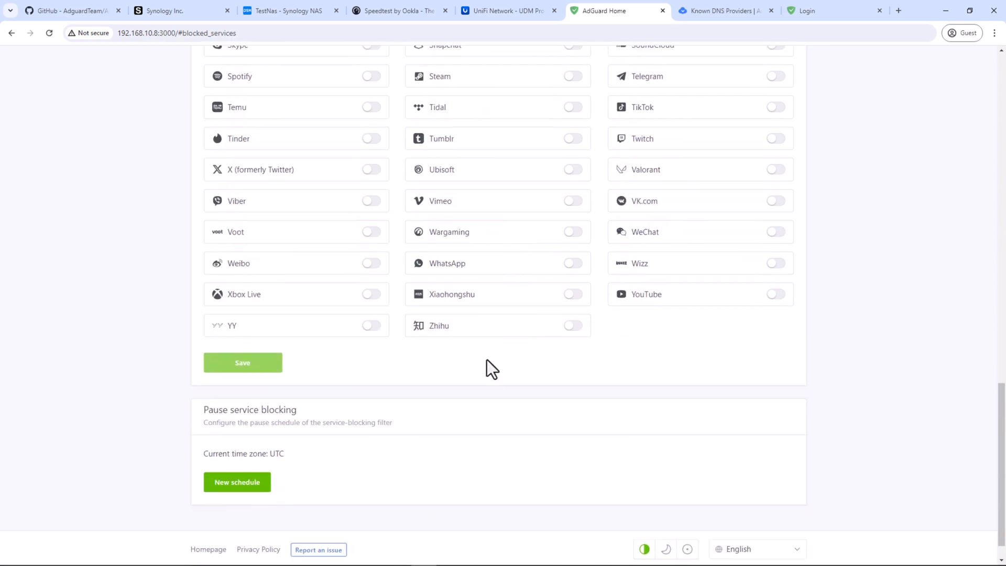
- Start a new pause-blocking schedule and dismiss it without adding one
left_click(236, 482)
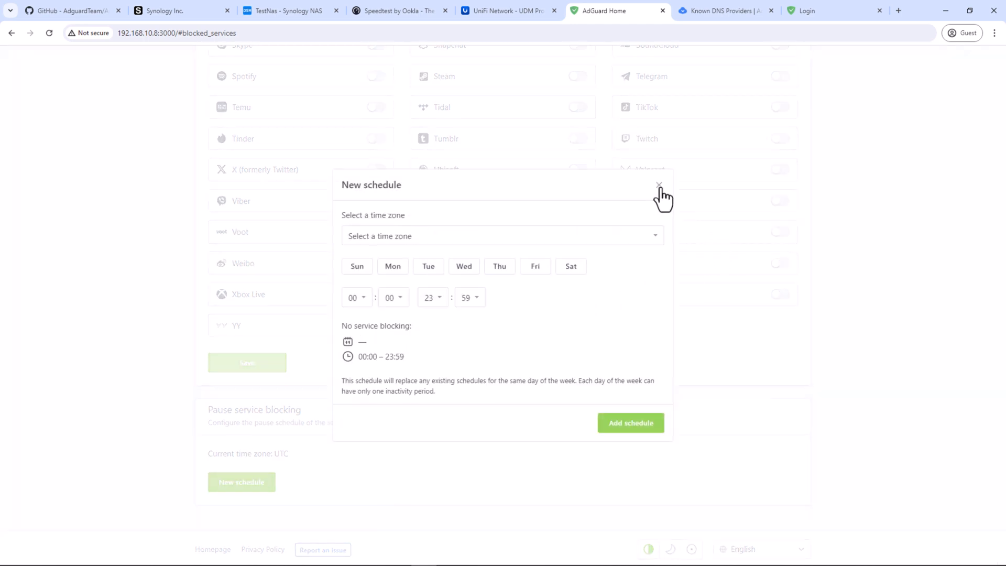
left_click(659, 185)
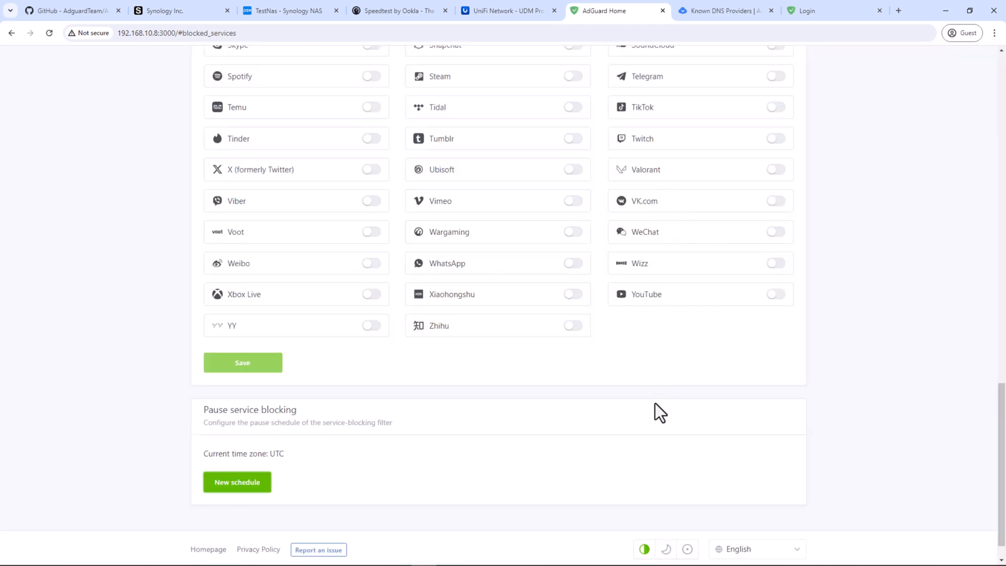
scroll("down", 3)
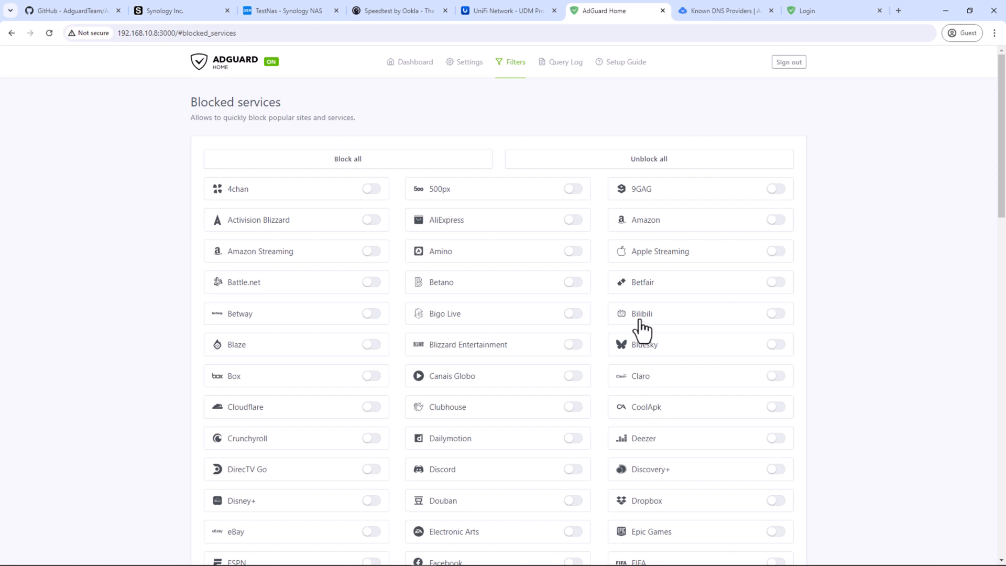
mouse_move(602, 292)
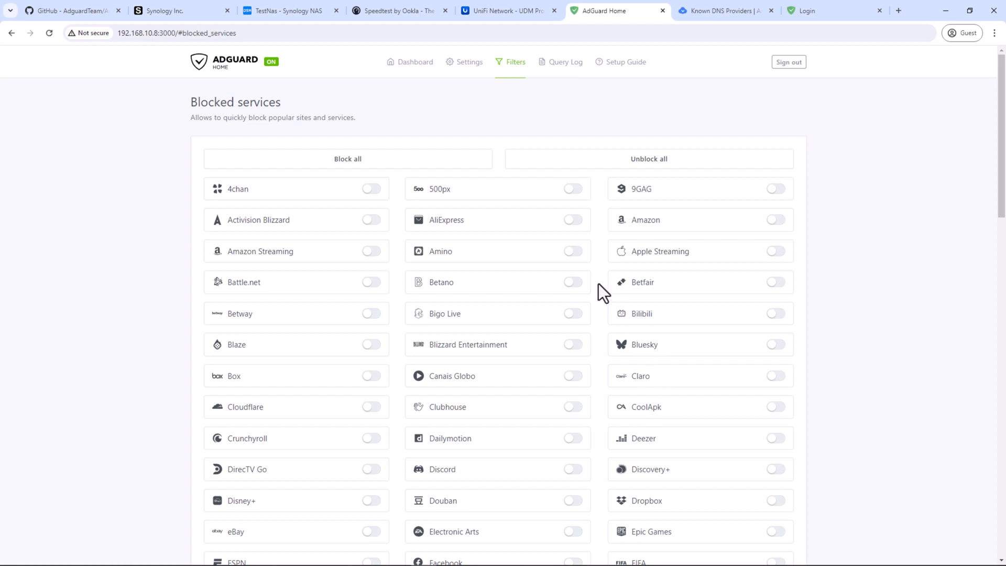